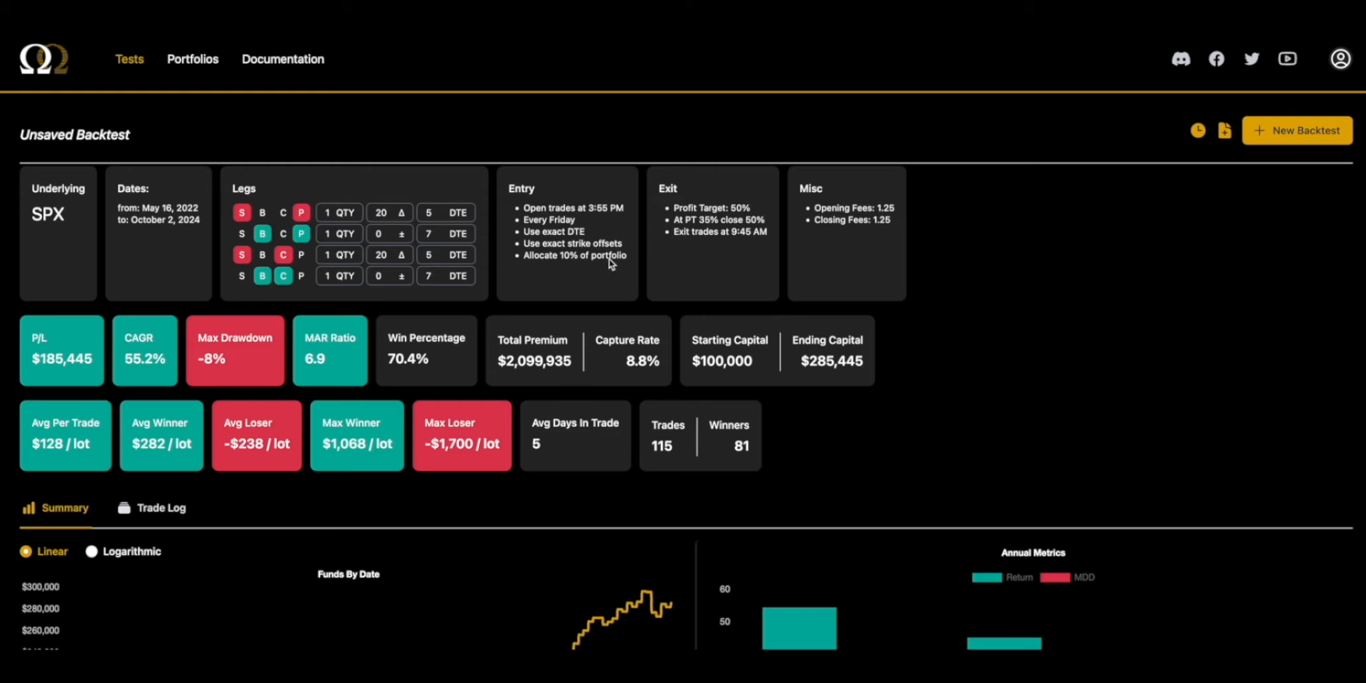
mouse_move(542, 564)
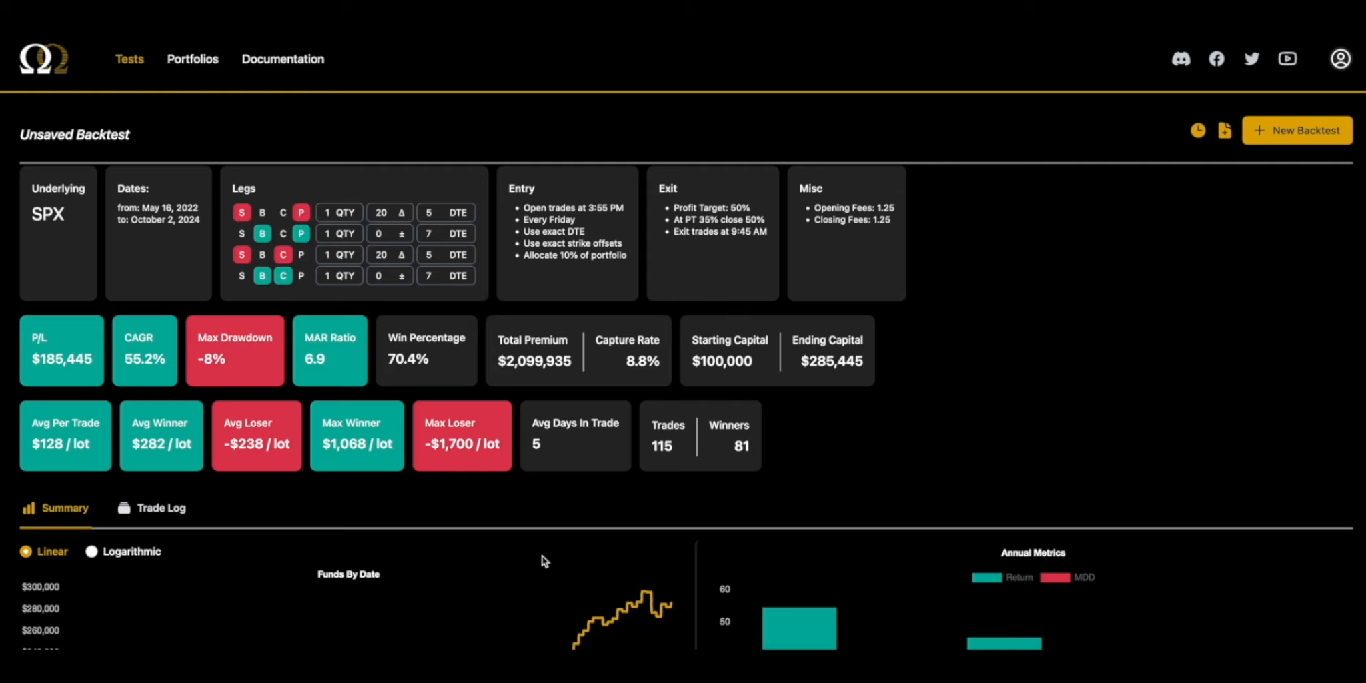
mouse_move(550, 557)
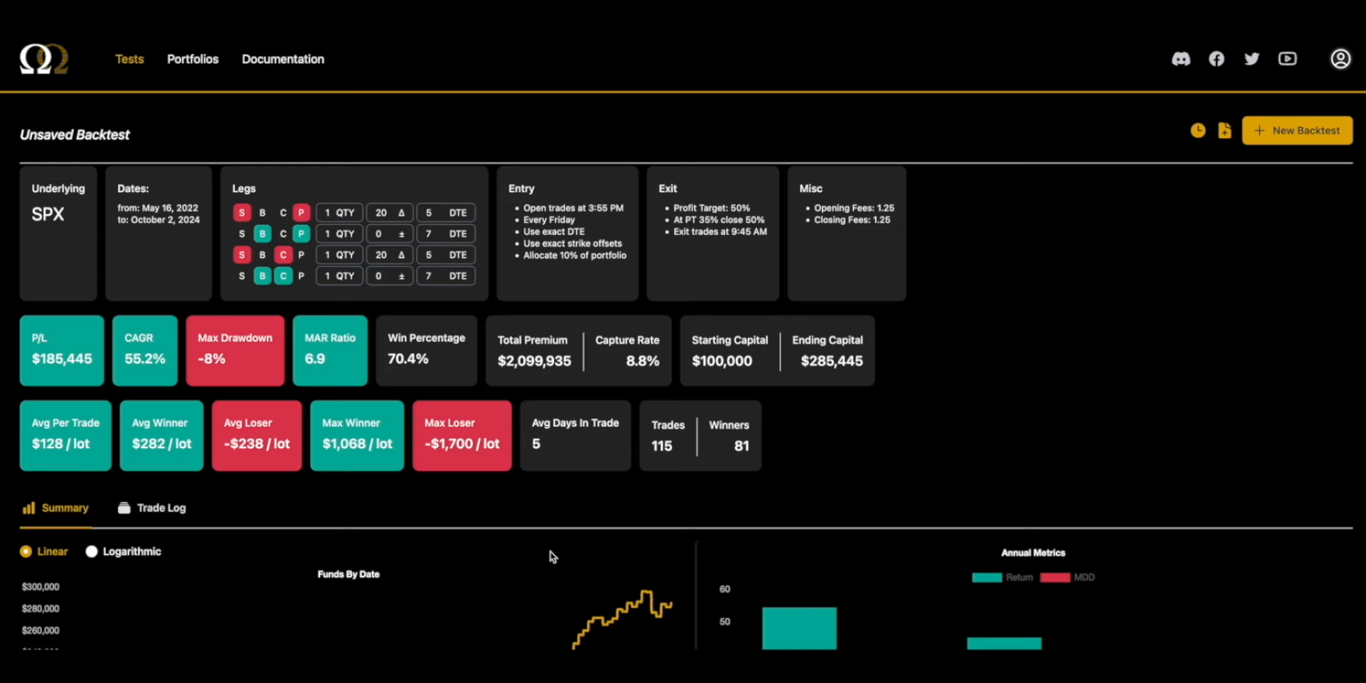
mouse_move(564, 547)
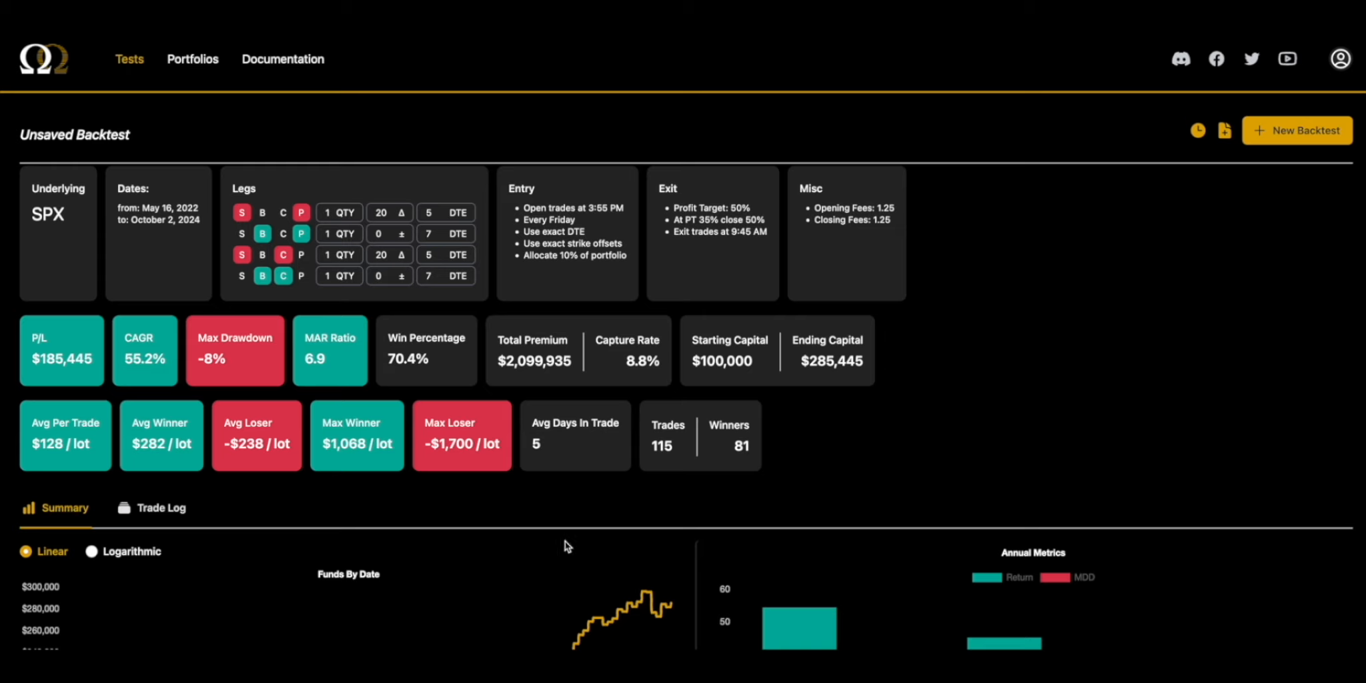
mouse_move(637, 495)
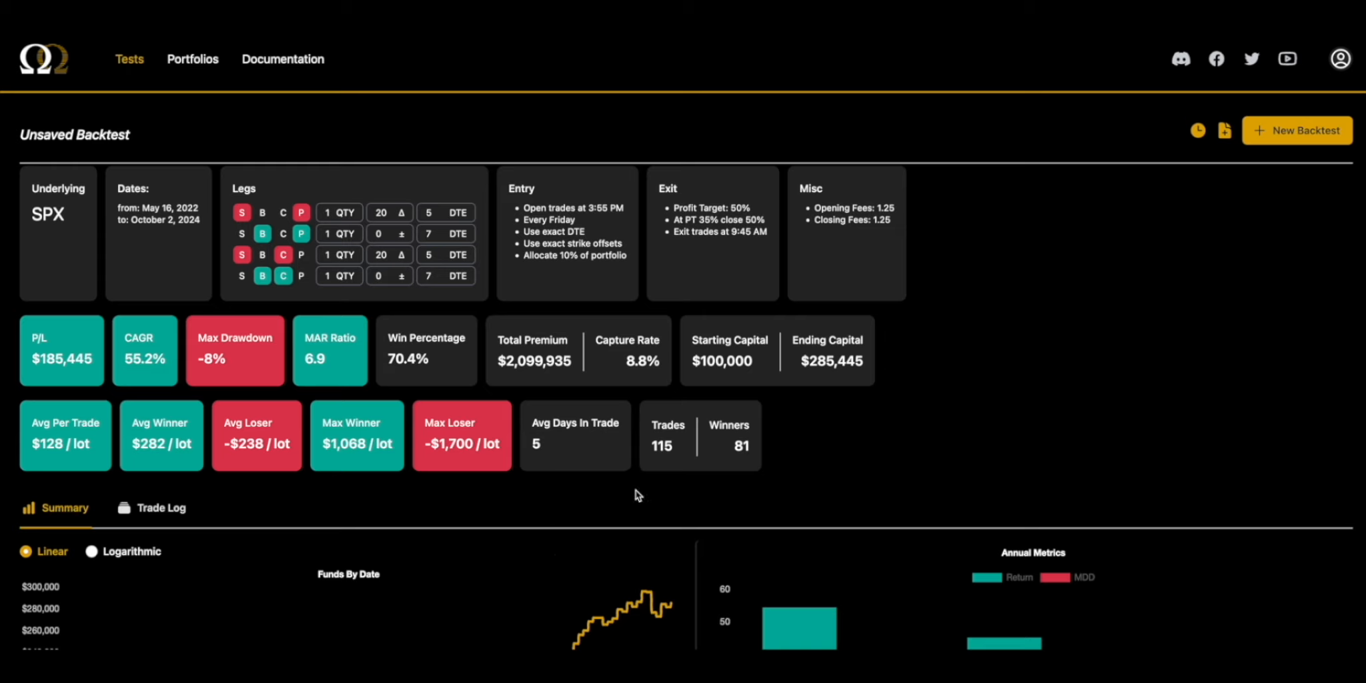
mouse_move(632, 498)
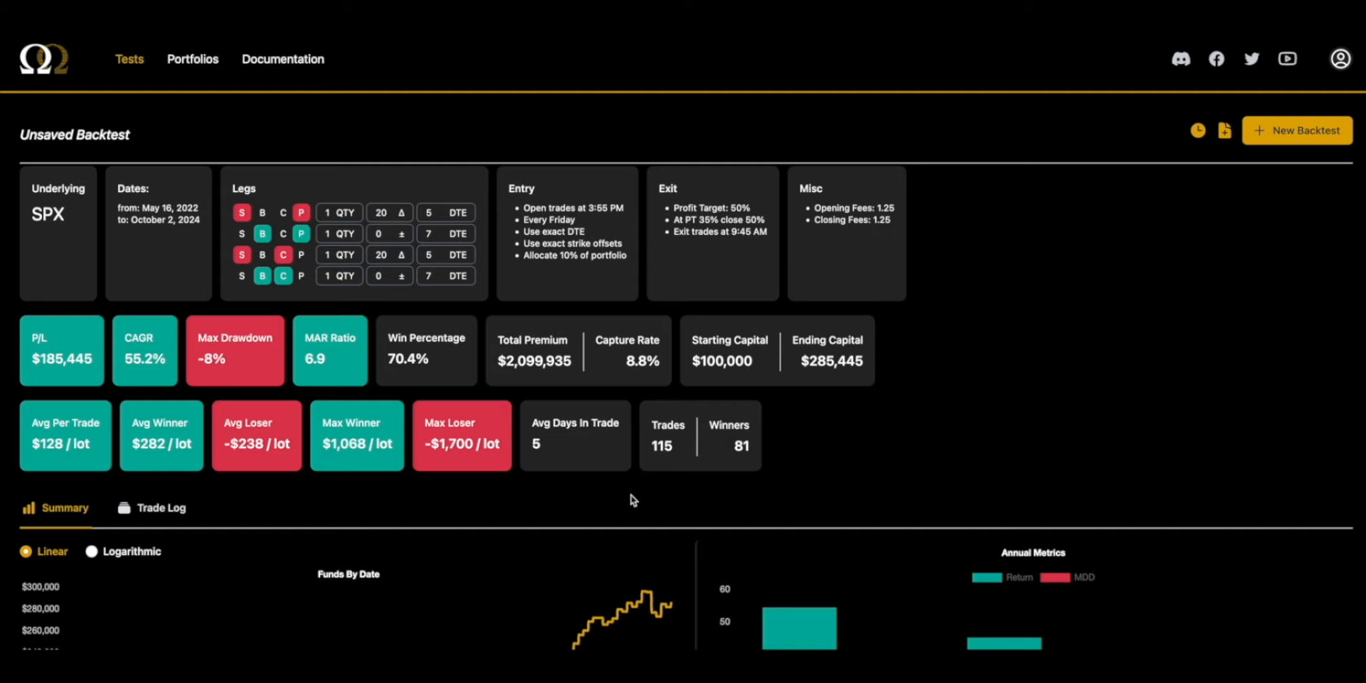
Enable Use Slippage in Misc. with Entry Slippage .05 and Exit Slippage .05
scroll("down", 3)
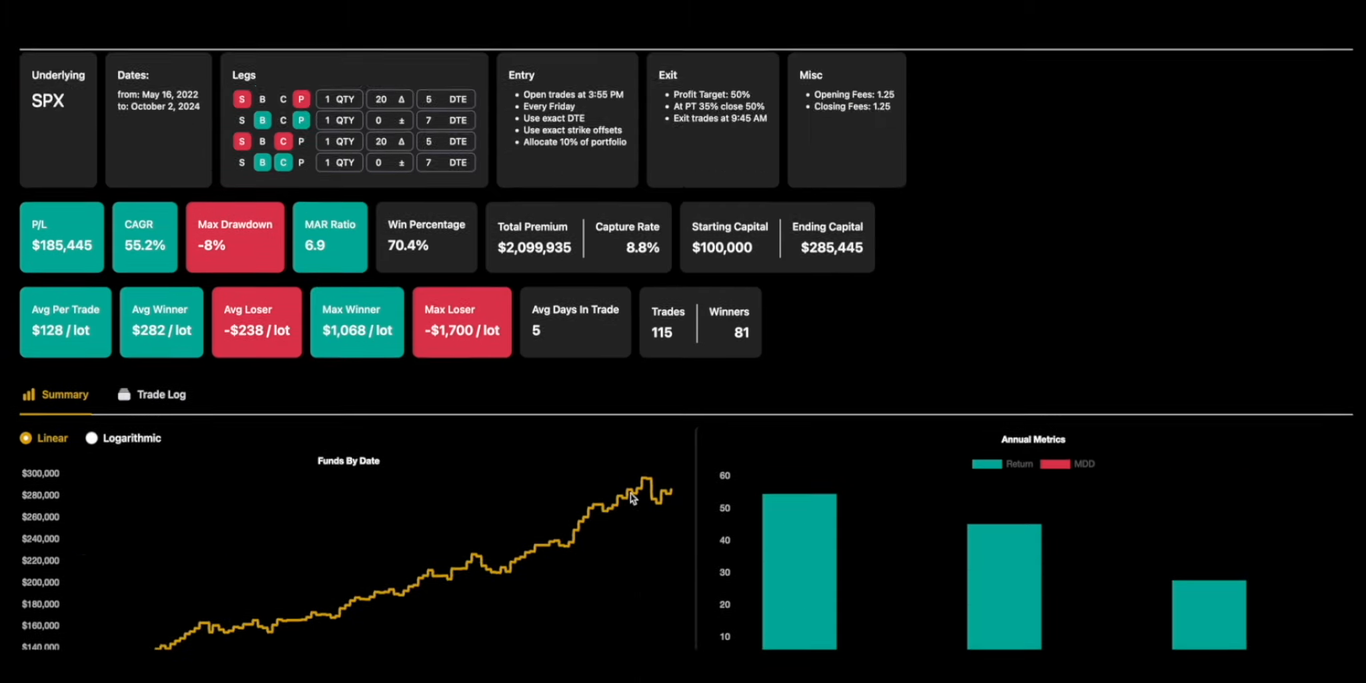
scroll("down", 3)
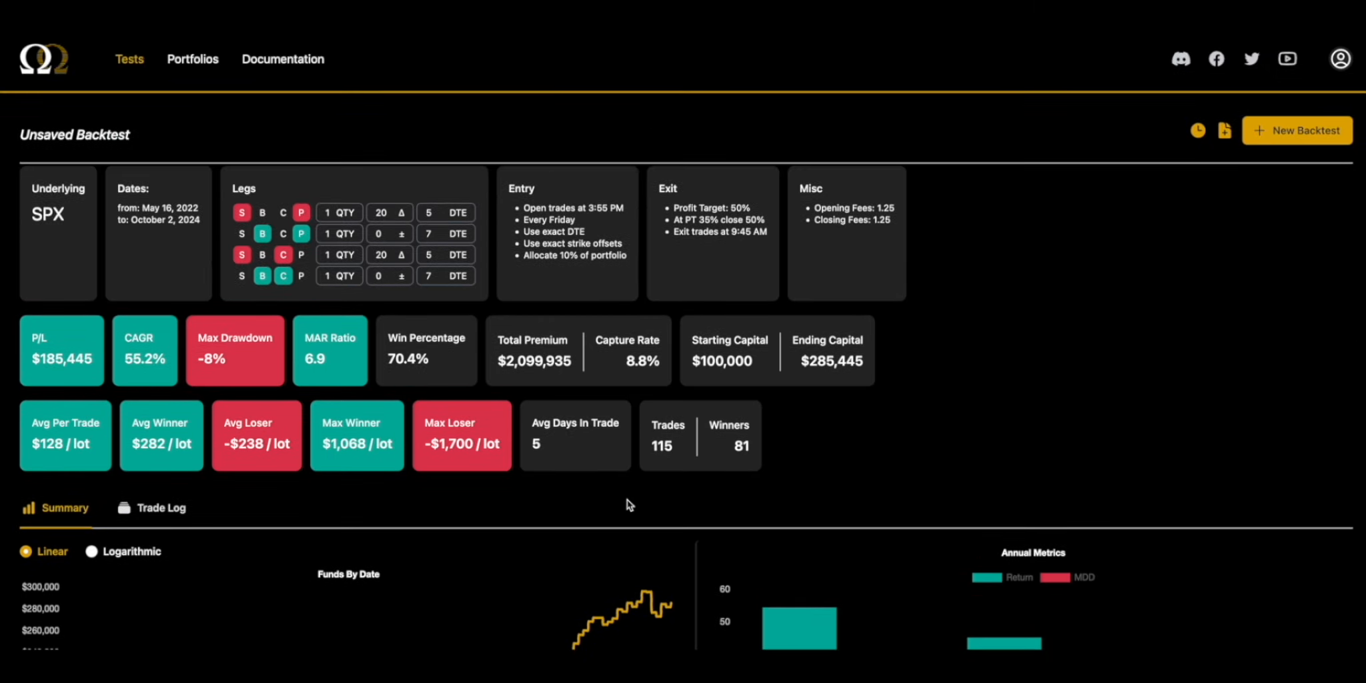
mouse_move(623, 507)
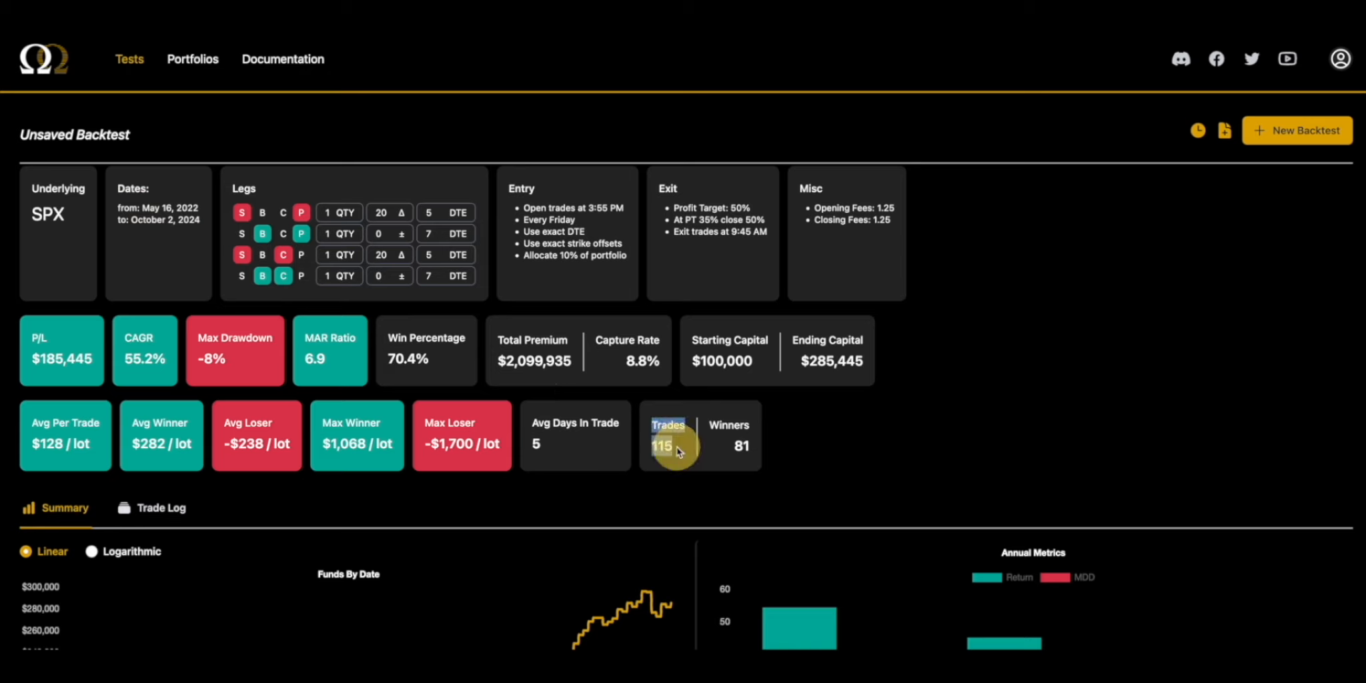
mouse_move(770, 399)
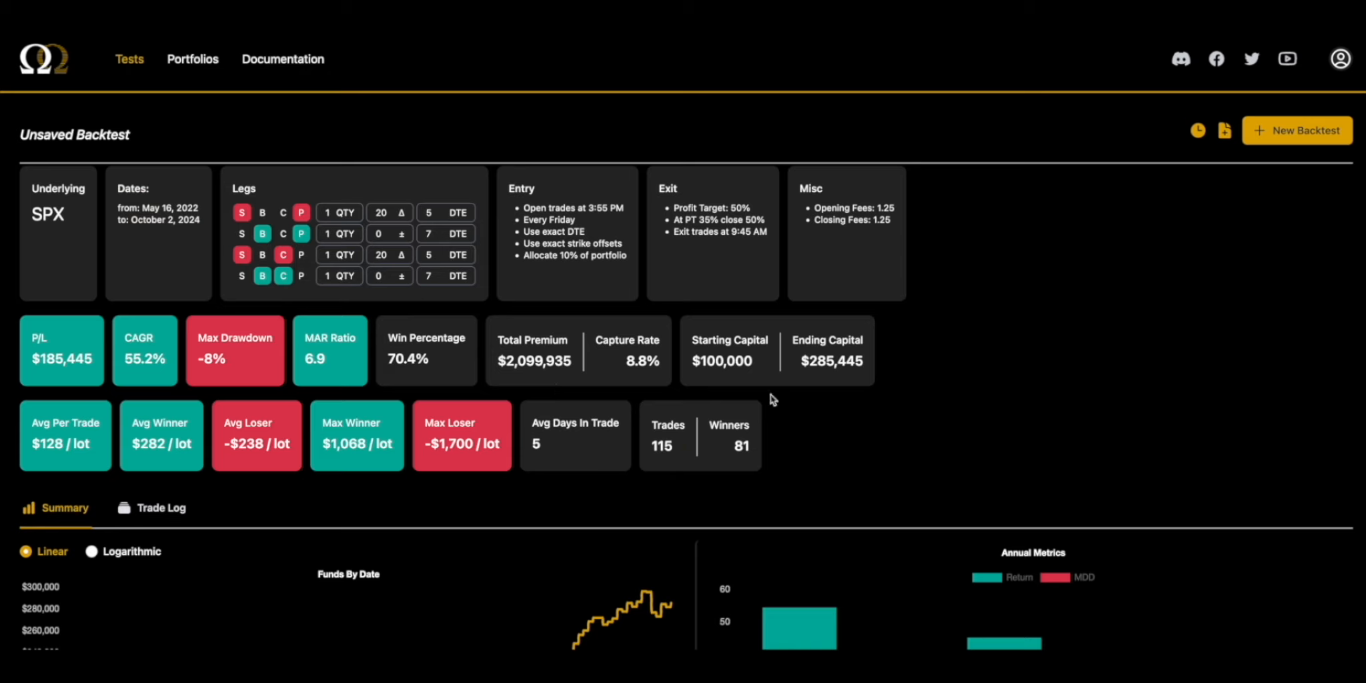
mouse_move(671, 285)
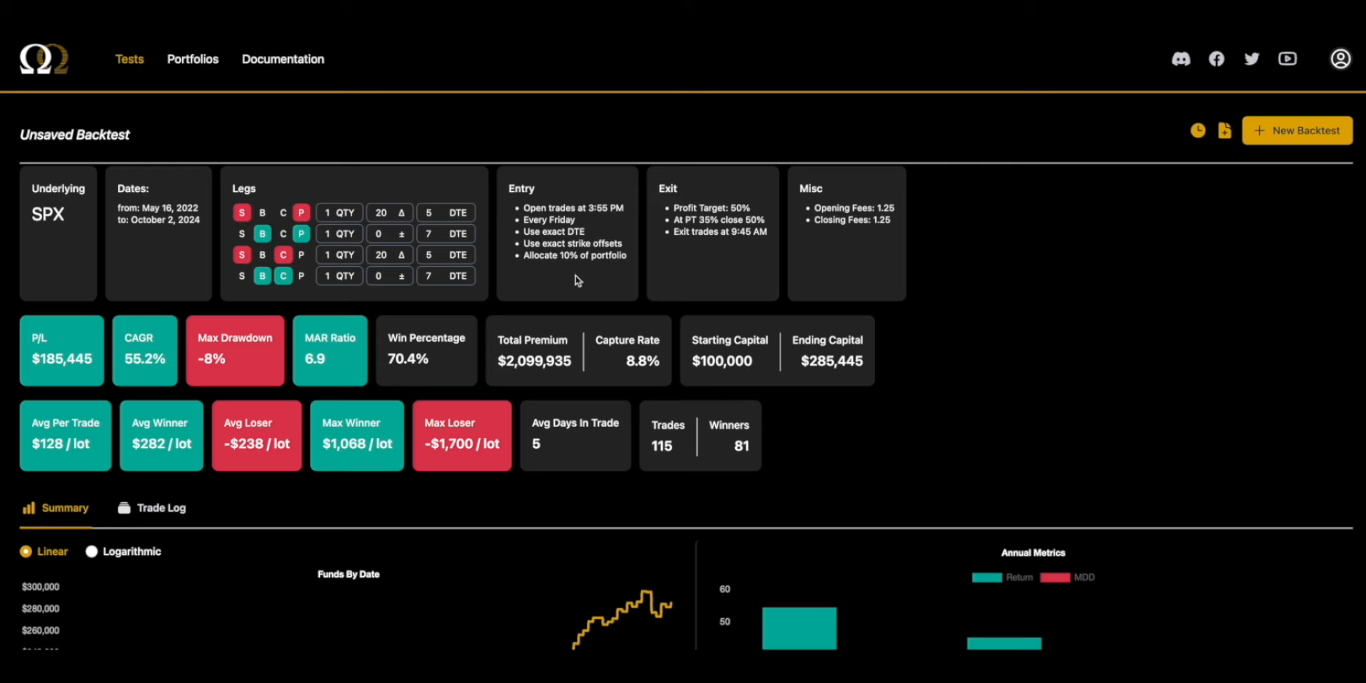
mouse_move(416, 378)
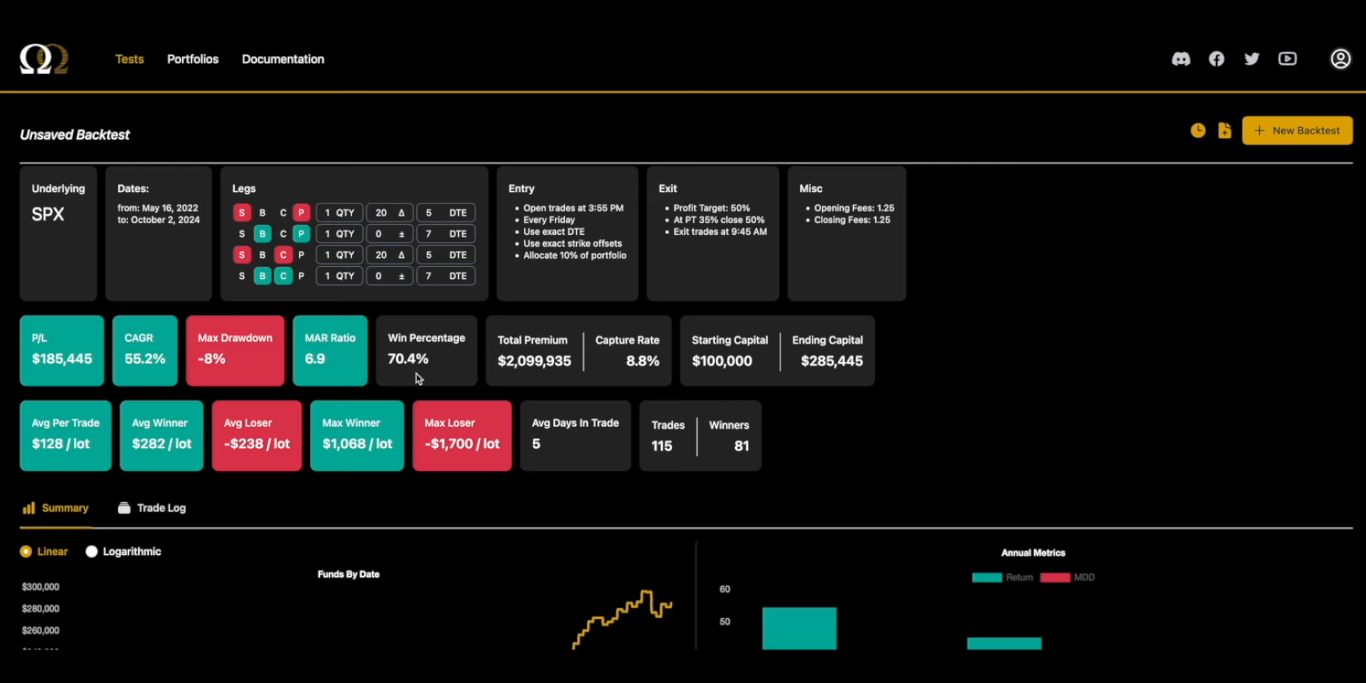
mouse_move(575, 331)
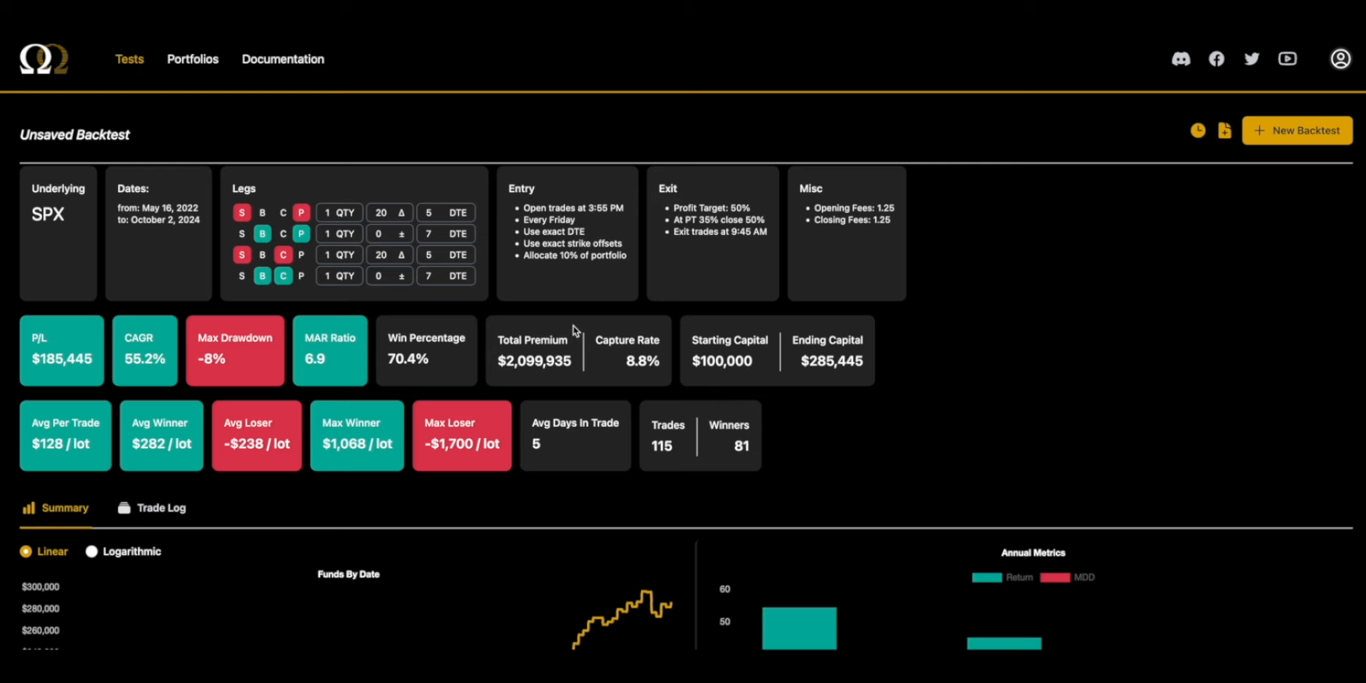
mouse_move(610, 315)
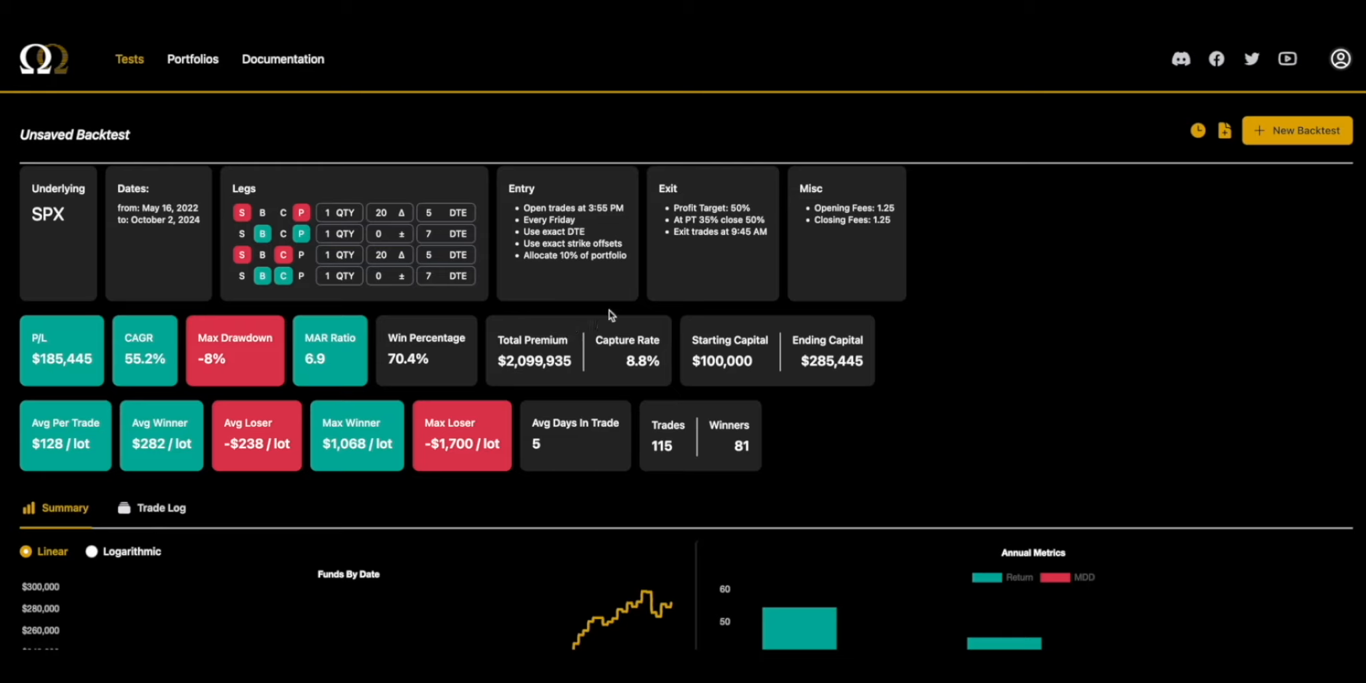
mouse_move(803, 247)
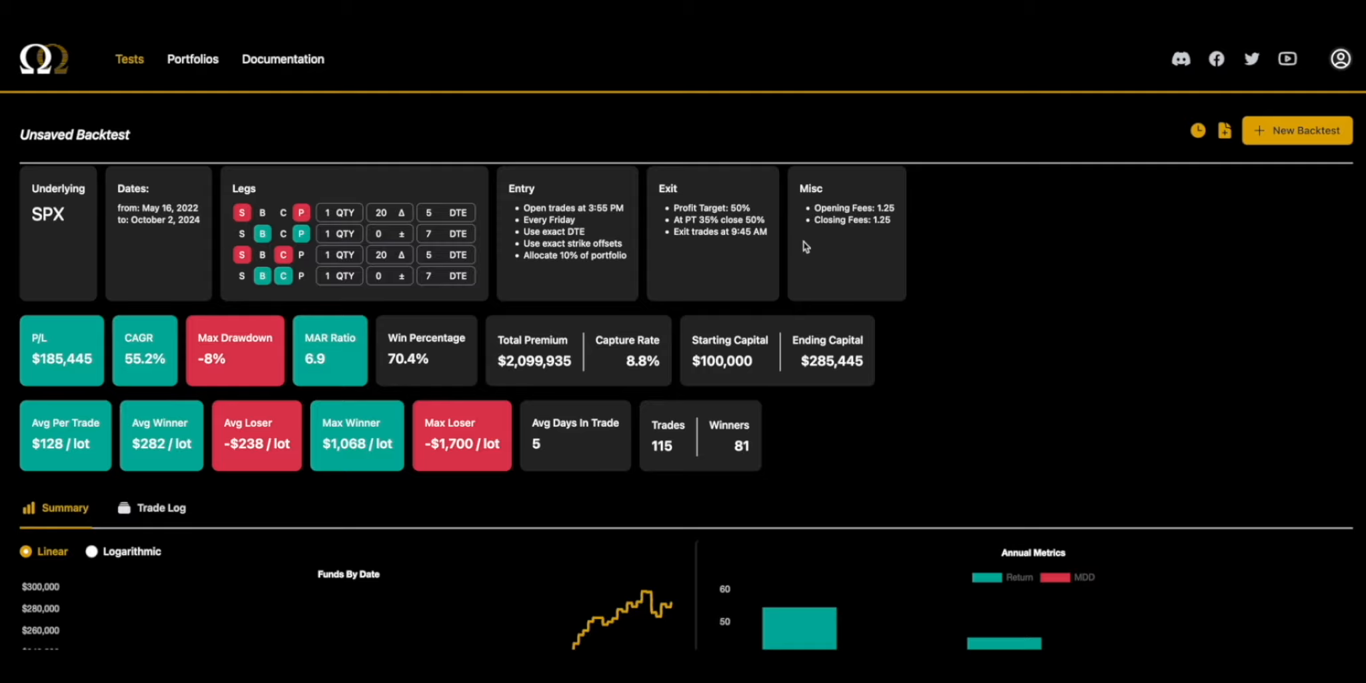
left_click(1297, 130)
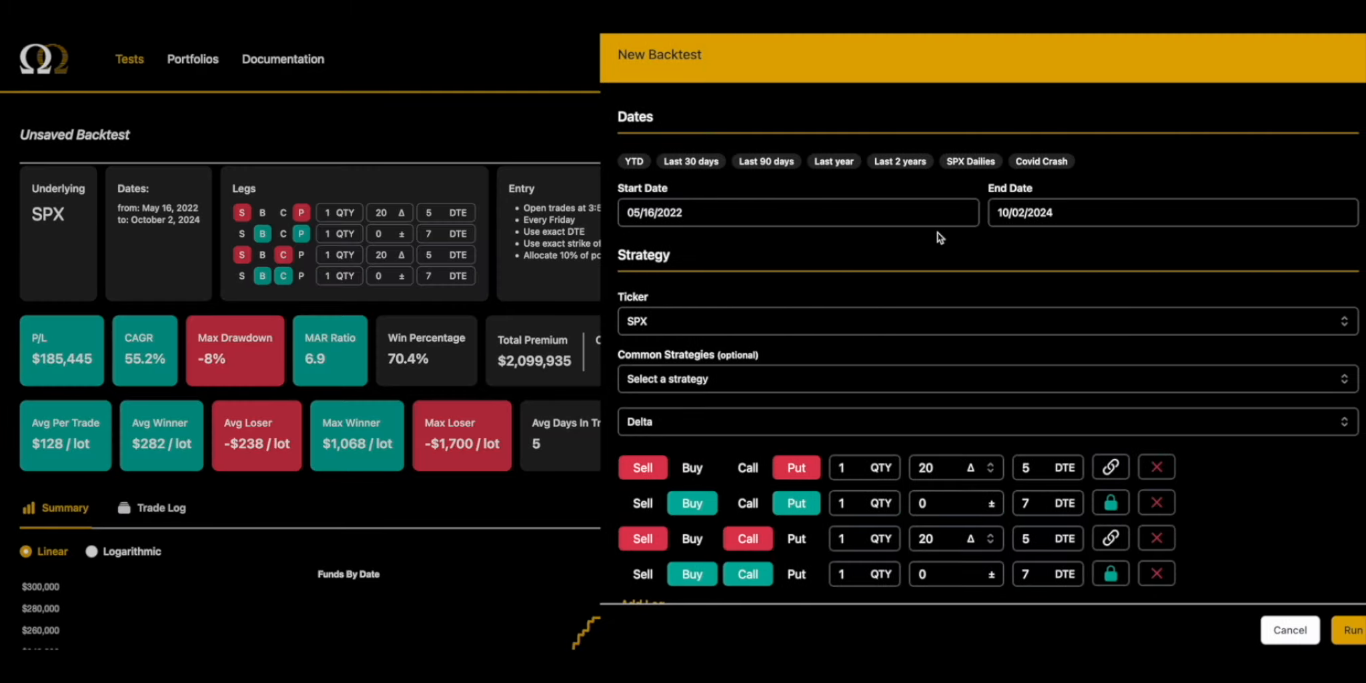
scroll("down", 3)
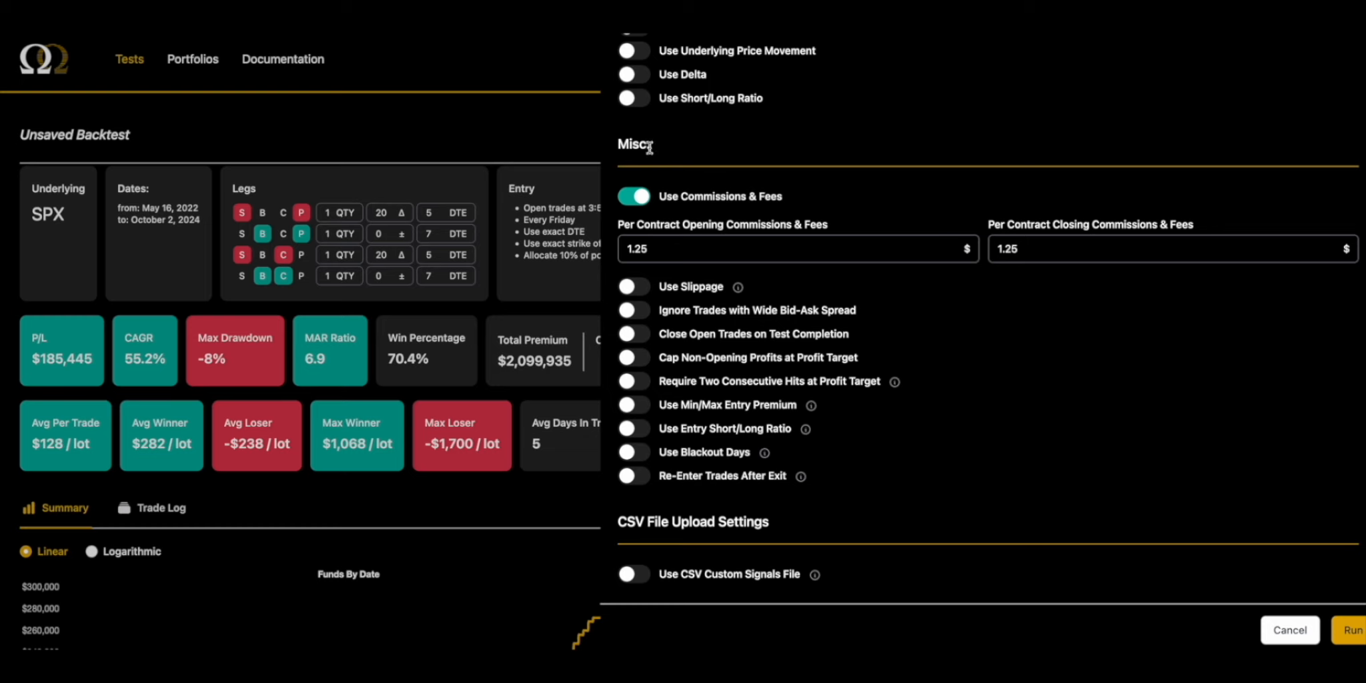
mouse_move(680, 150)
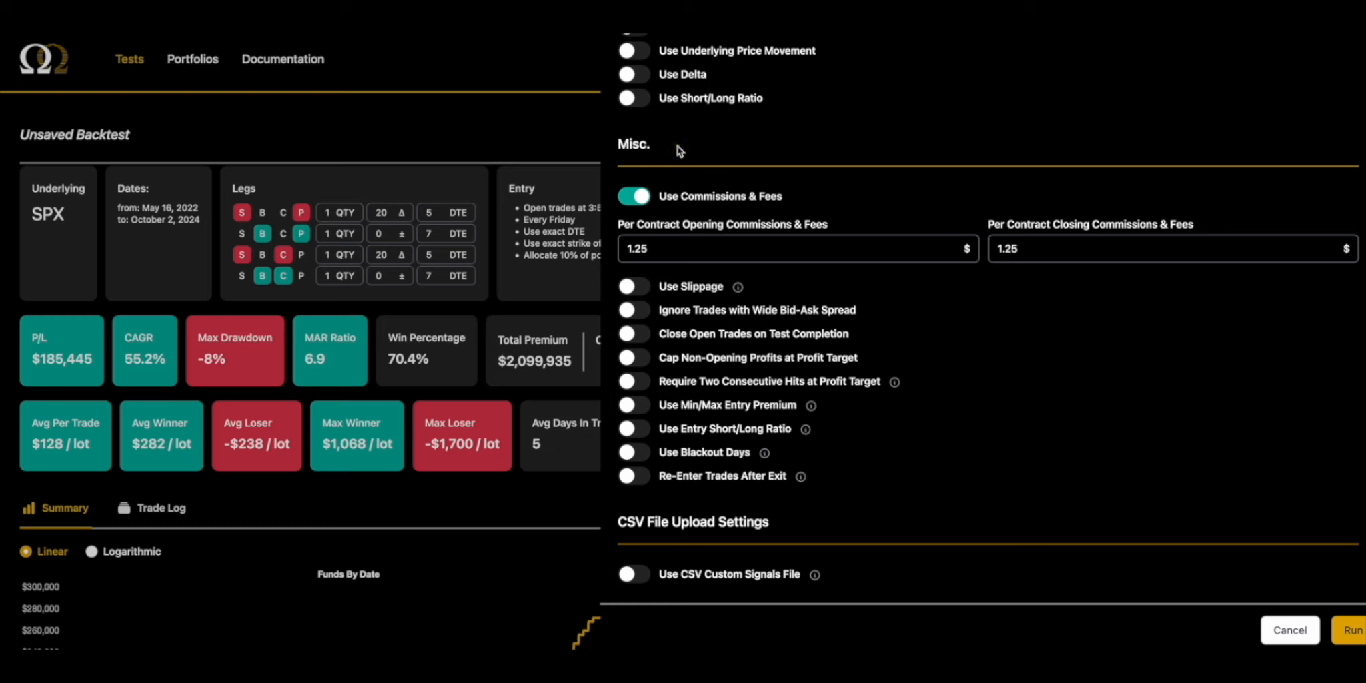
mouse_move(670, 283)
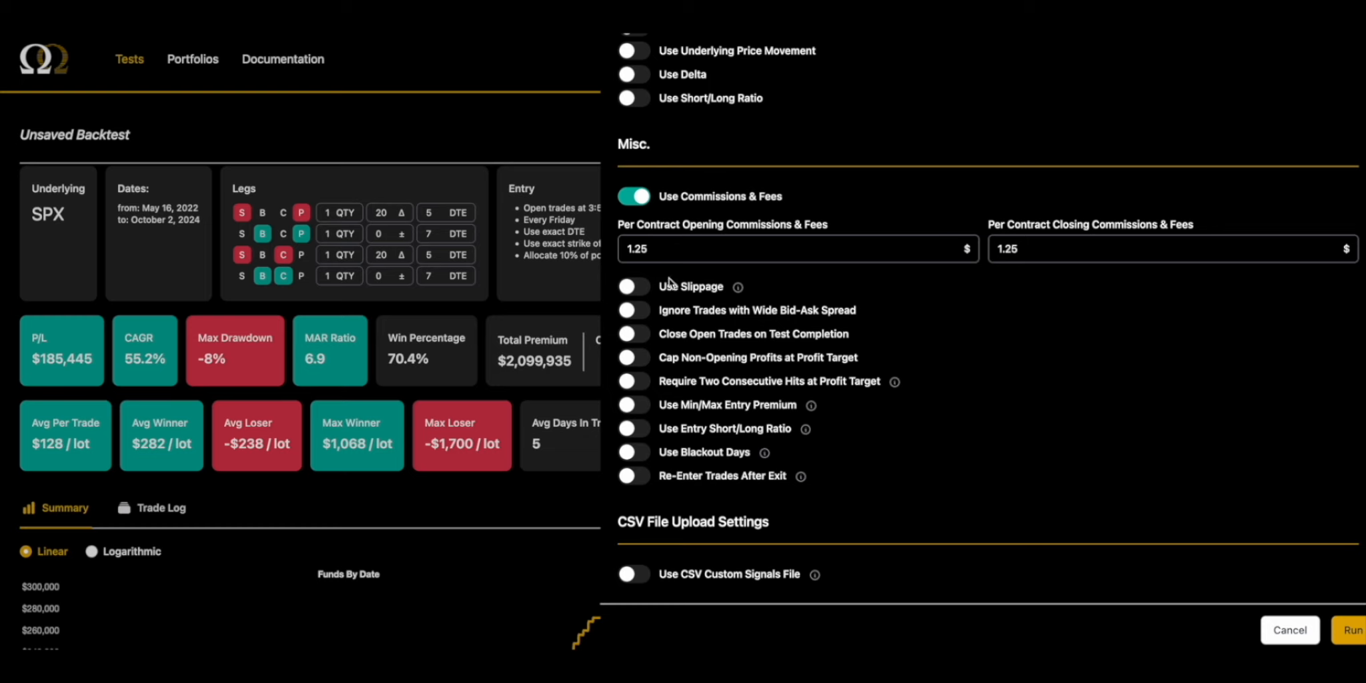
left_click(634, 286)
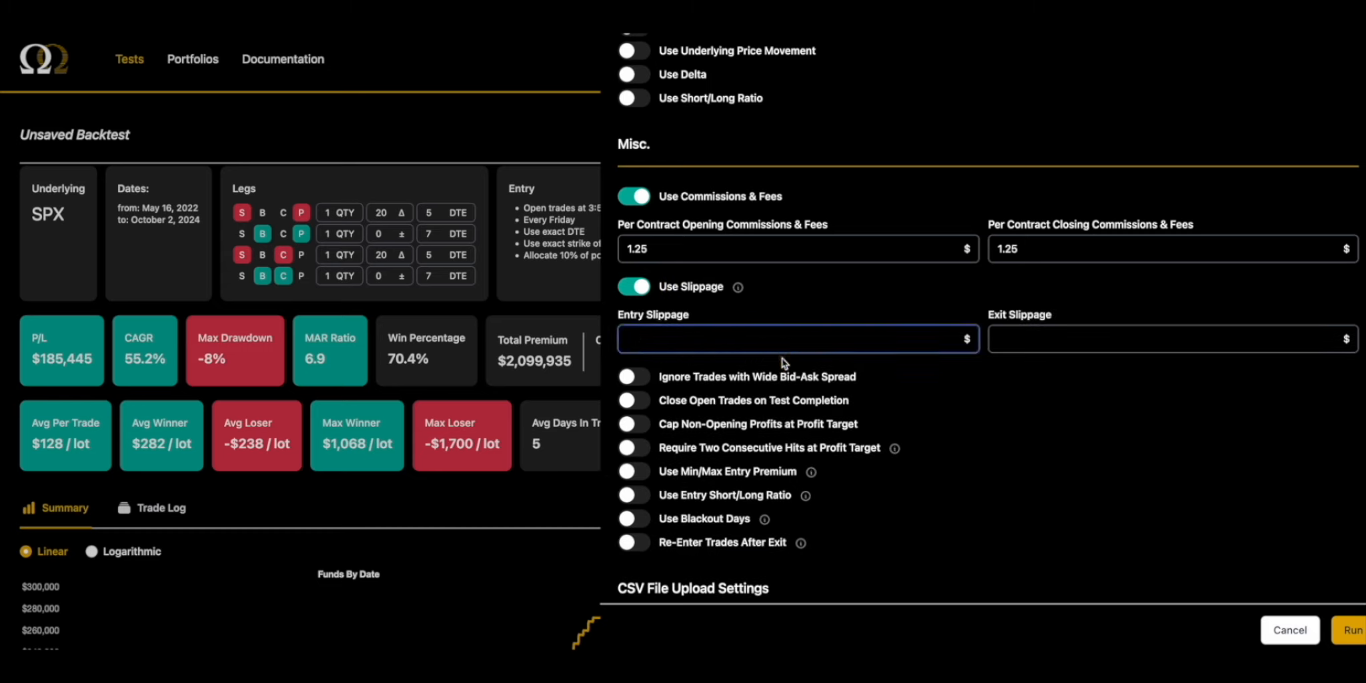
type(".05")
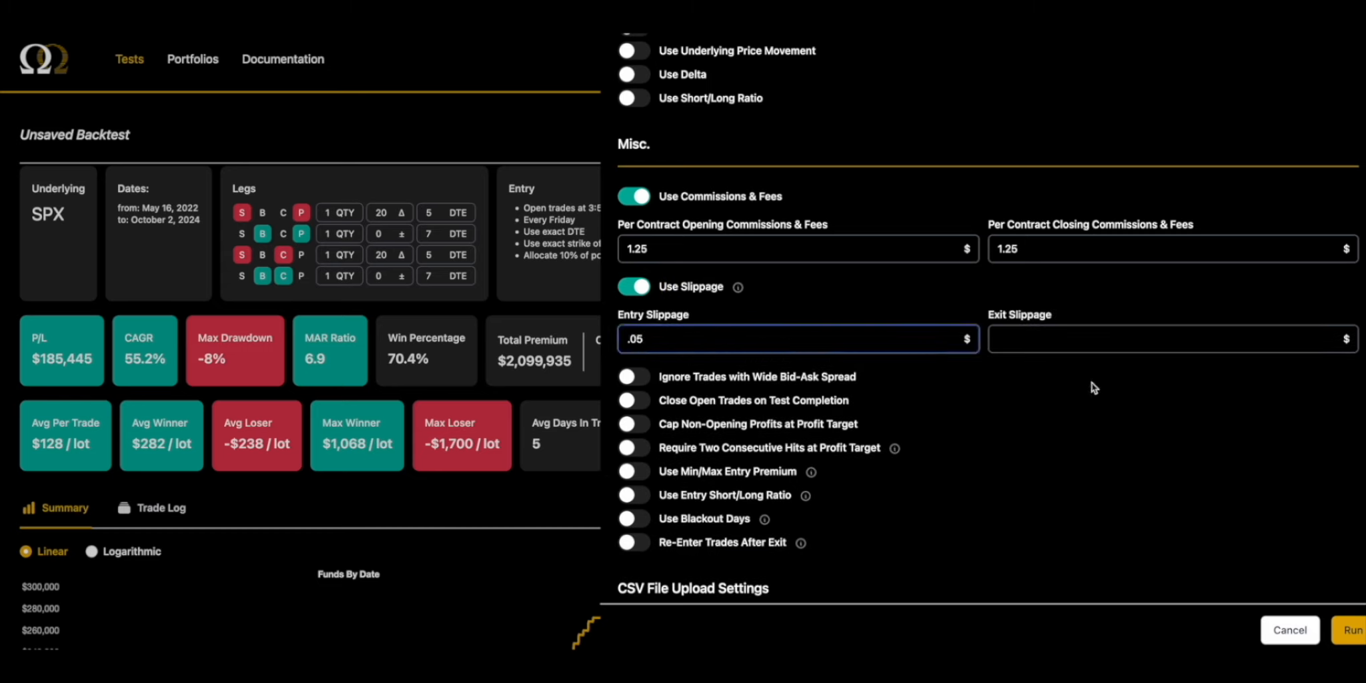
type(".05")
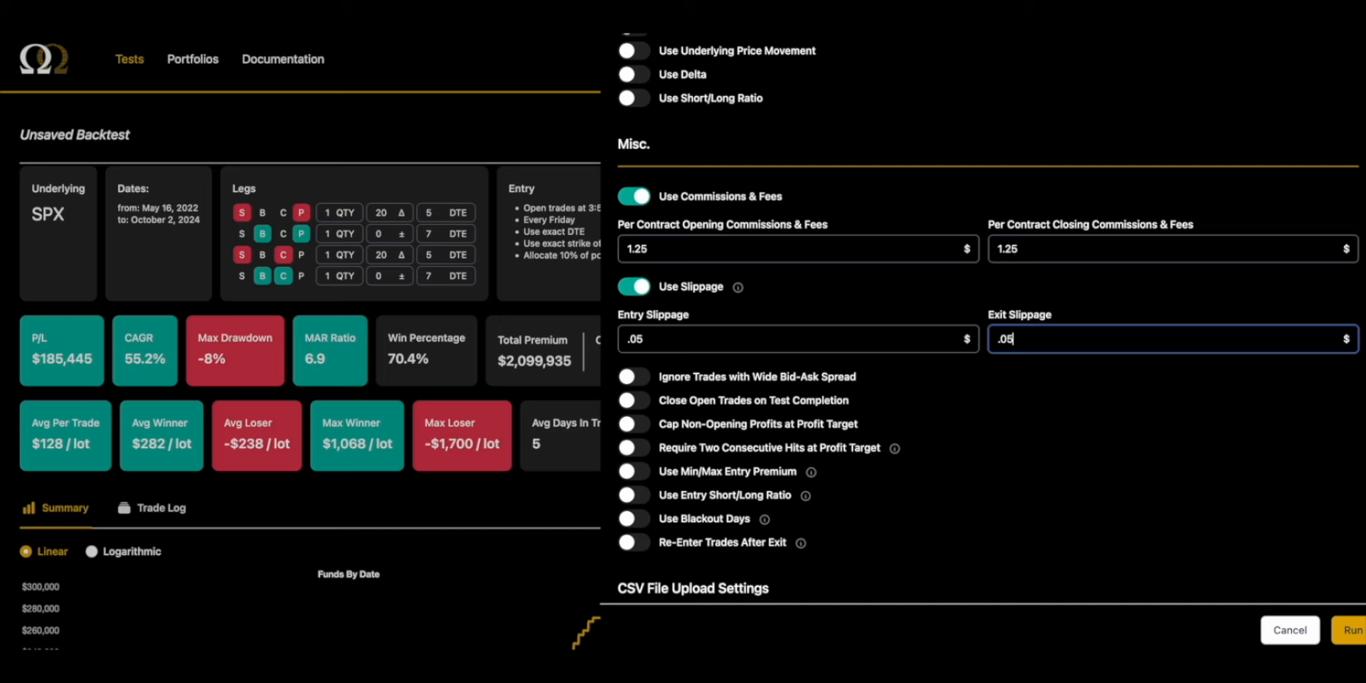
mouse_move(821, 424)
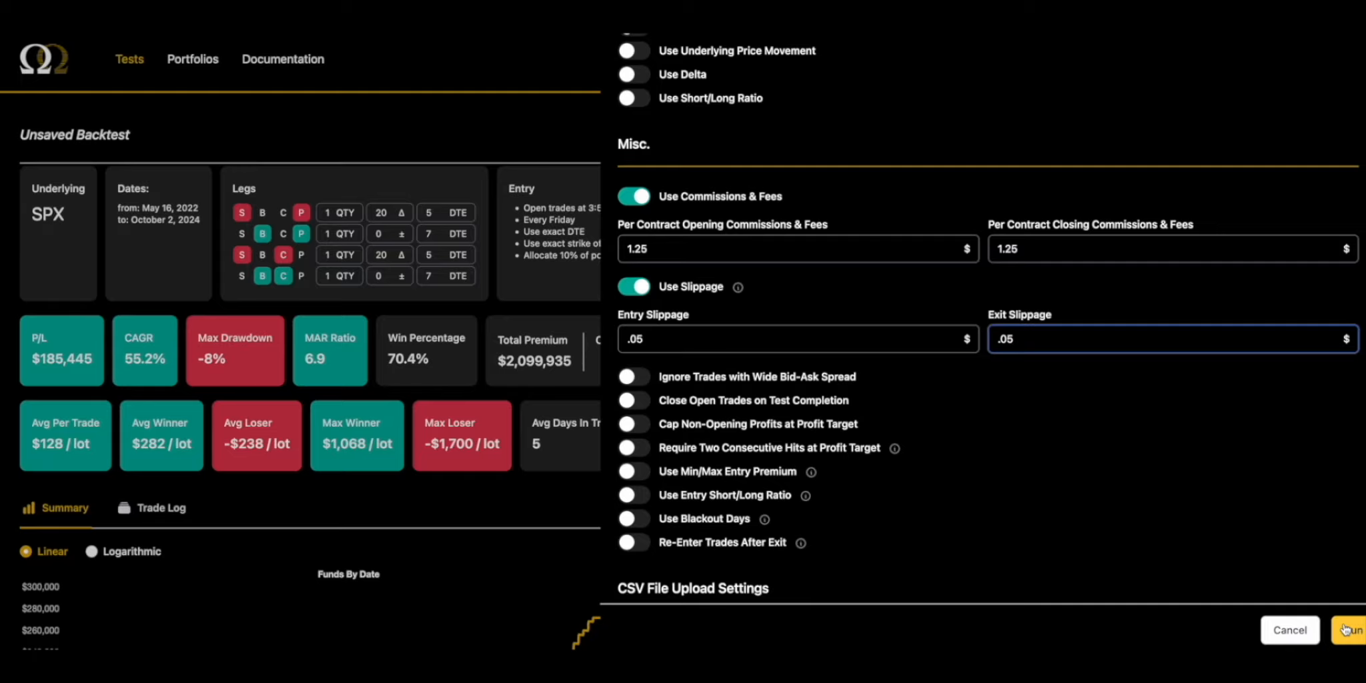
left_click(1356, 628)
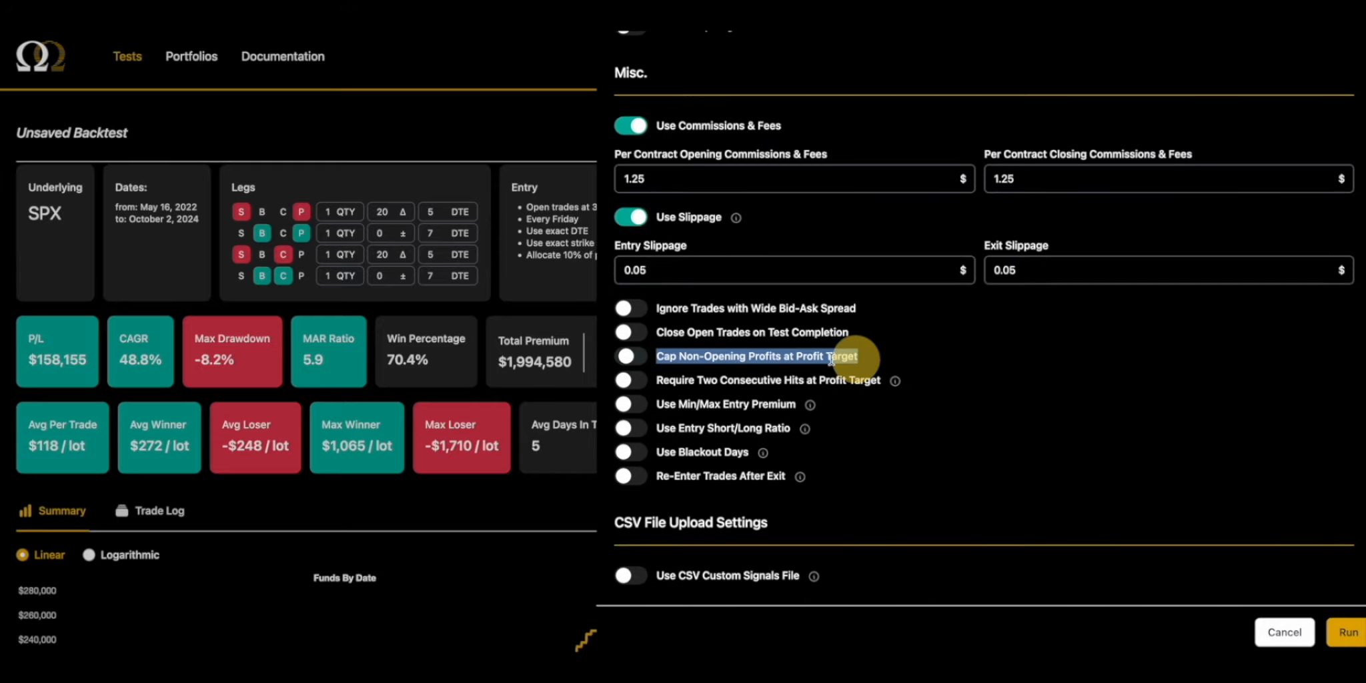
Turn on Require Two Consecutive Hits at Profit Target in the Misc. section
left_click(629, 356)
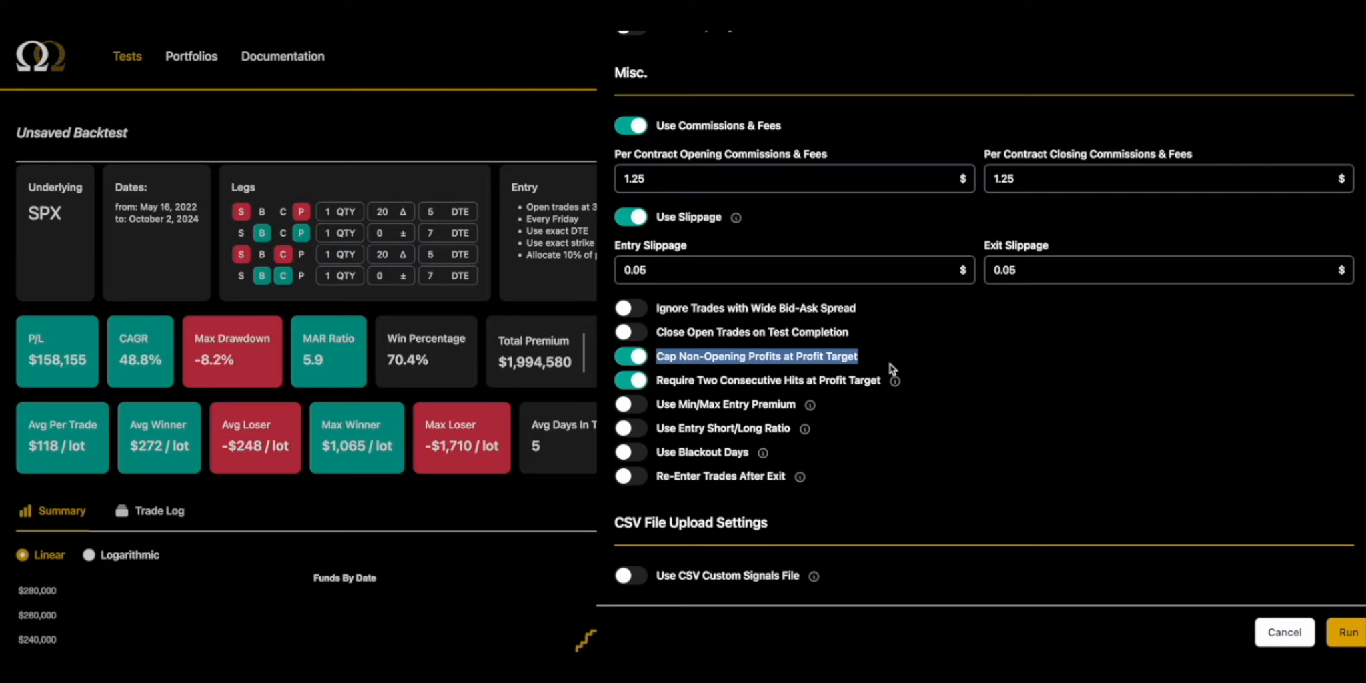
mouse_move(910, 403)
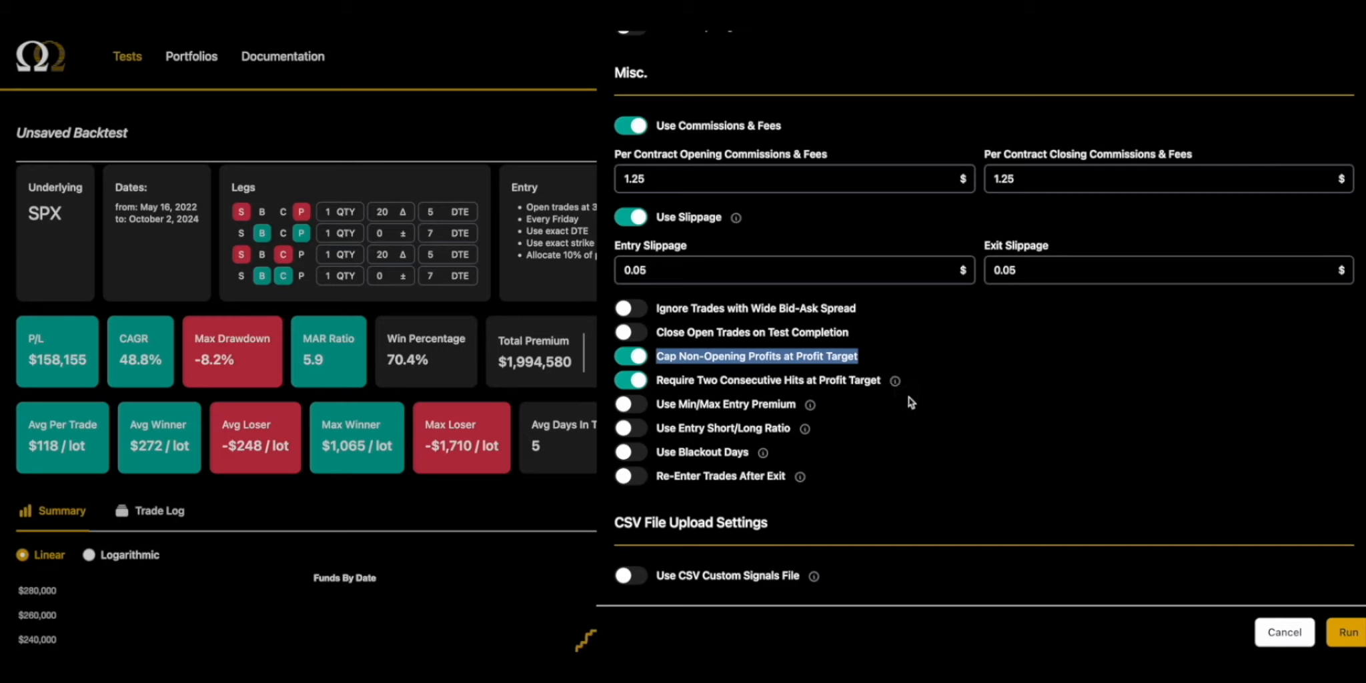
mouse_move(894, 381)
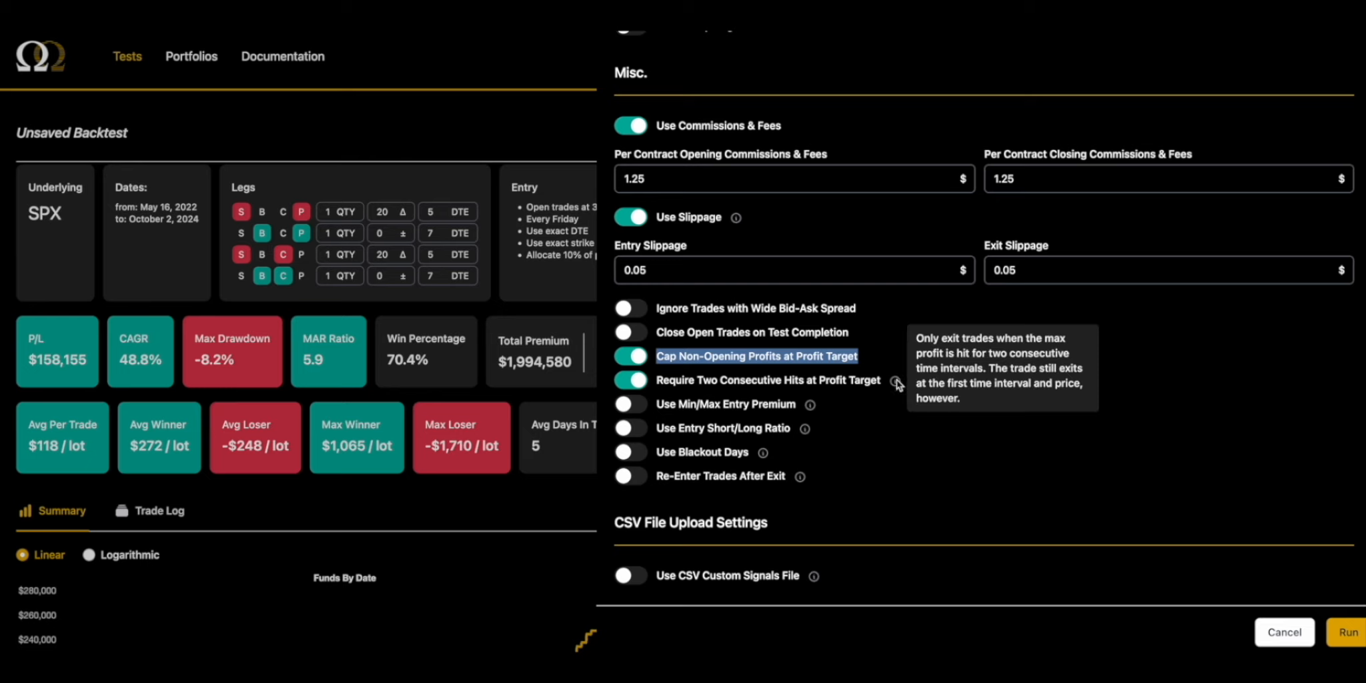
mouse_move(859, 355)
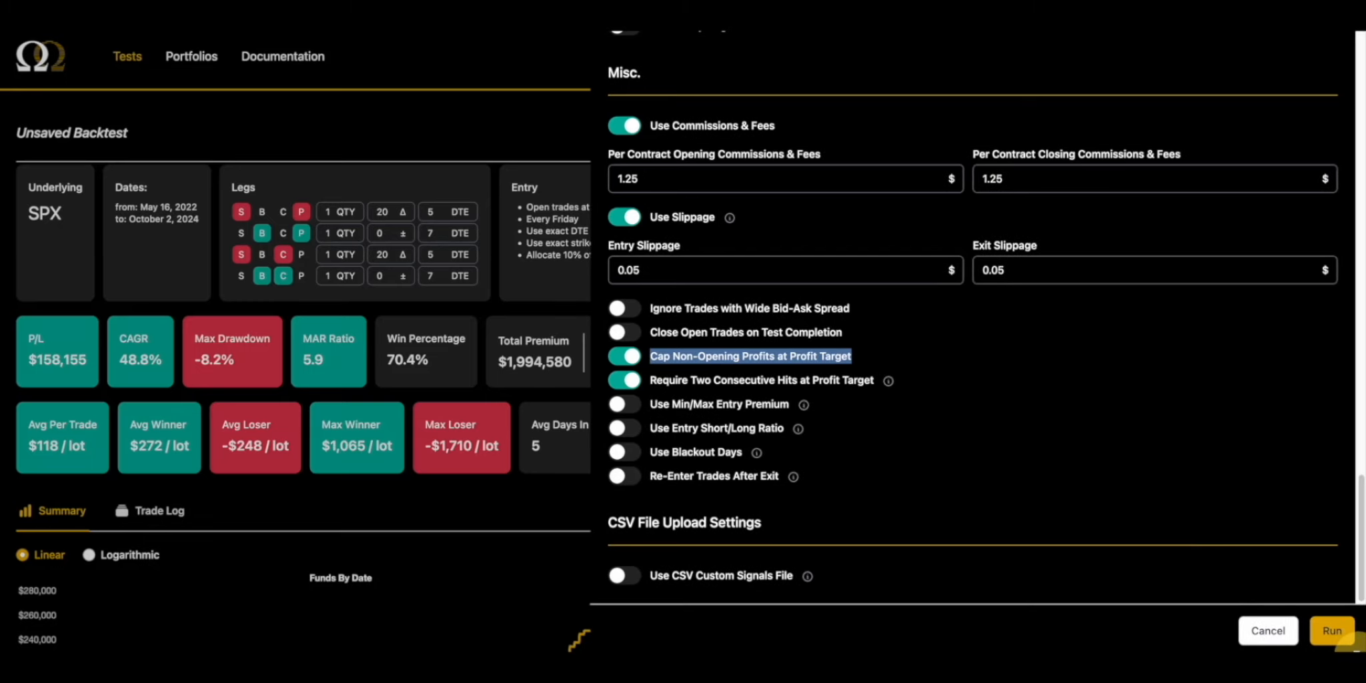
mouse_move(1077, 468)
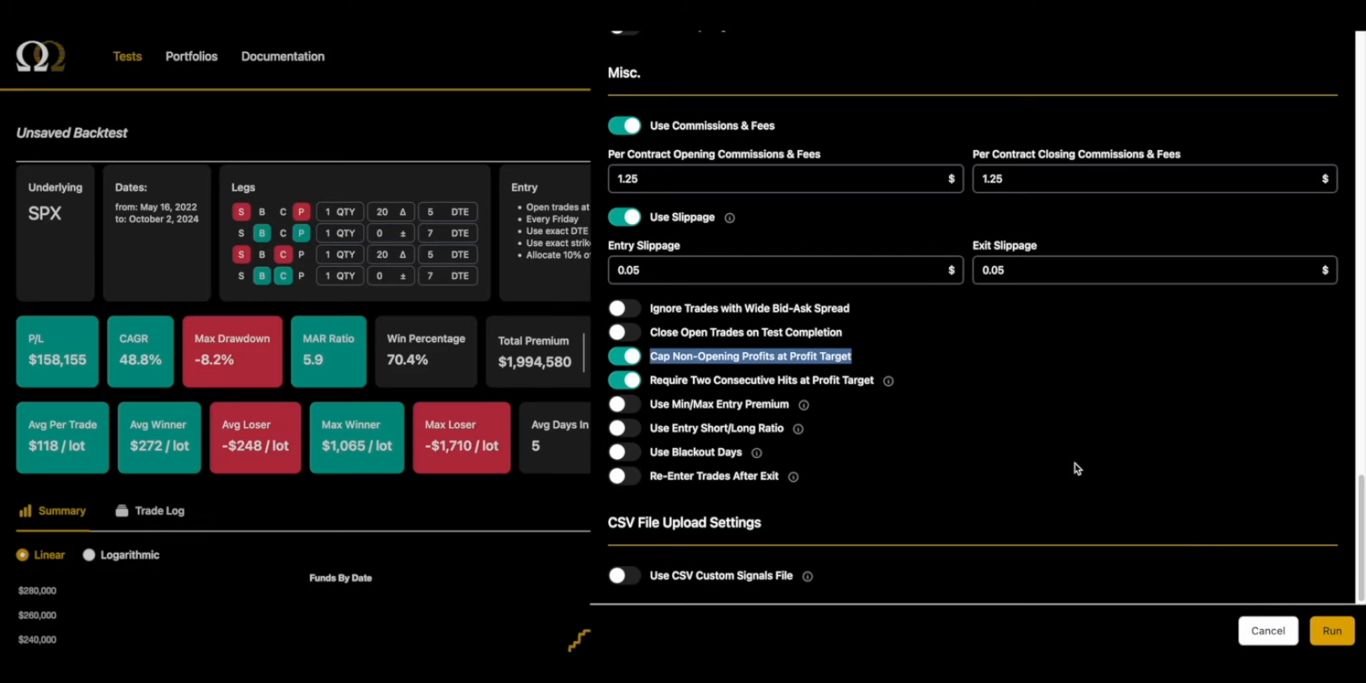
mouse_move(888, 381)
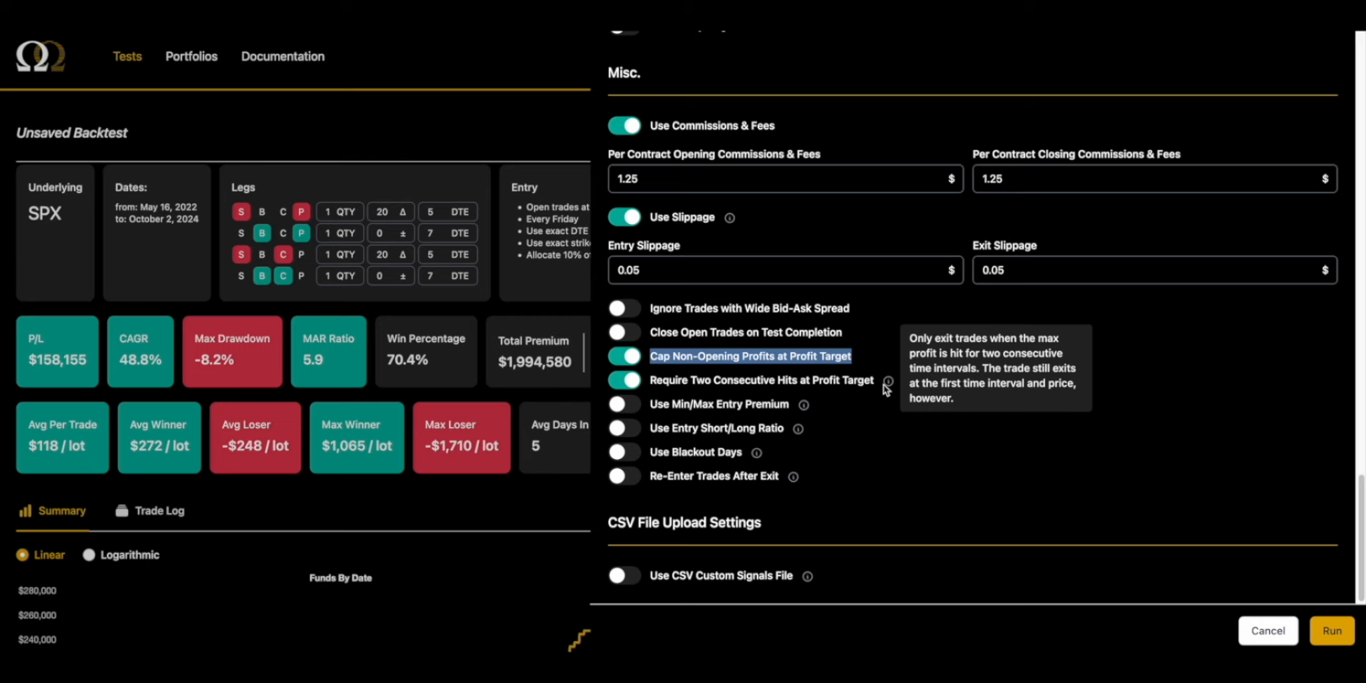
mouse_move(868, 427)
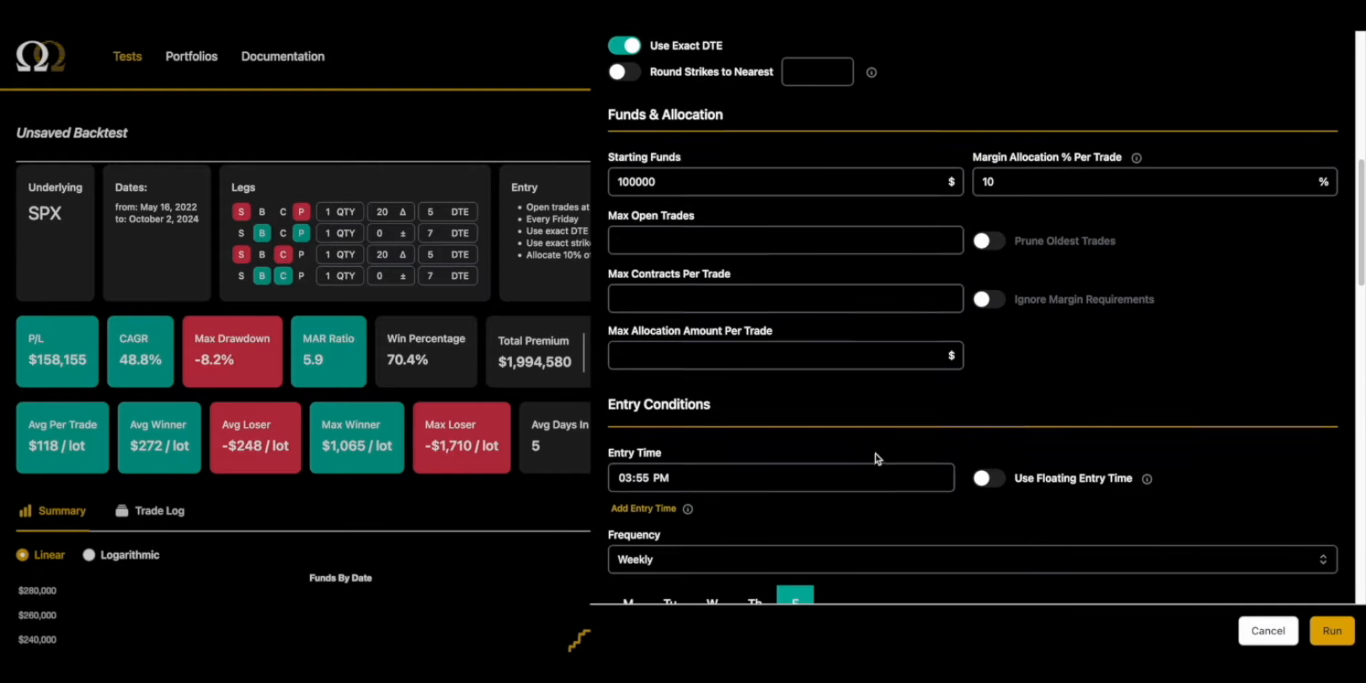
Run the two-hit backtest and review results: $148,380 P/L, 80 winners of 115 trades
left_click(1331, 629)
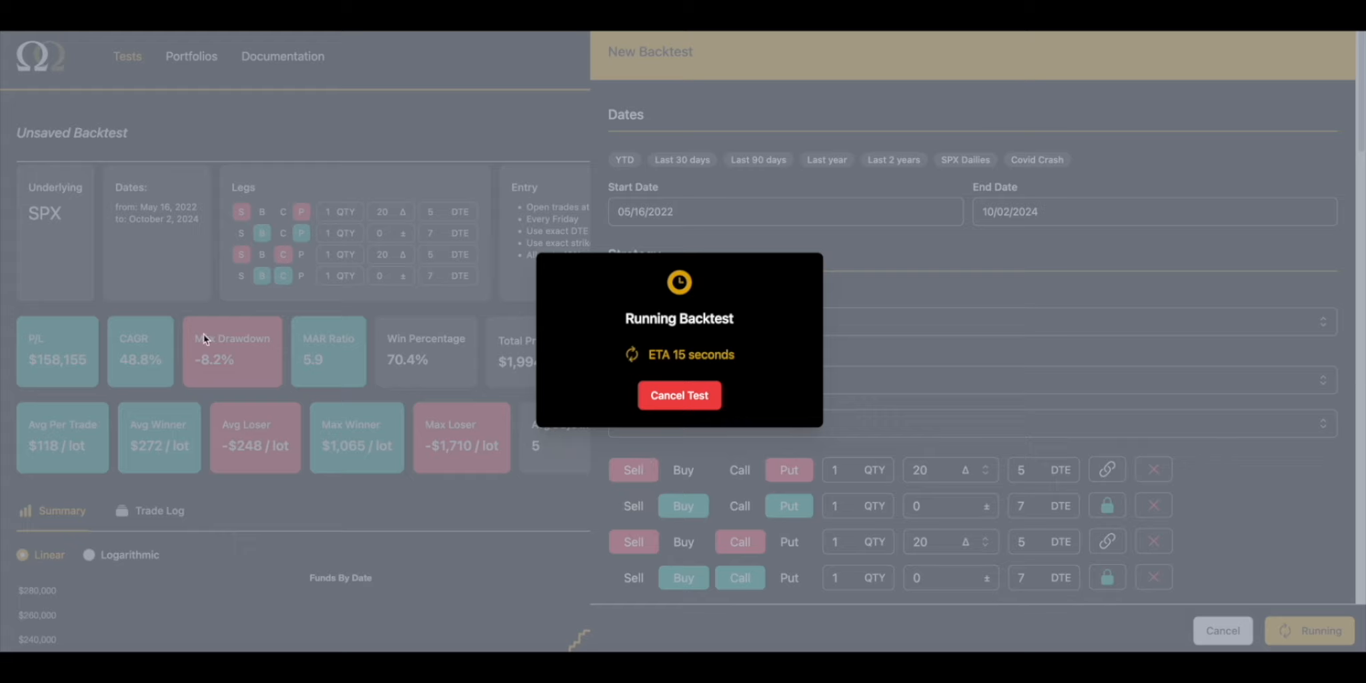
mouse_move(339, 369)
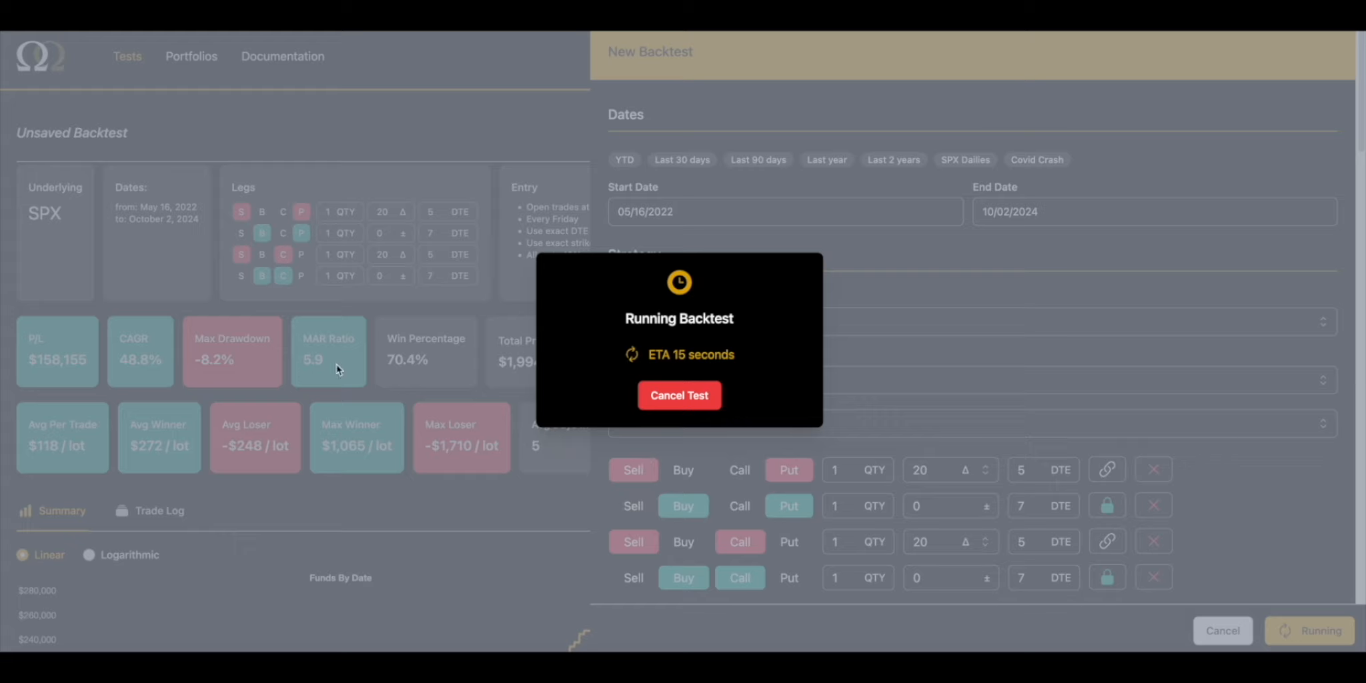
mouse_move(364, 364)
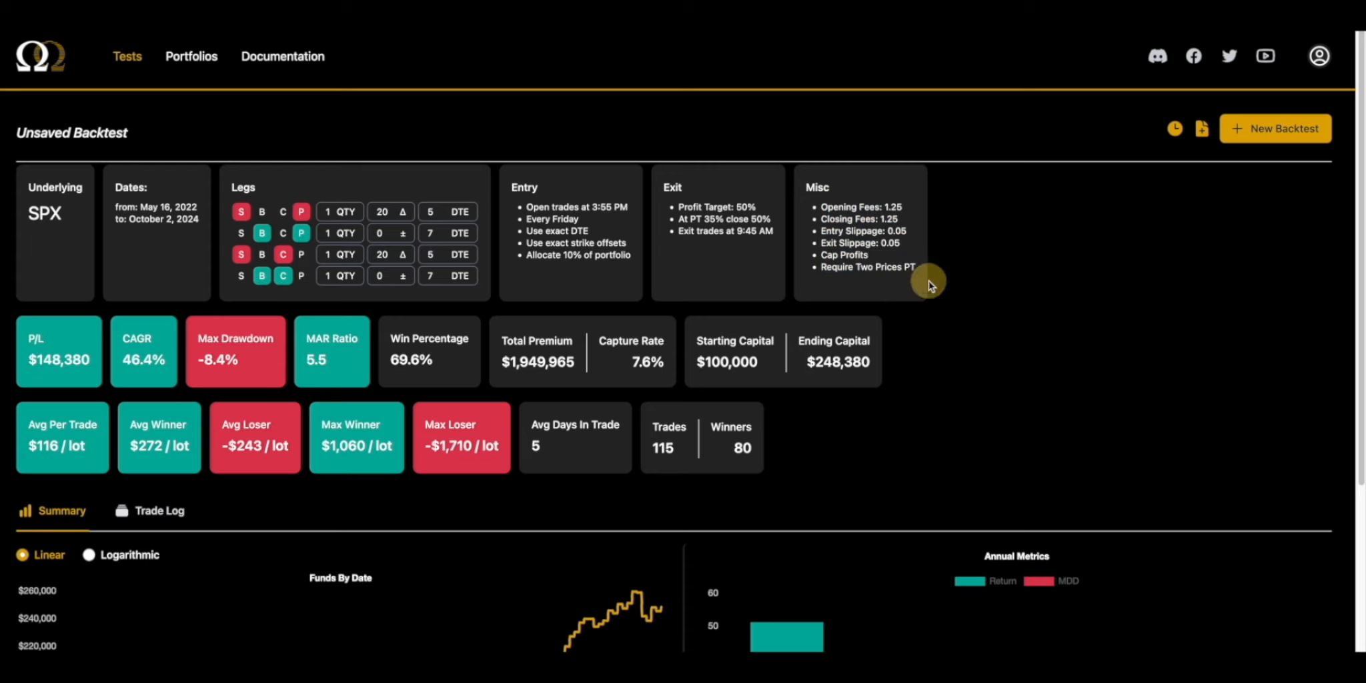
scroll("down", 3)
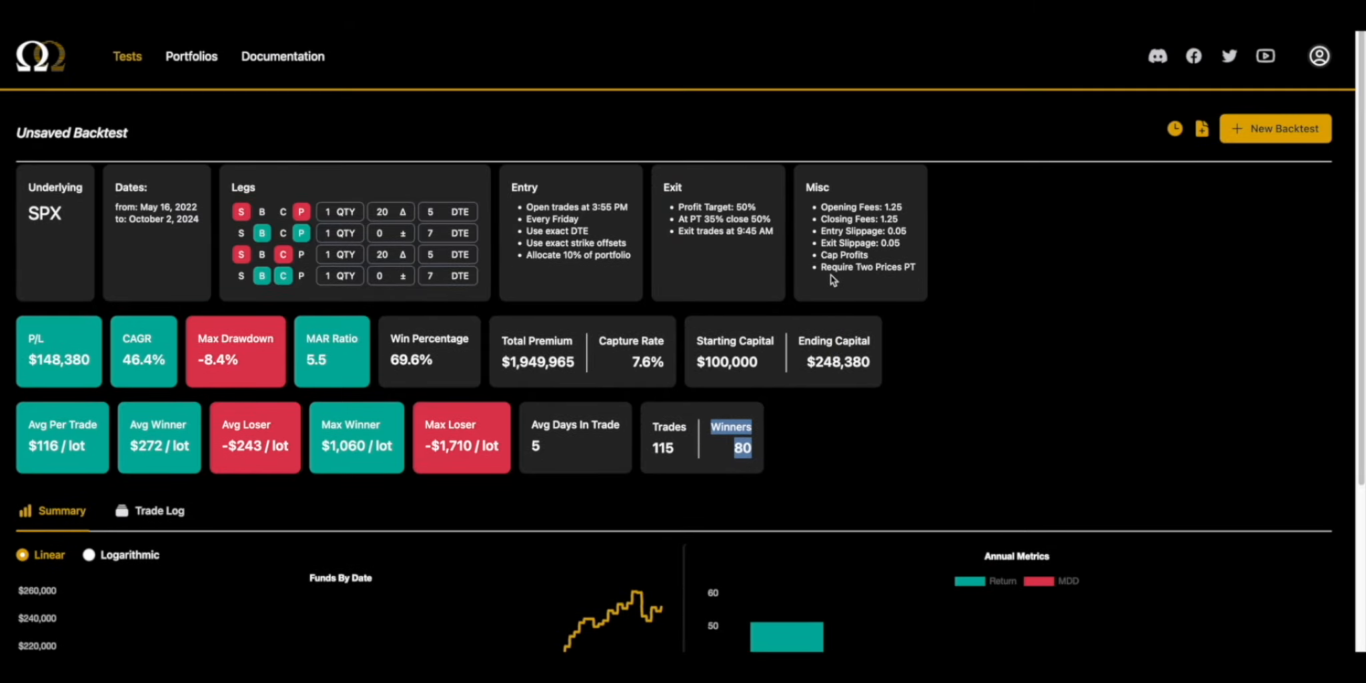
mouse_move(1228, 199)
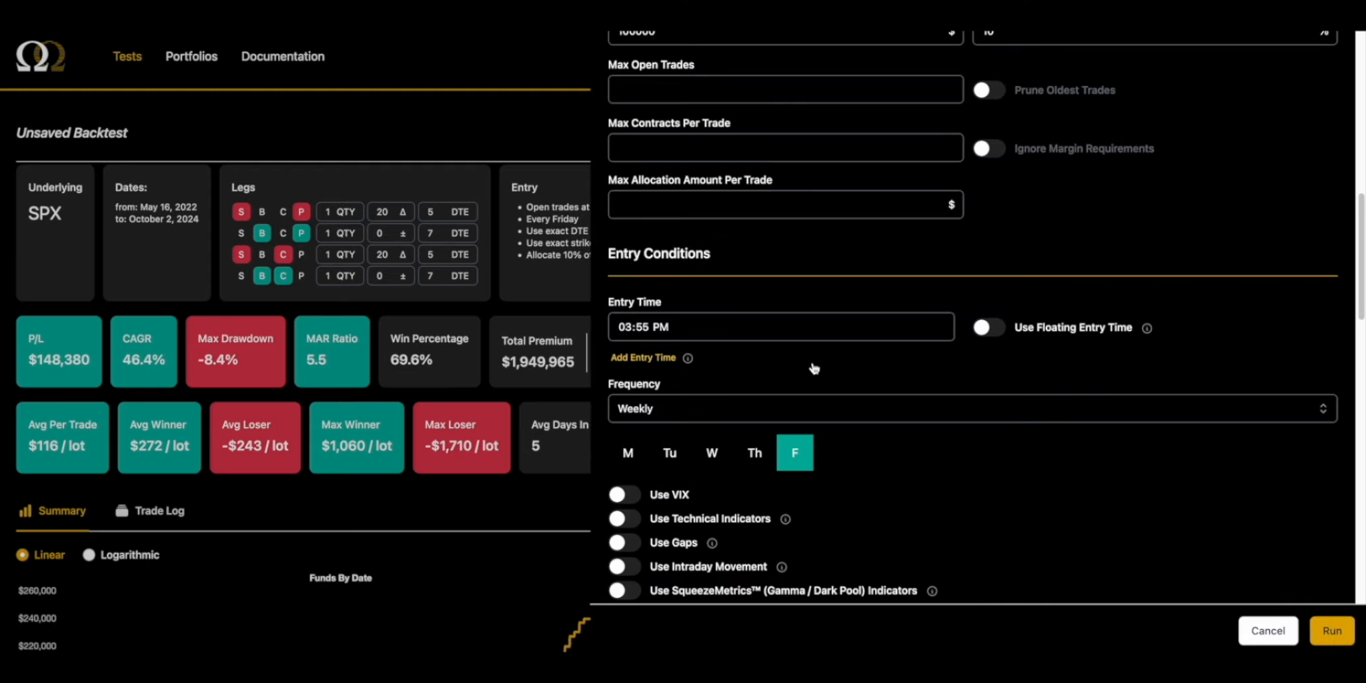
Enable underlying price movement exits at -1% (Percentage) for OTM short put and call
scroll("down", 3)
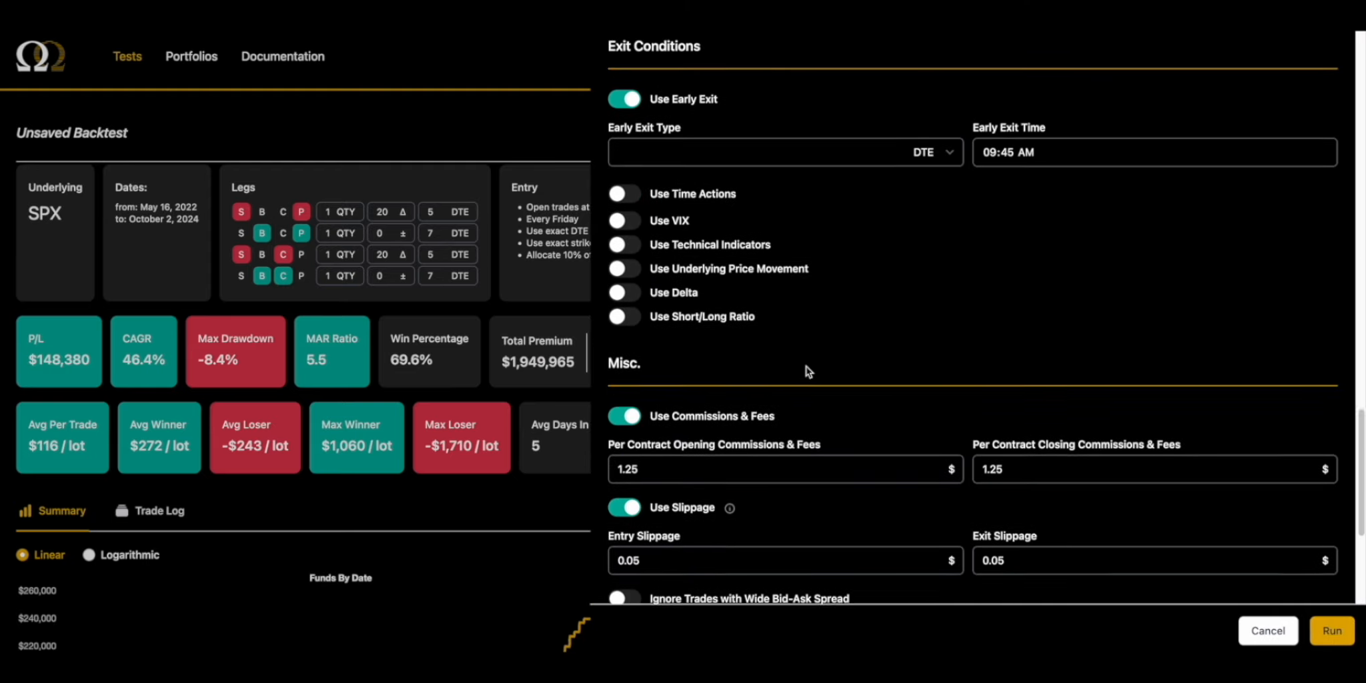
left_click(624, 268)
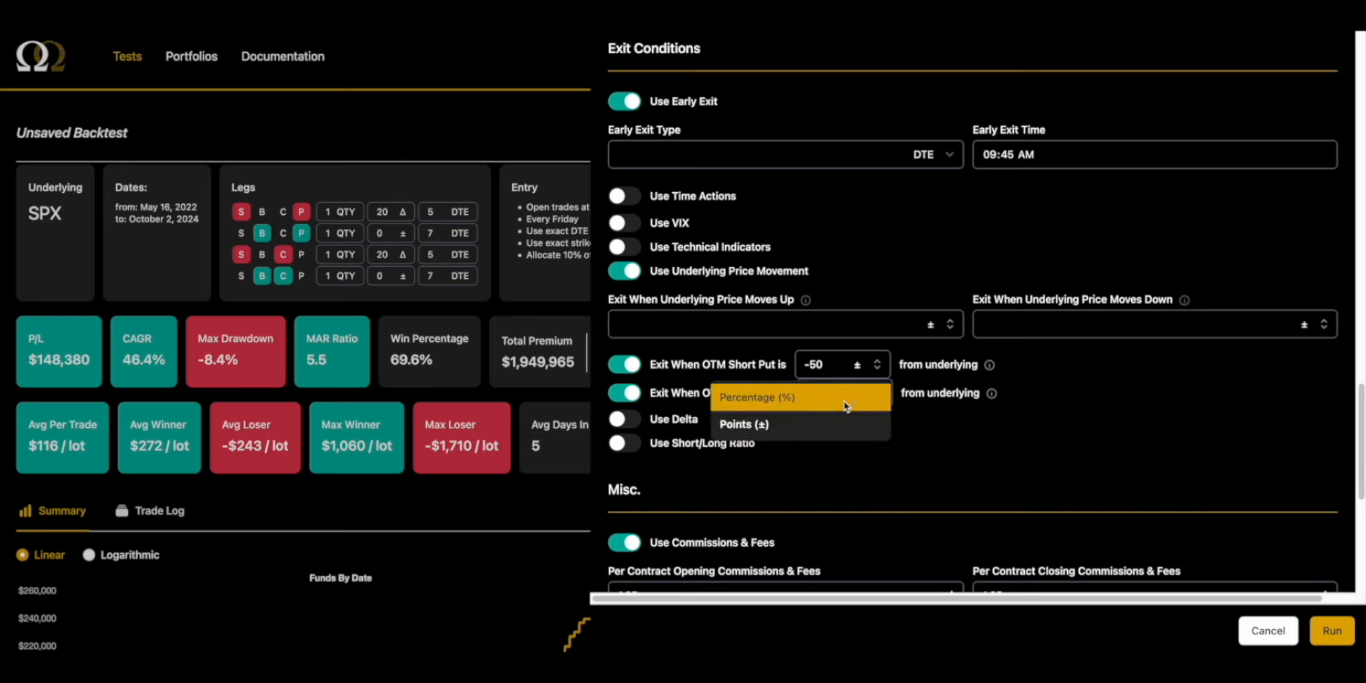
left_click(757, 398)
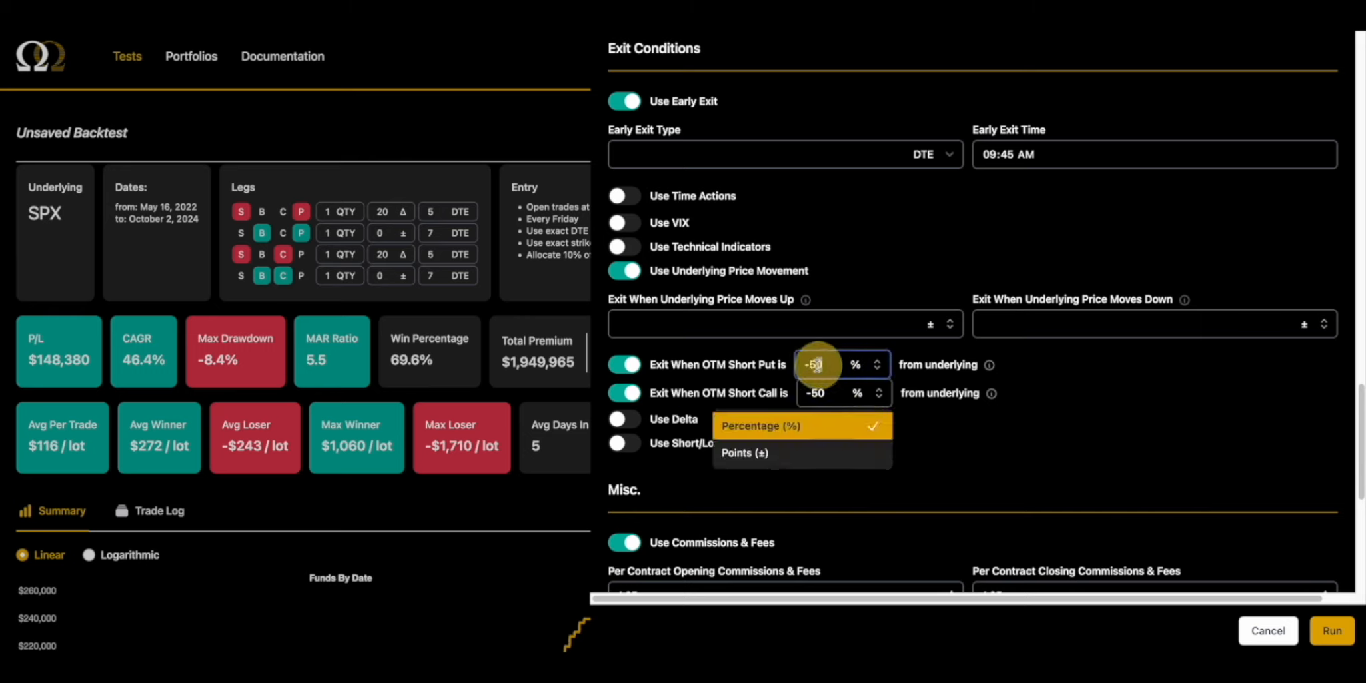
left_click(751, 425)
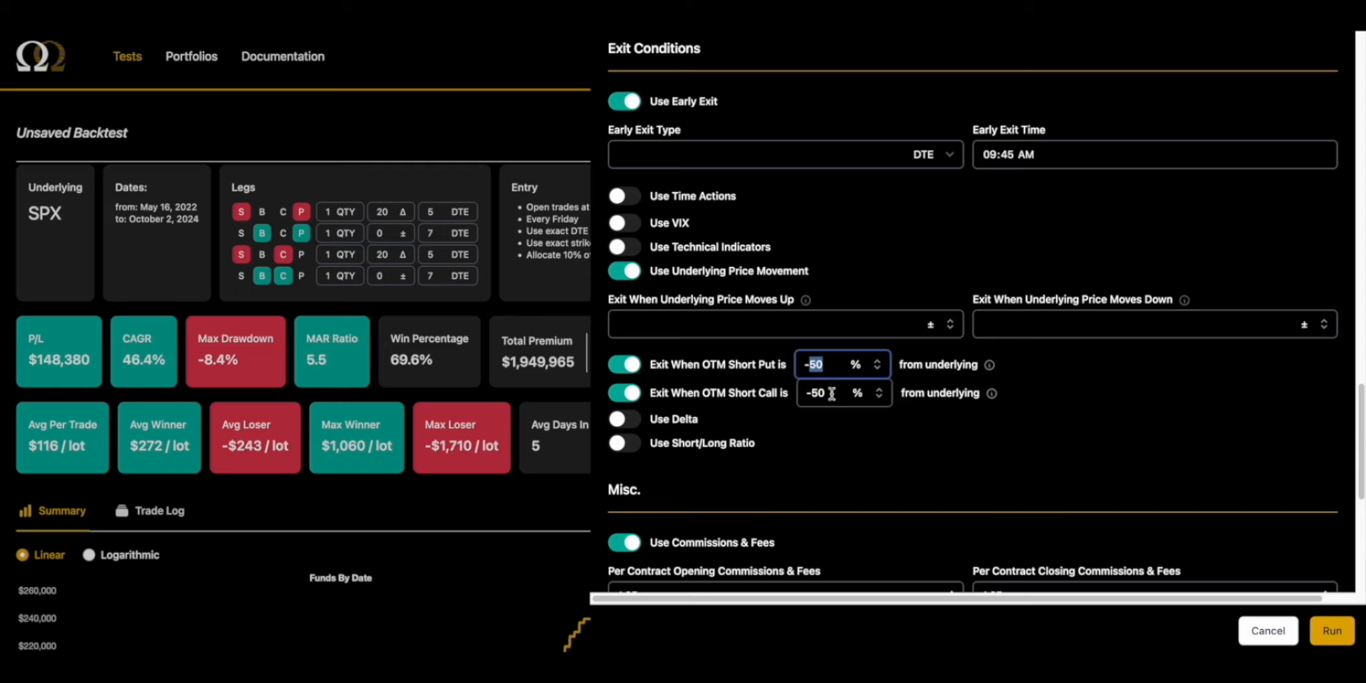
left_click(832, 393)
type("-1")
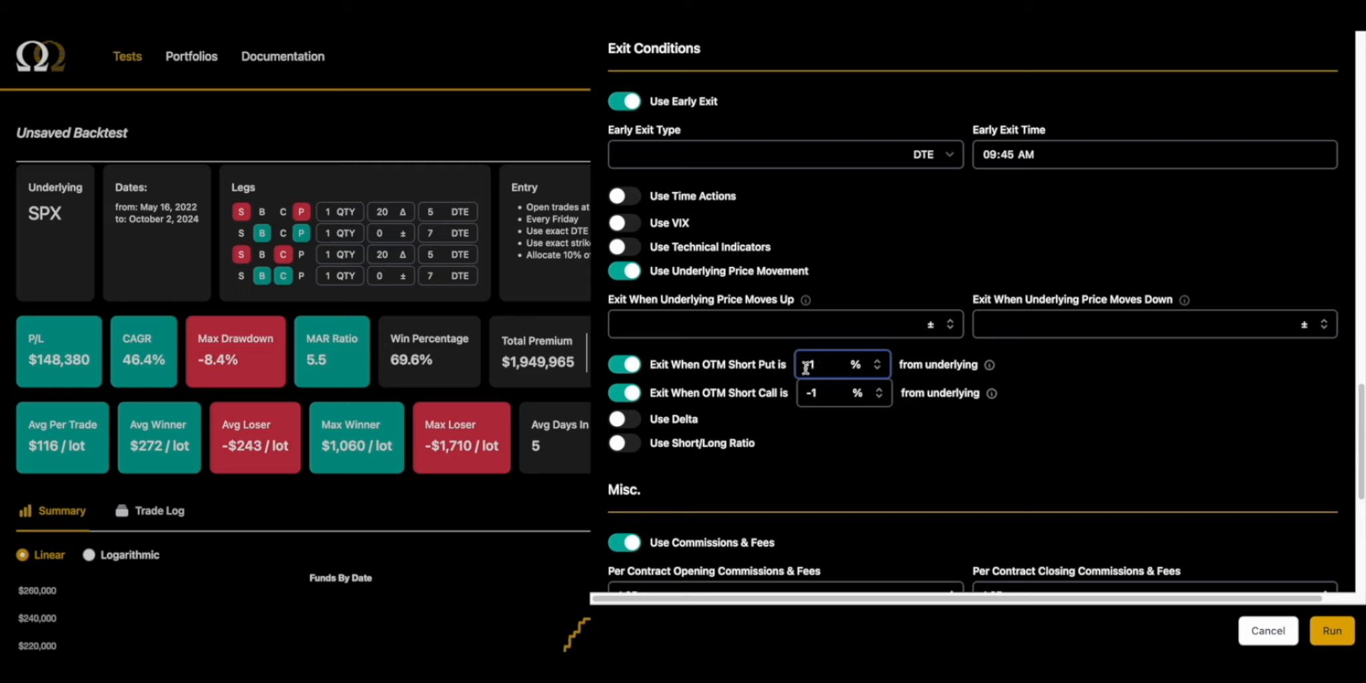
mouse_move(991, 365)
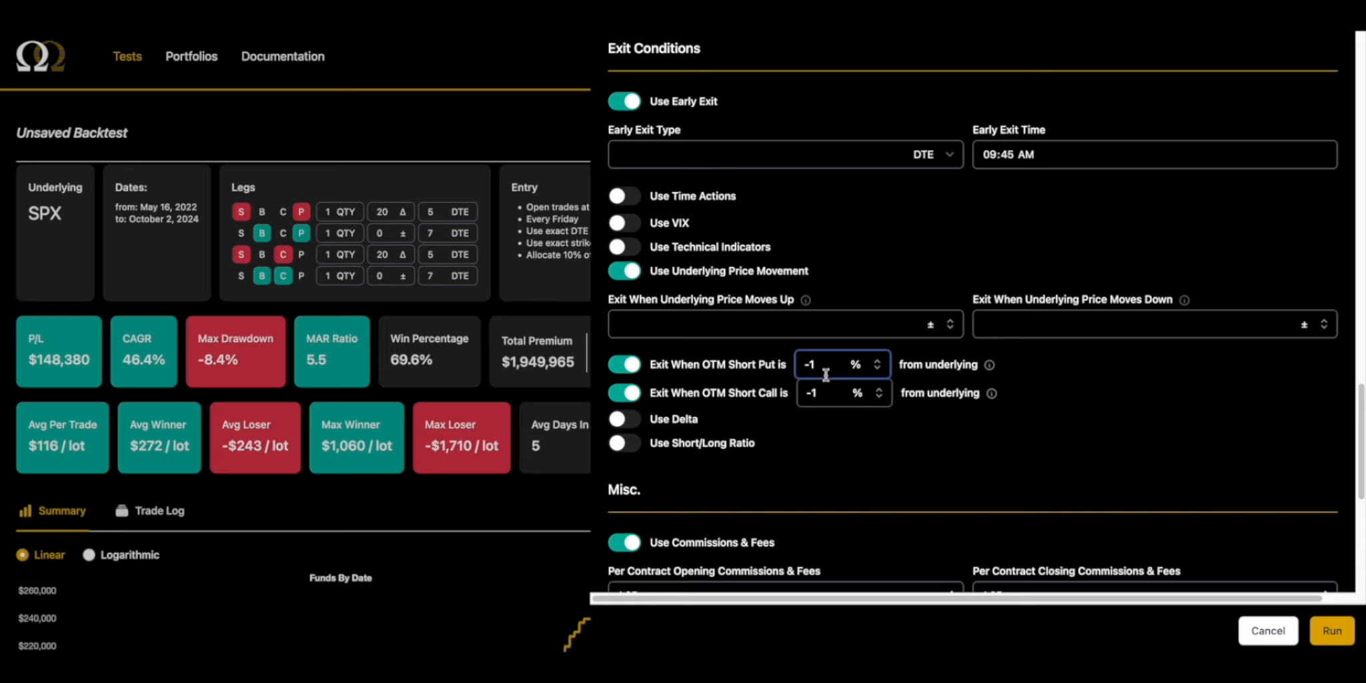
left_click(827, 365)
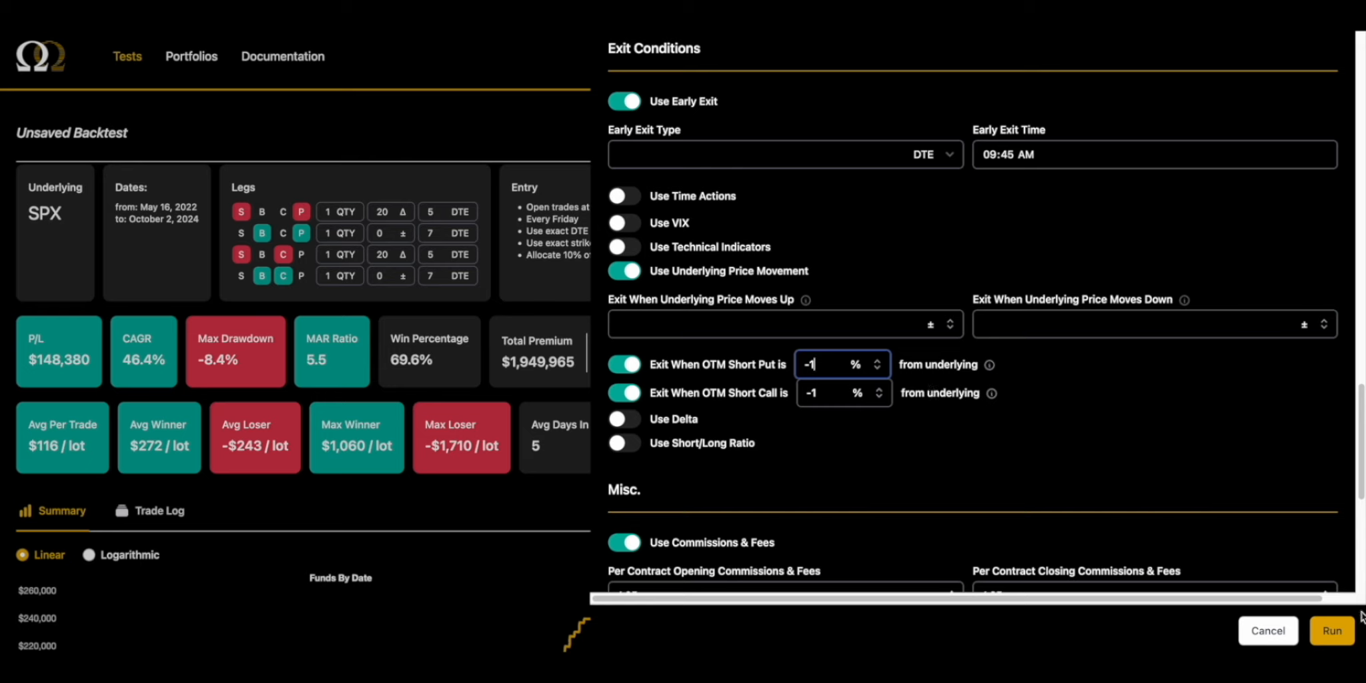
Run the -1% tested-exit backtest ($120,195 P/L) and compare it with Recent Test Runs
left_click(1331, 630)
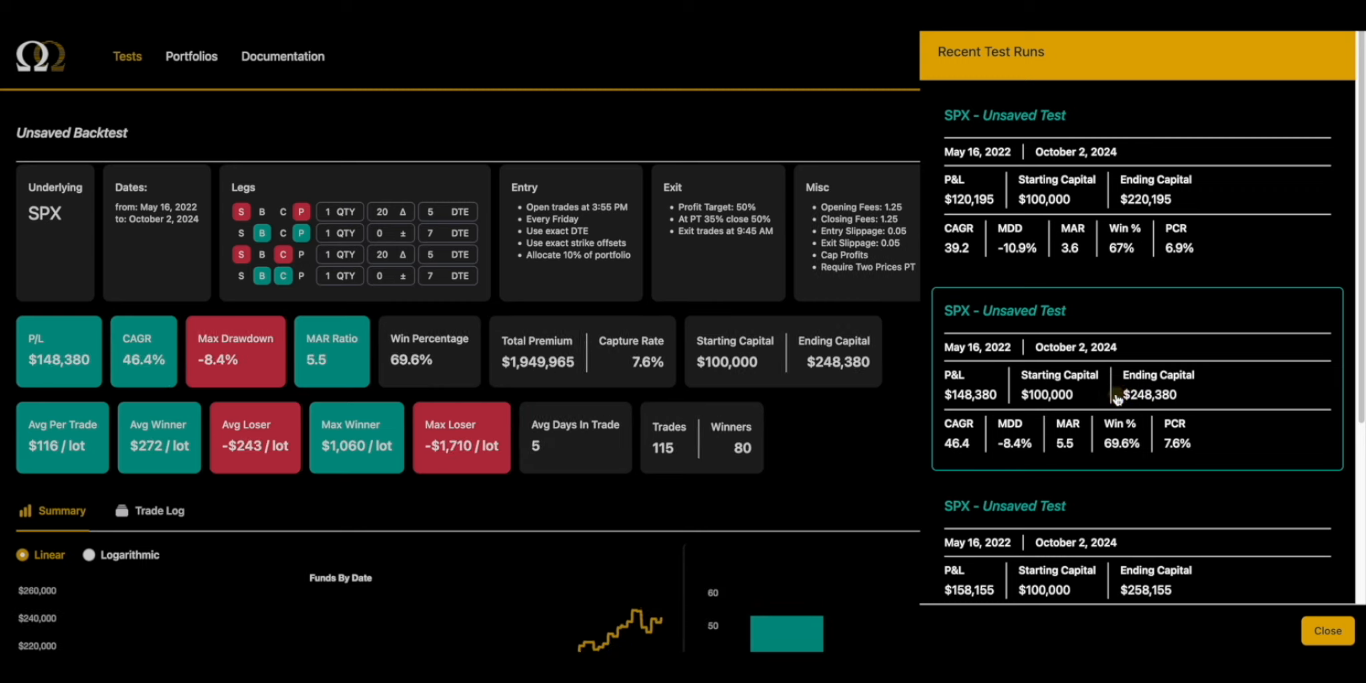
mouse_move(1085, 438)
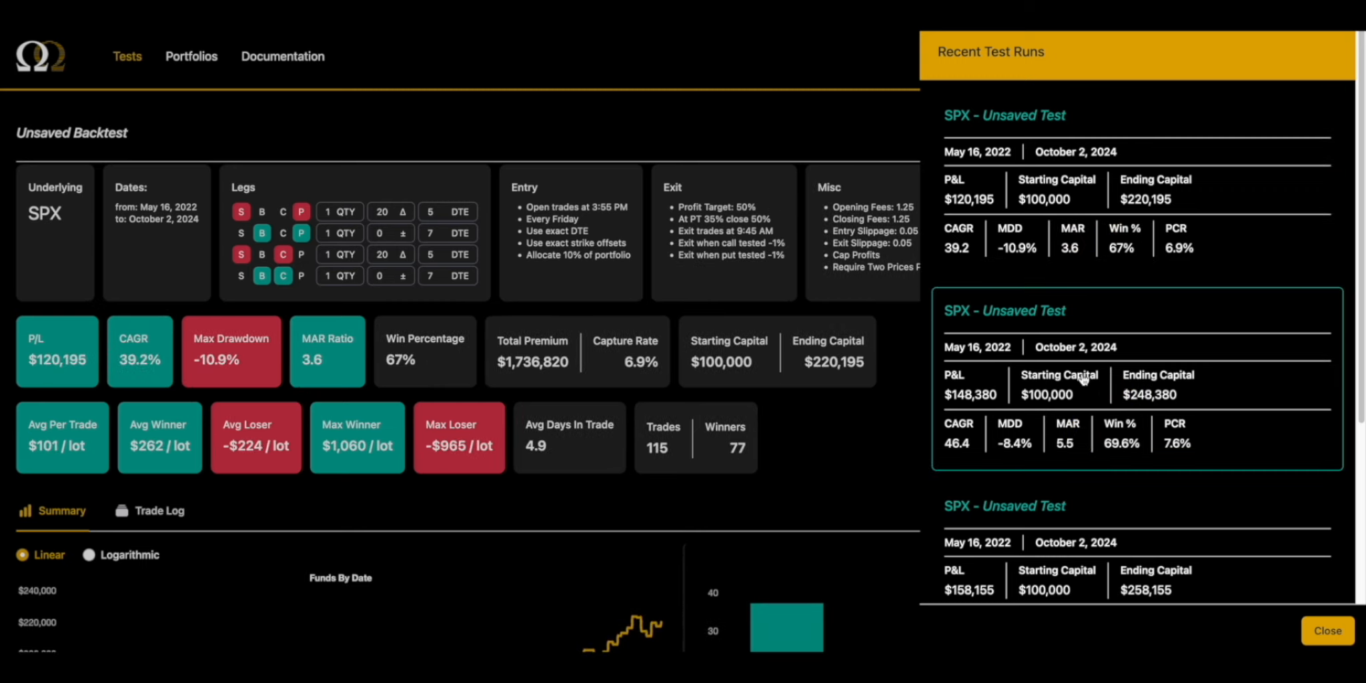
left_click(1132, 393)
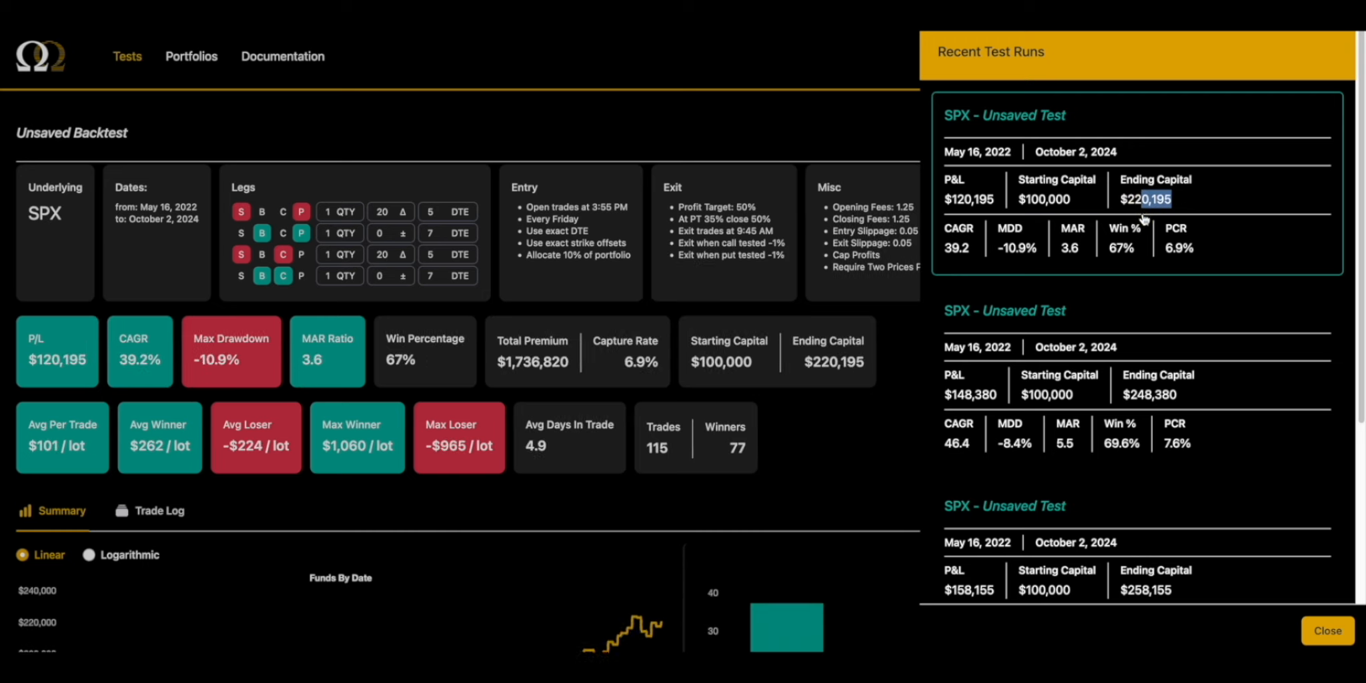
mouse_move(1130, 364)
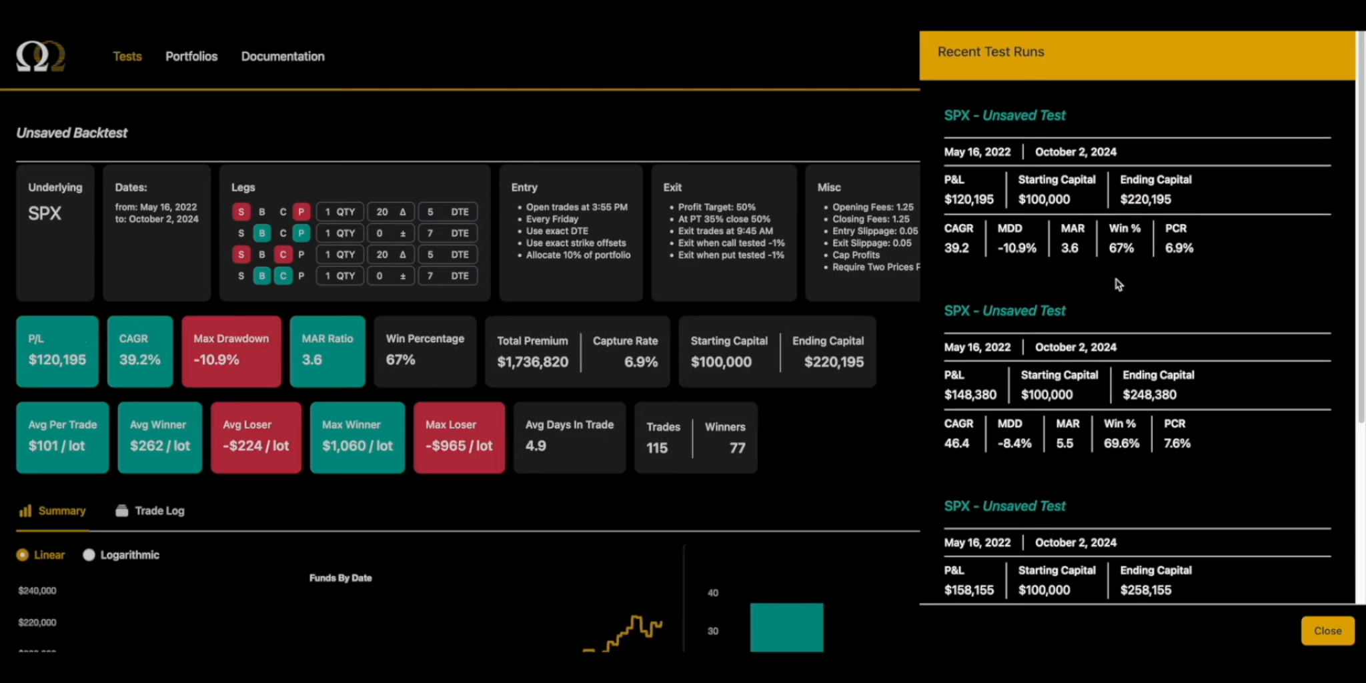
left_click(1124, 383)
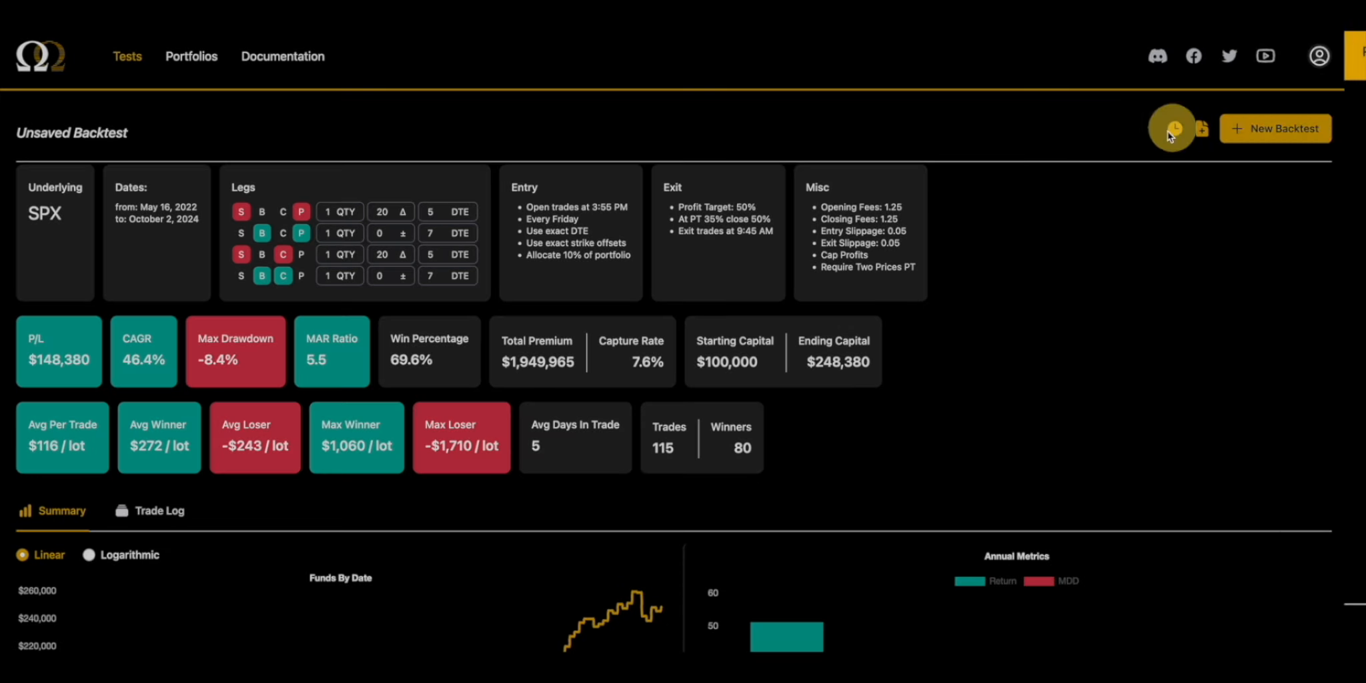
left_click(1172, 128)
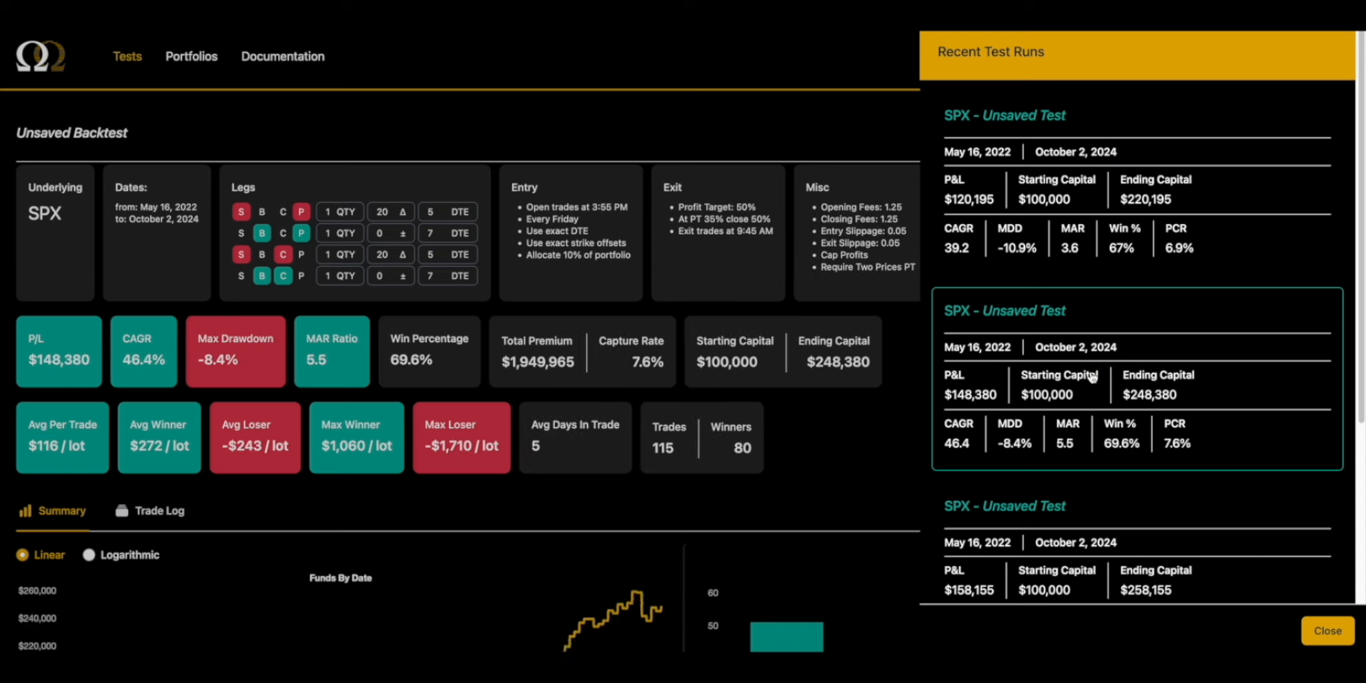
mouse_move(1089, 375)
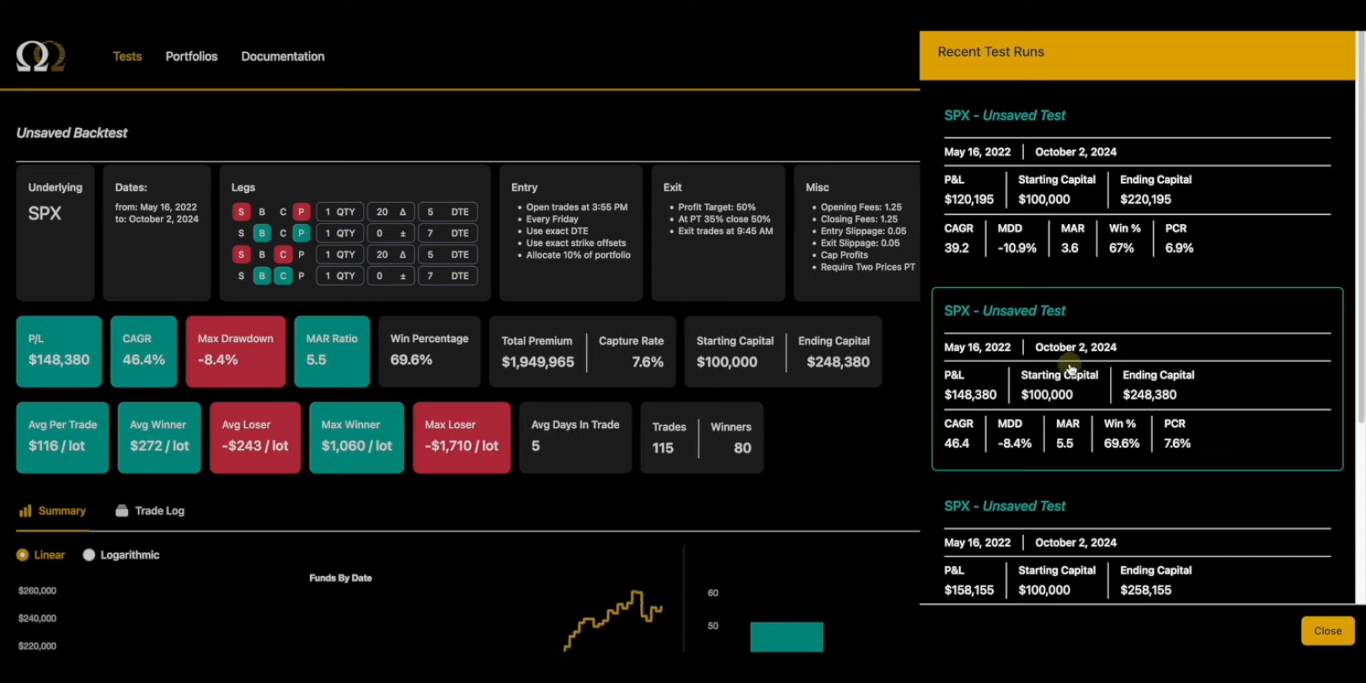
mouse_move(1076, 408)
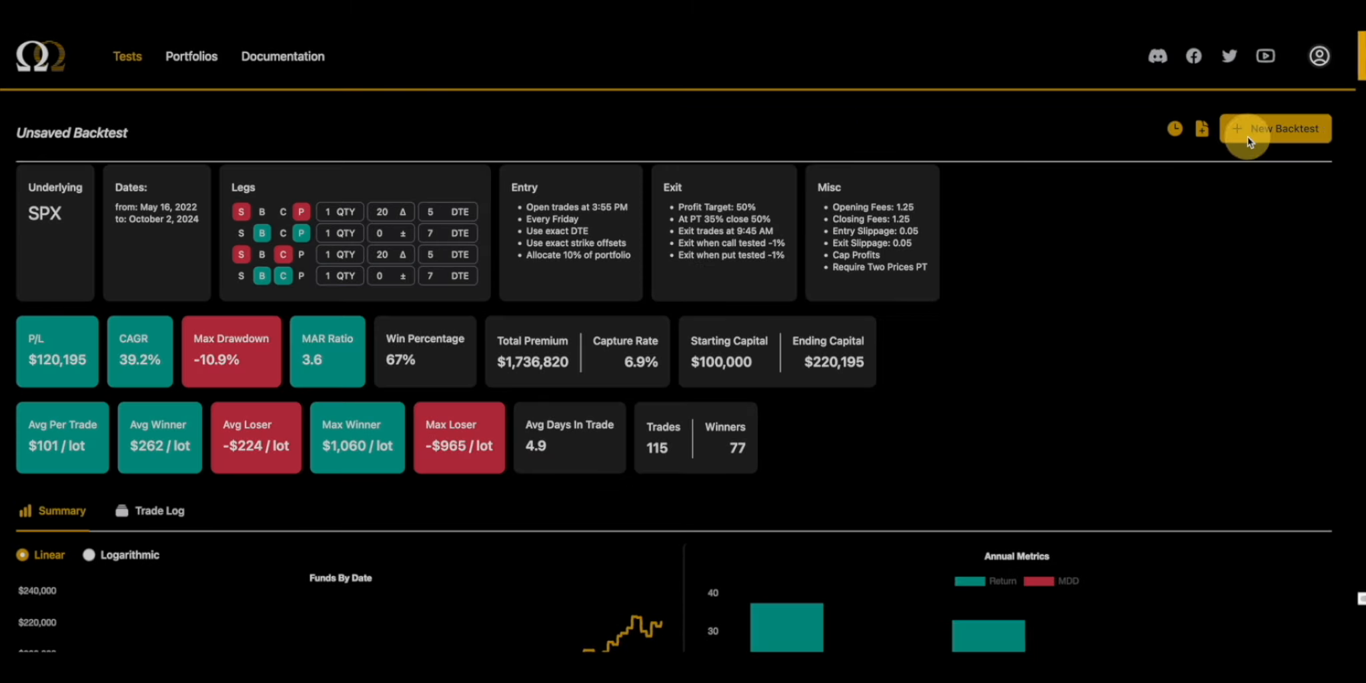
Set both OTM short put and short call exit thresholds to -1.25% and run
left_click(1276, 128)
type("-1.2")
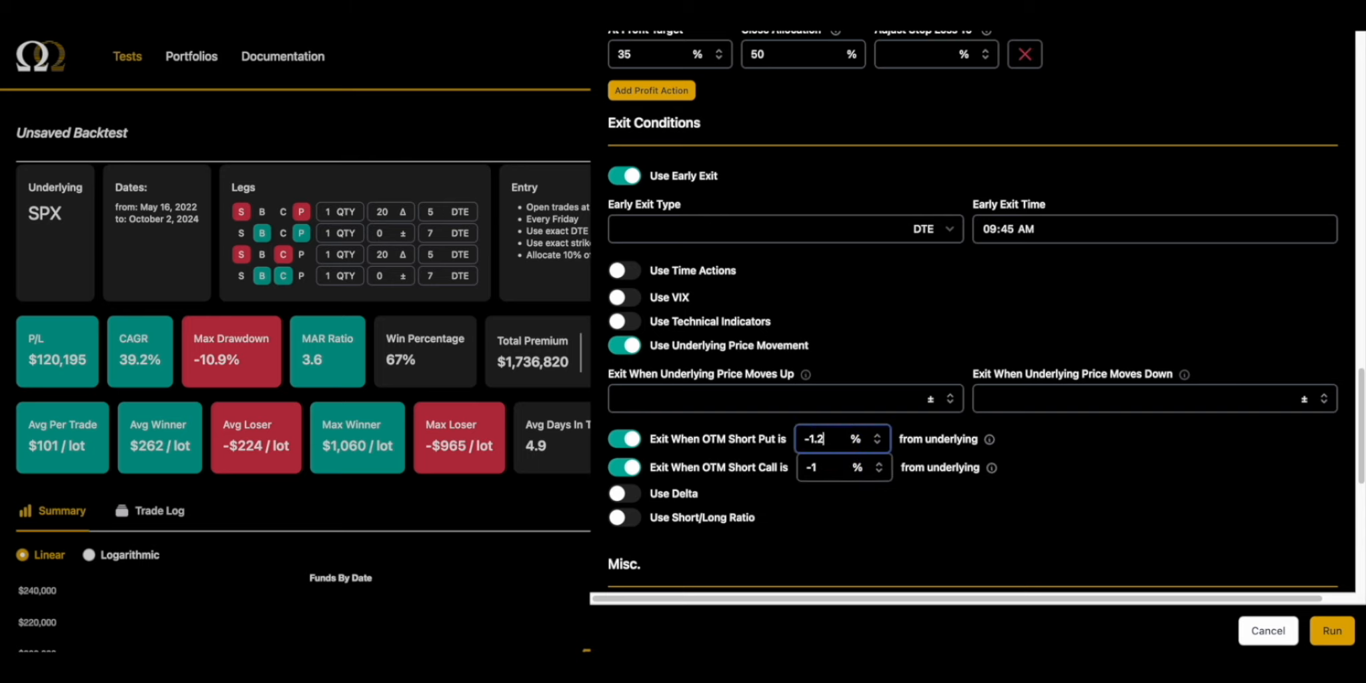
left_click(837, 467)
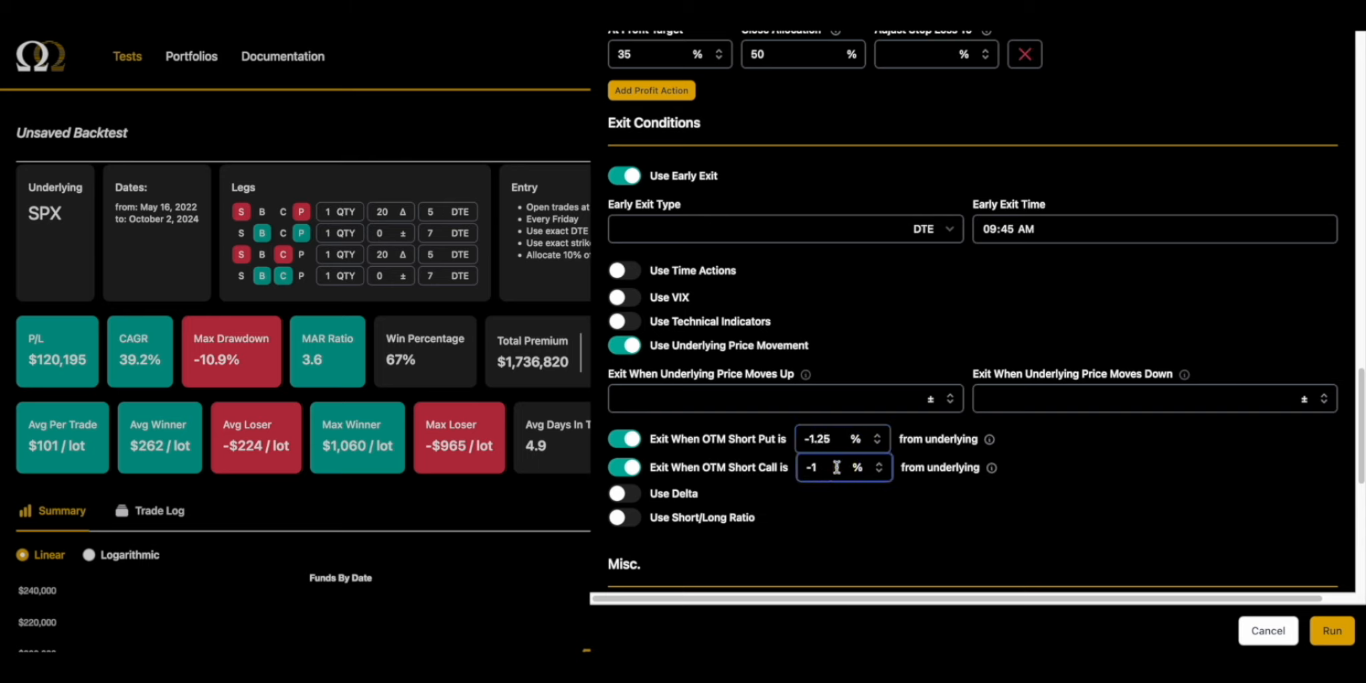
left_click(1332, 630)
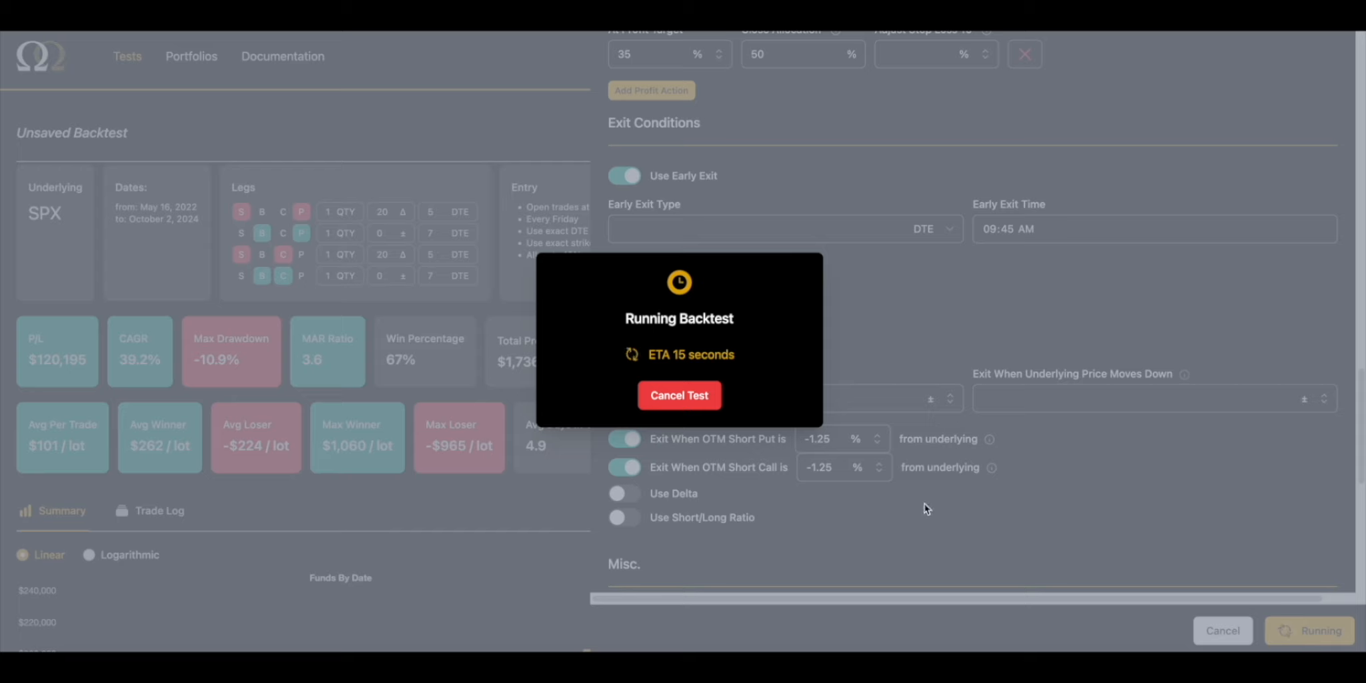
mouse_move(917, 510)
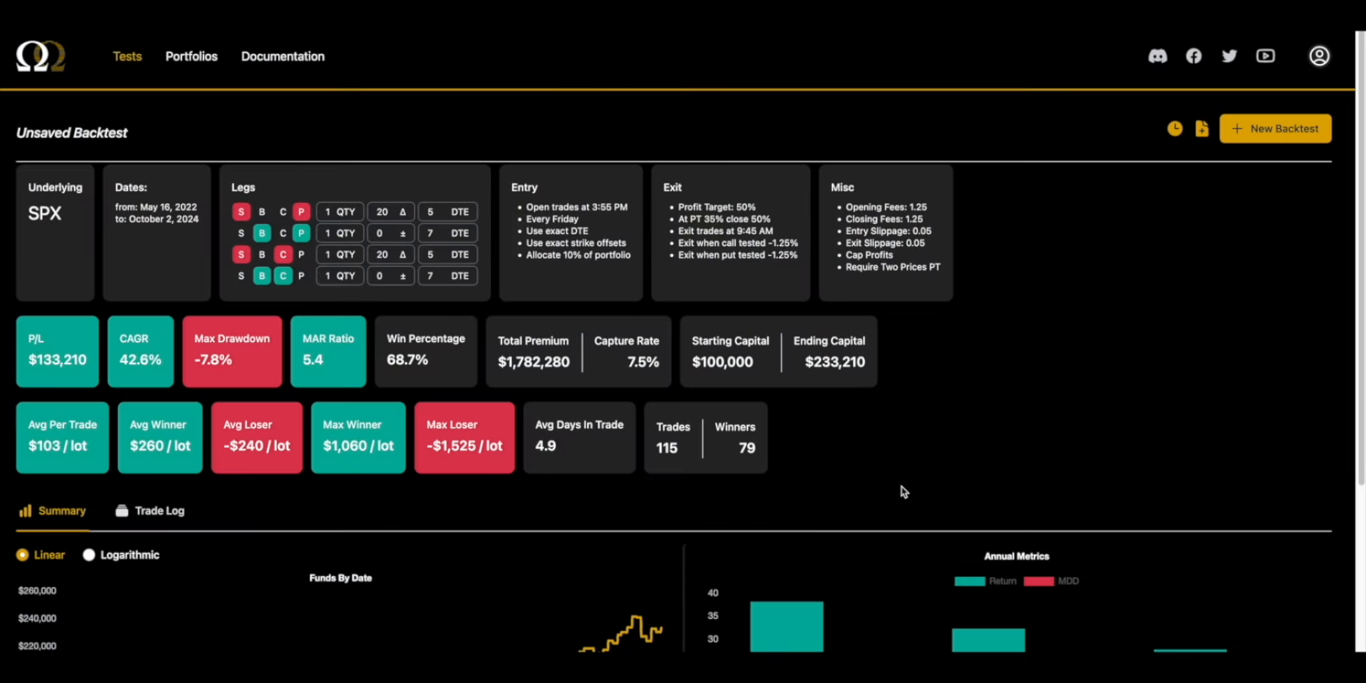
mouse_move(1211, 159)
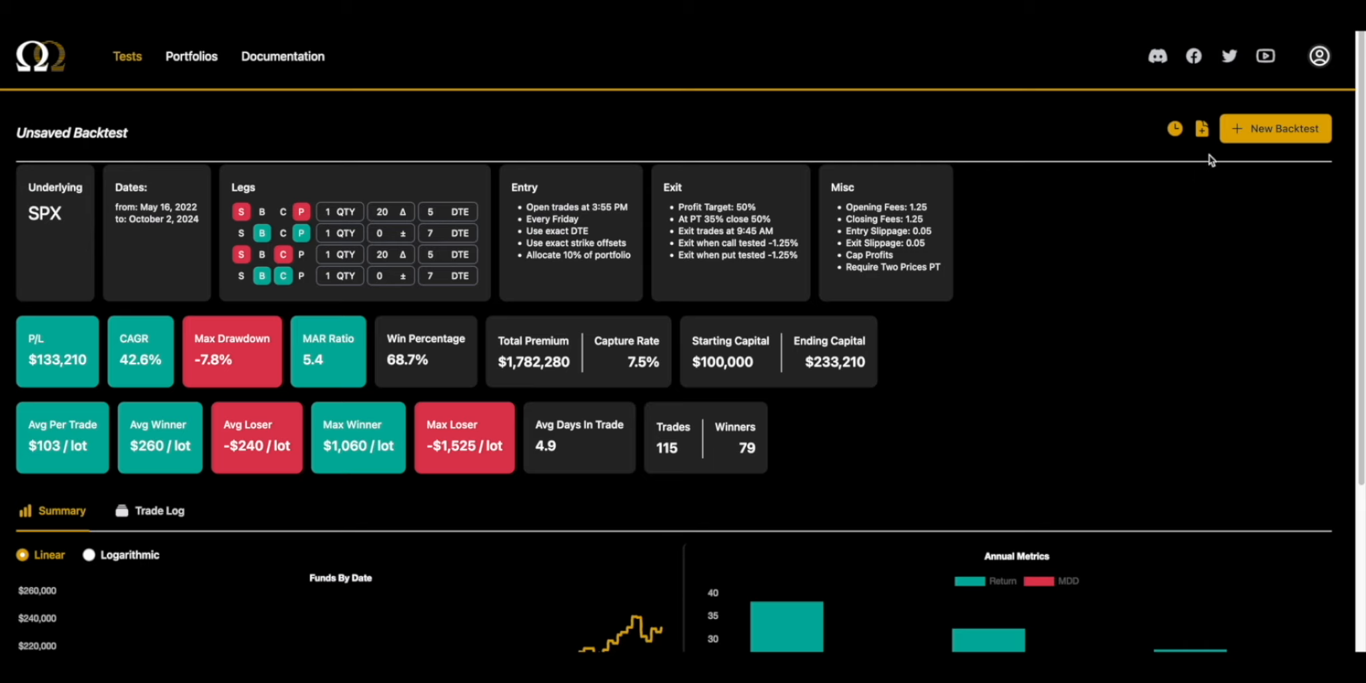
mouse_move(806, 265)
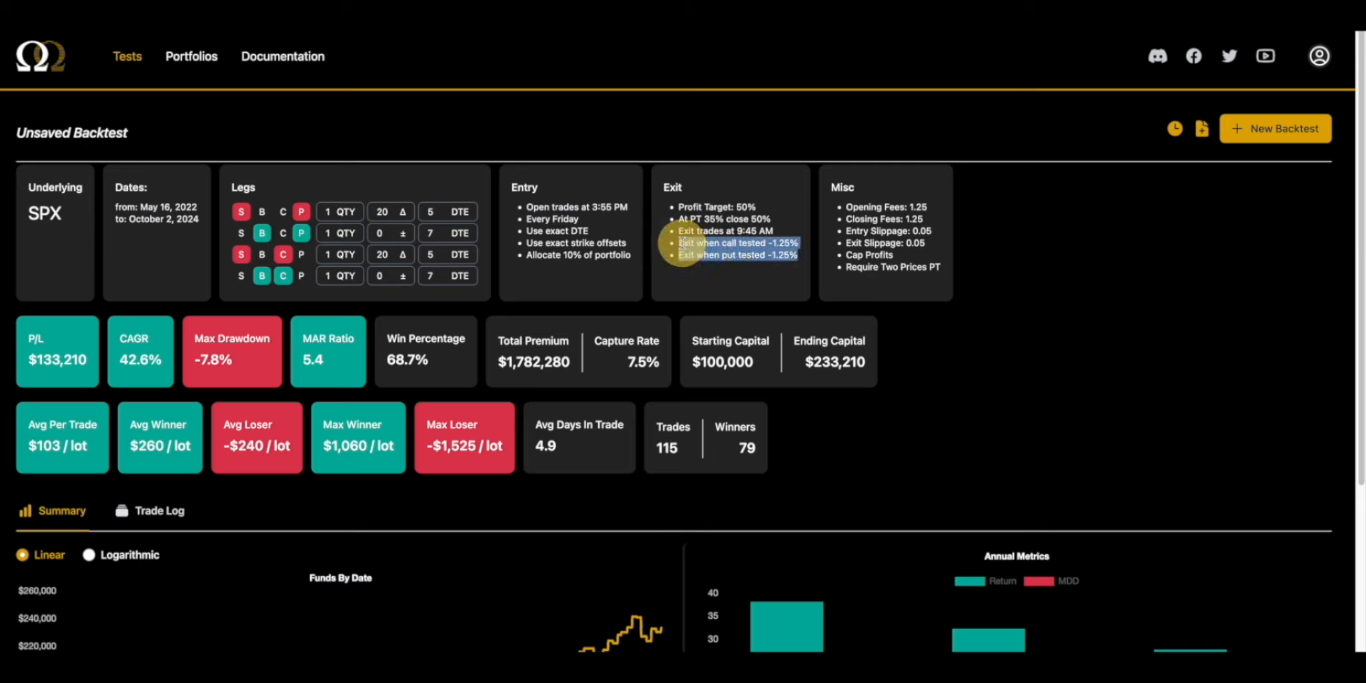
left_click(1174, 128)
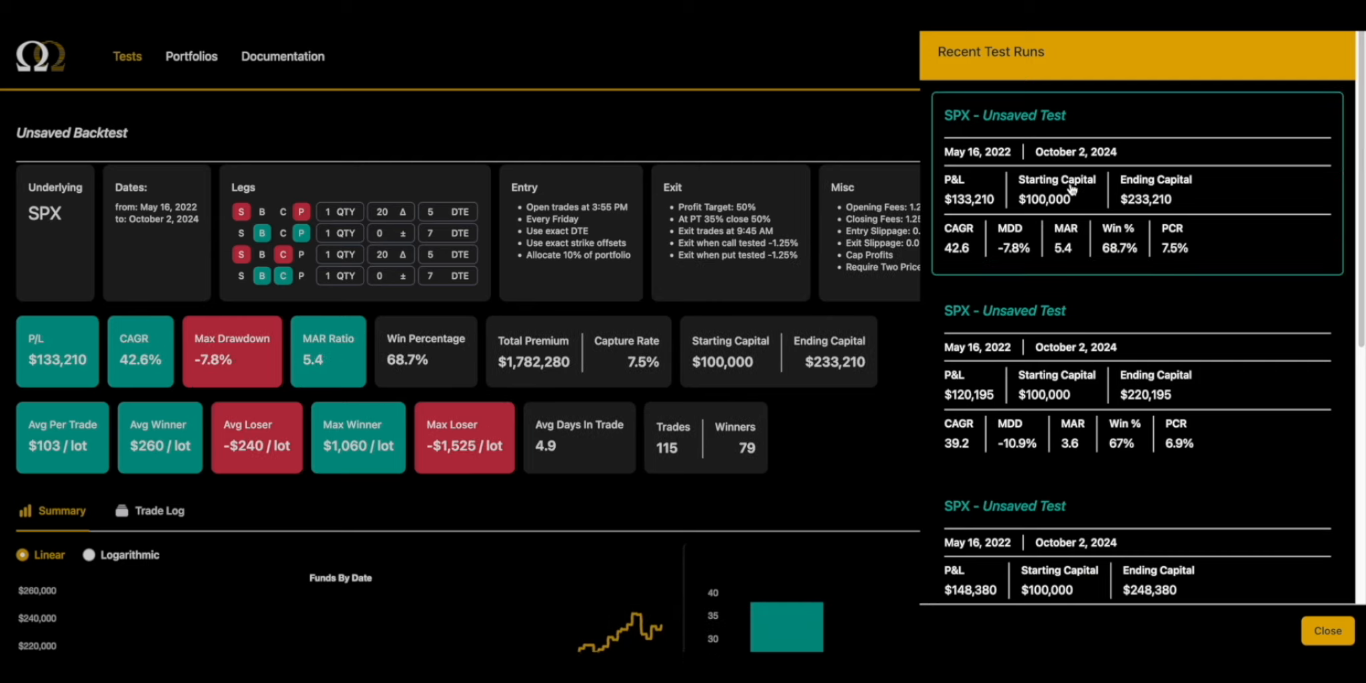
mouse_move(318, 348)
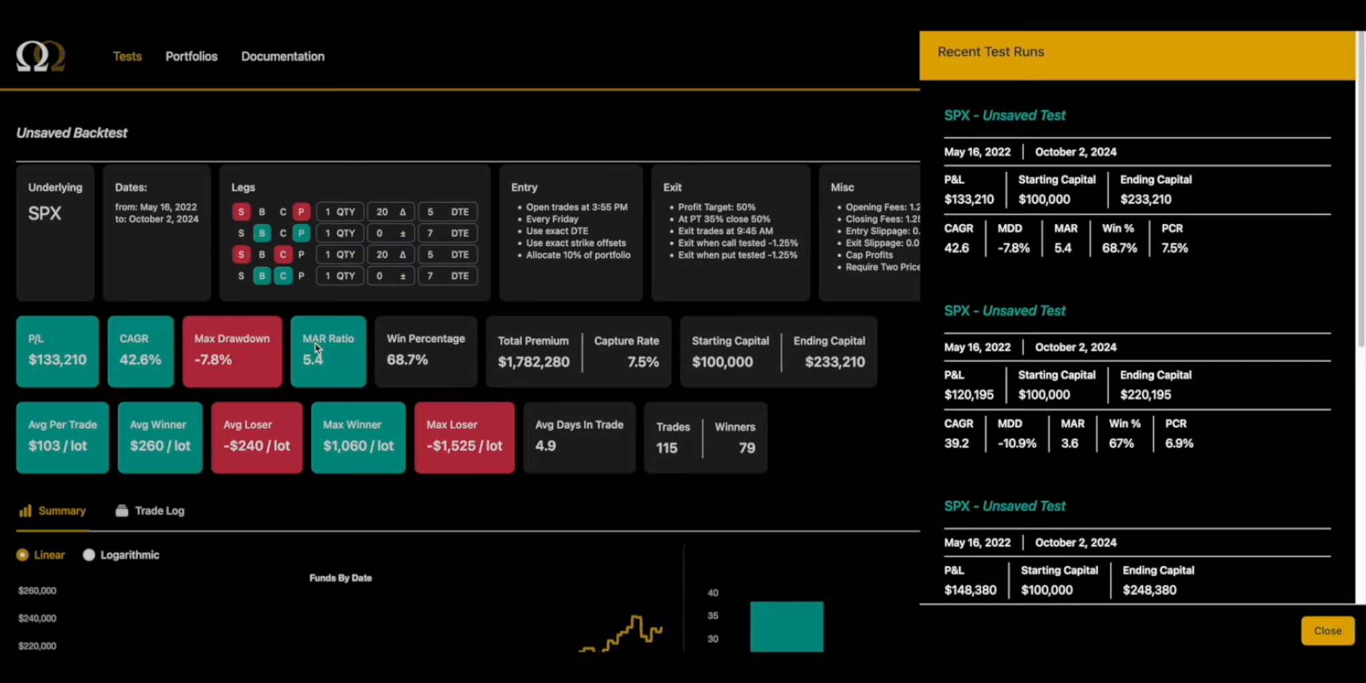
left_click(1328, 630)
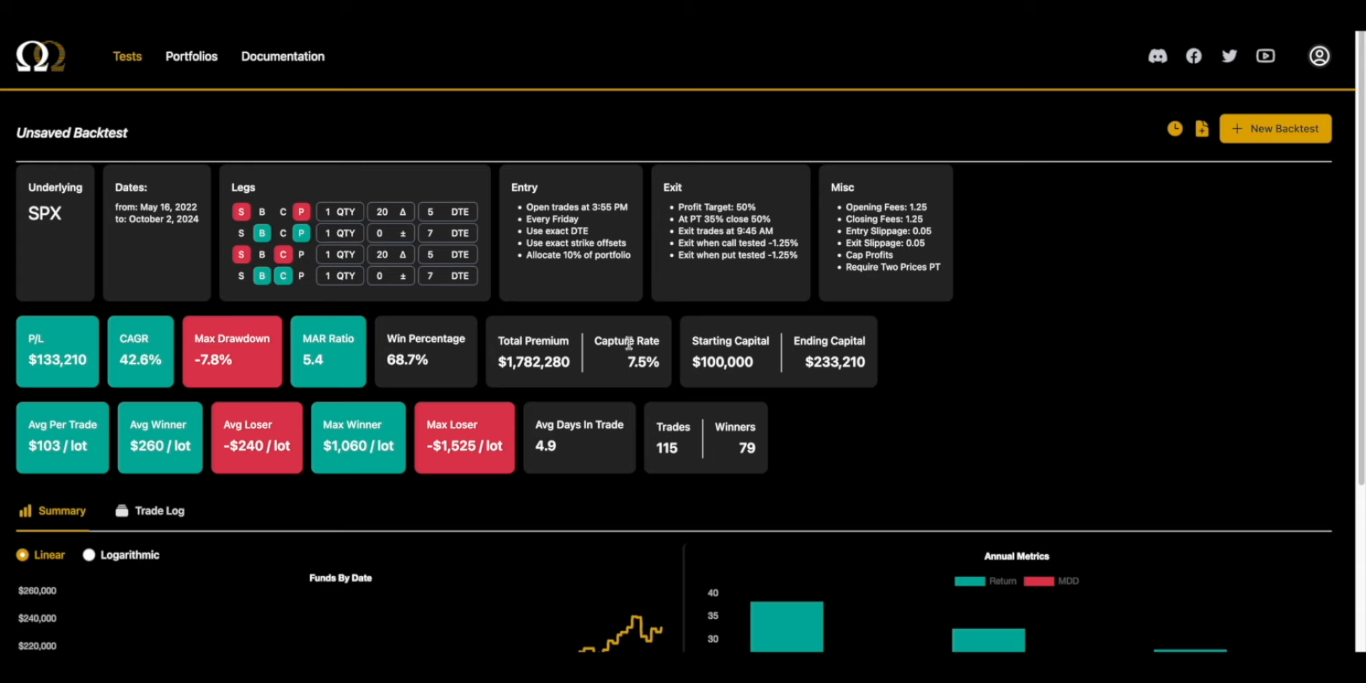
left_click_drag(680, 243, 797, 256)
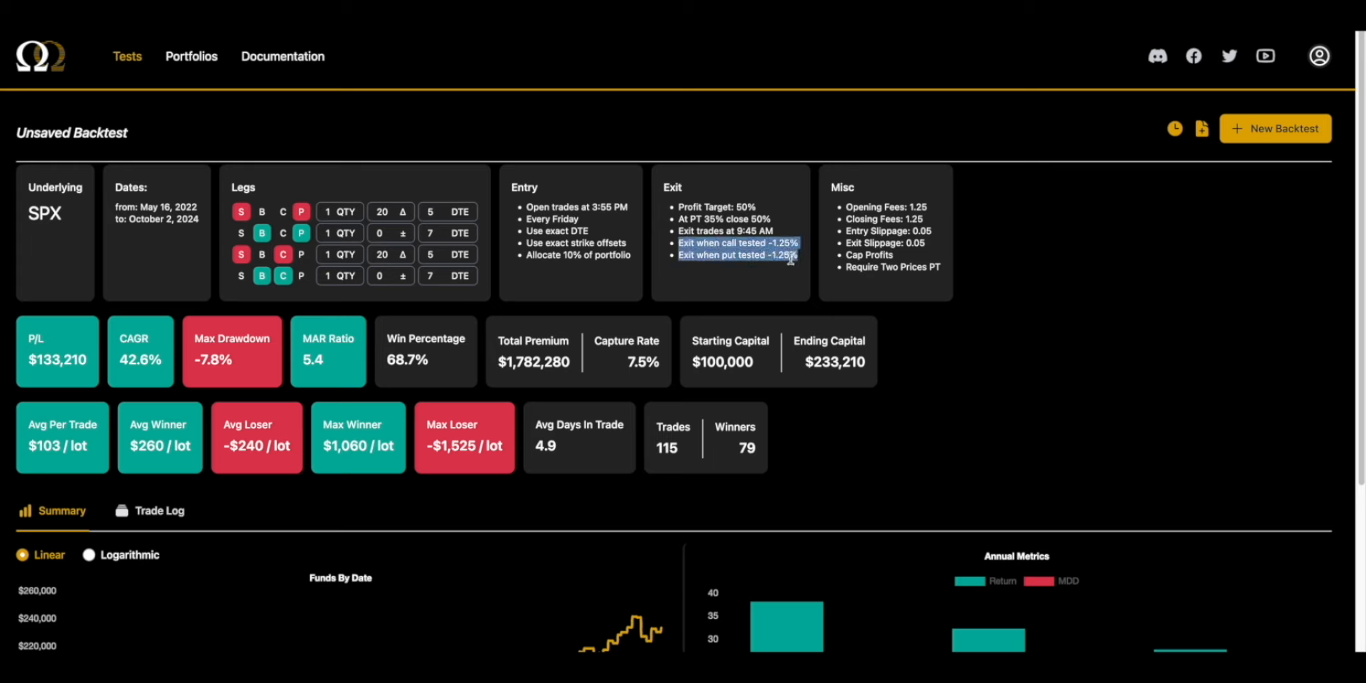
left_click(791, 265)
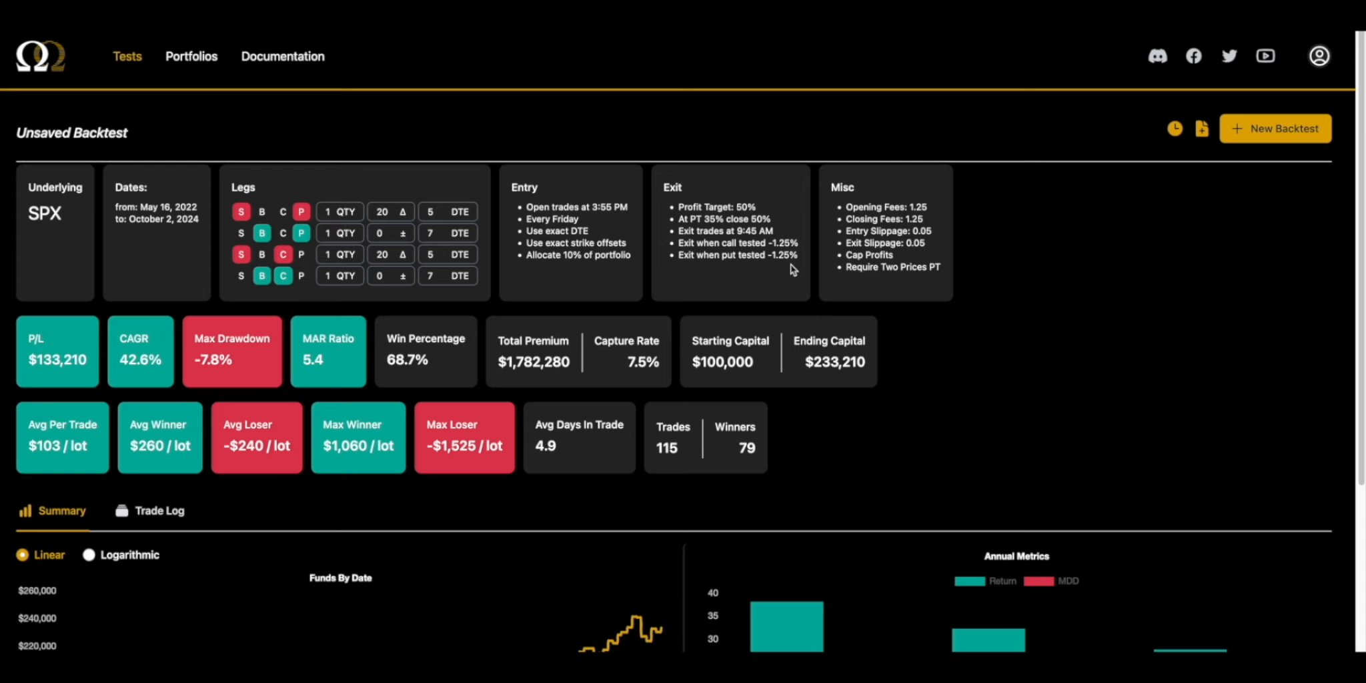
mouse_move(1275, 128)
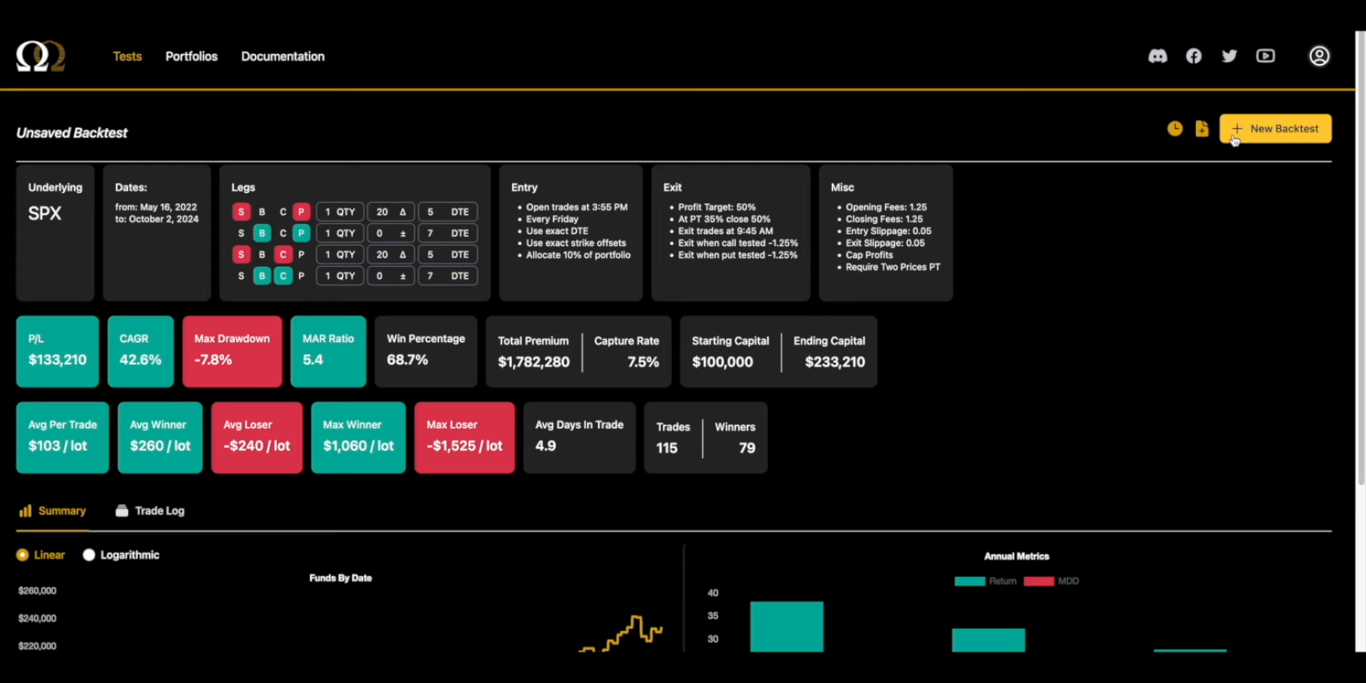
Set the backtest start date to 01/01/2020 and run it through 10/02/2024
left_click(1275, 128)
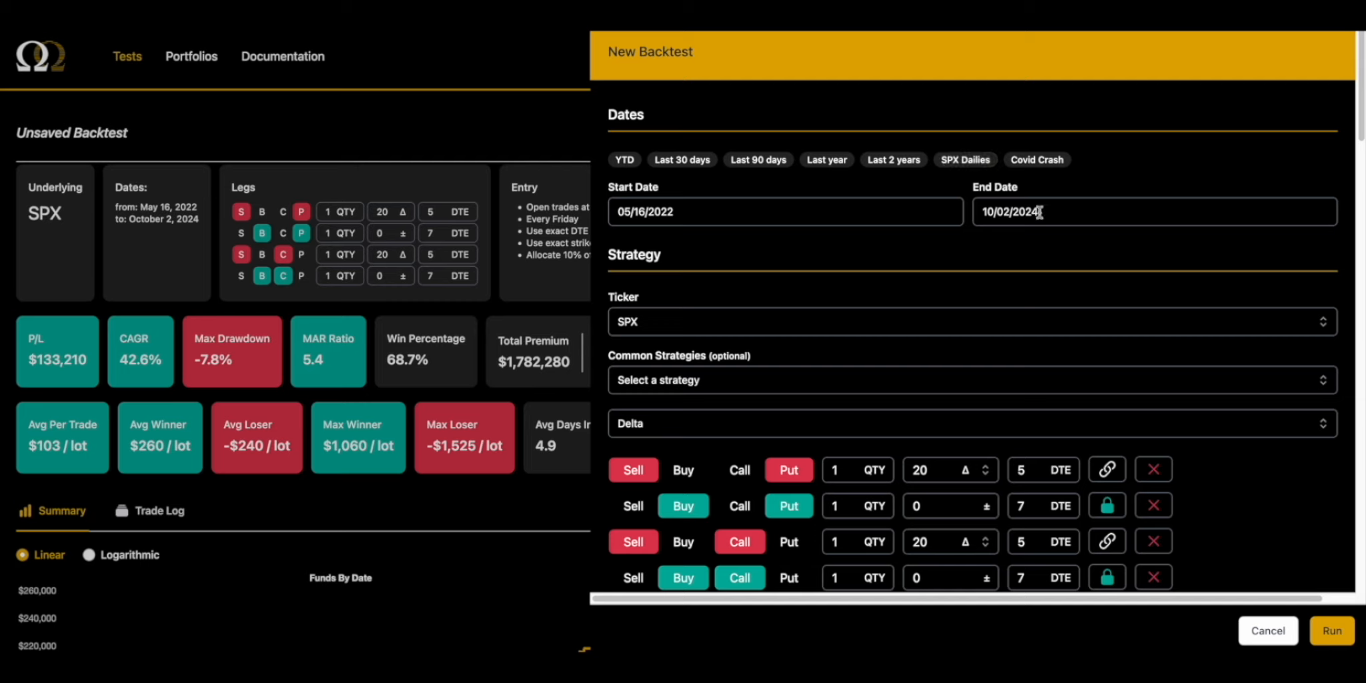
left_click(785, 212)
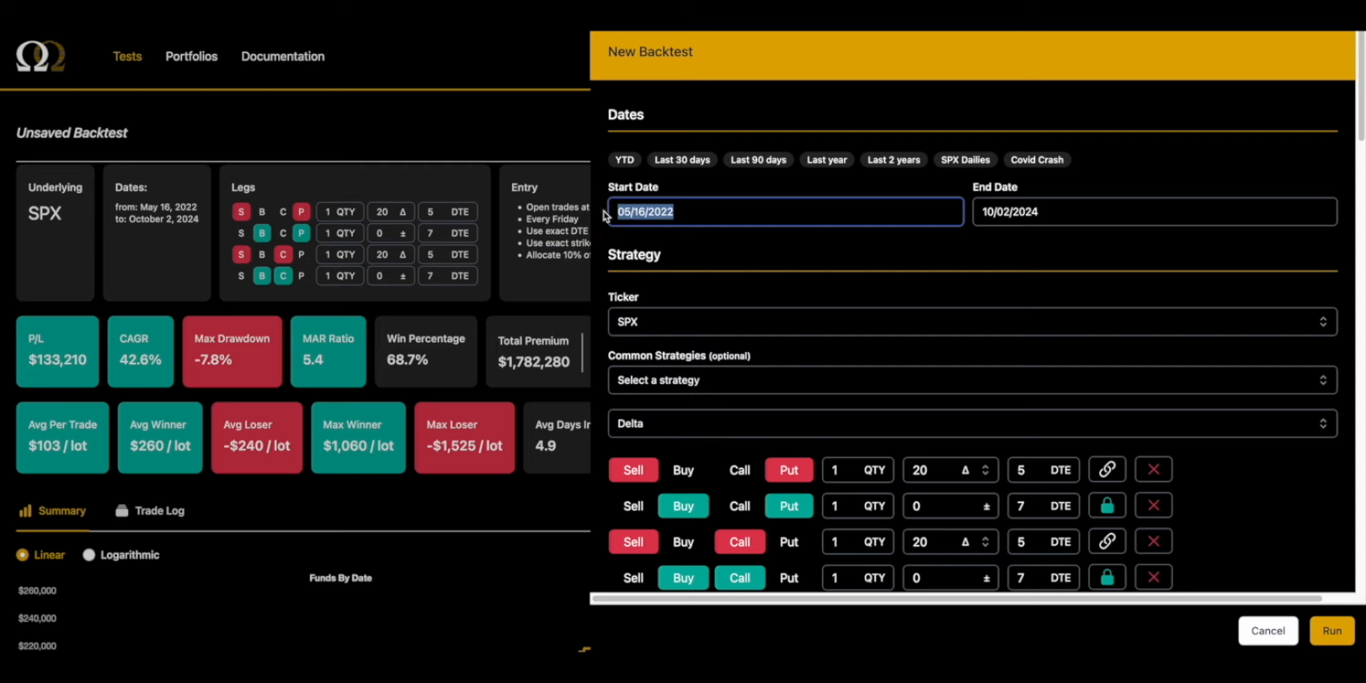
type("01012020")
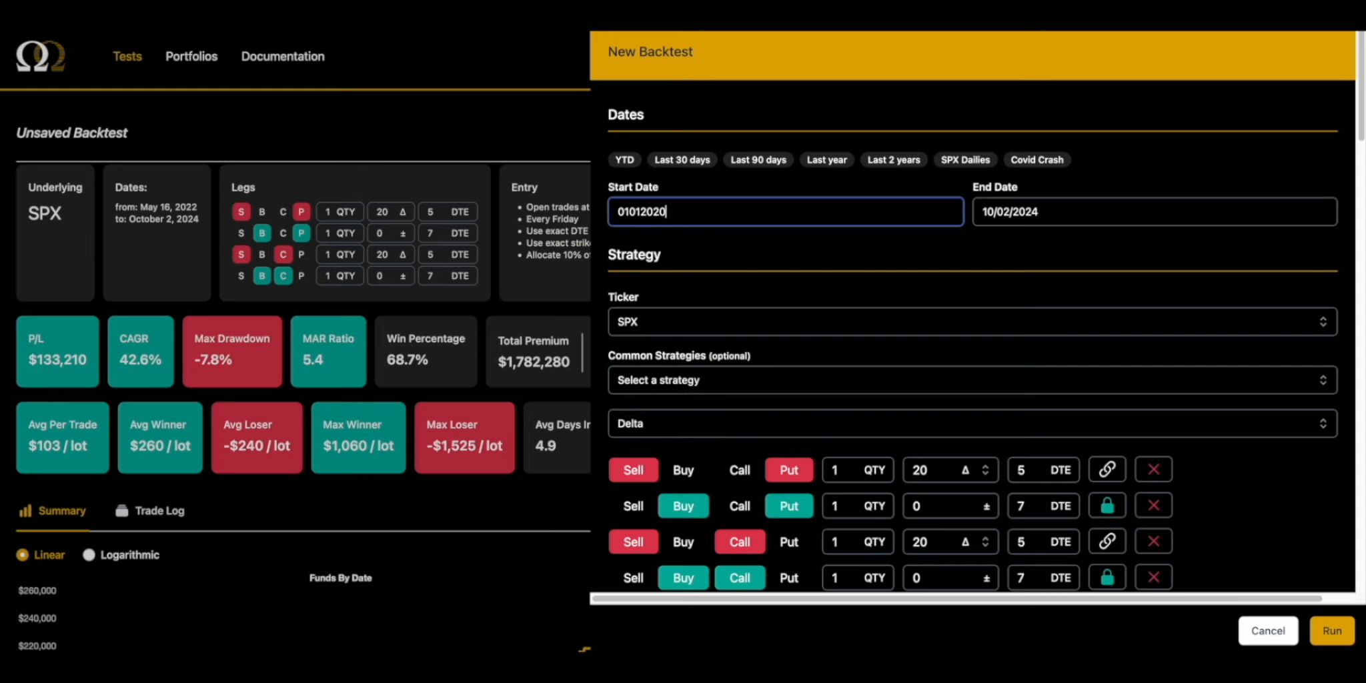
left_click(1331, 630)
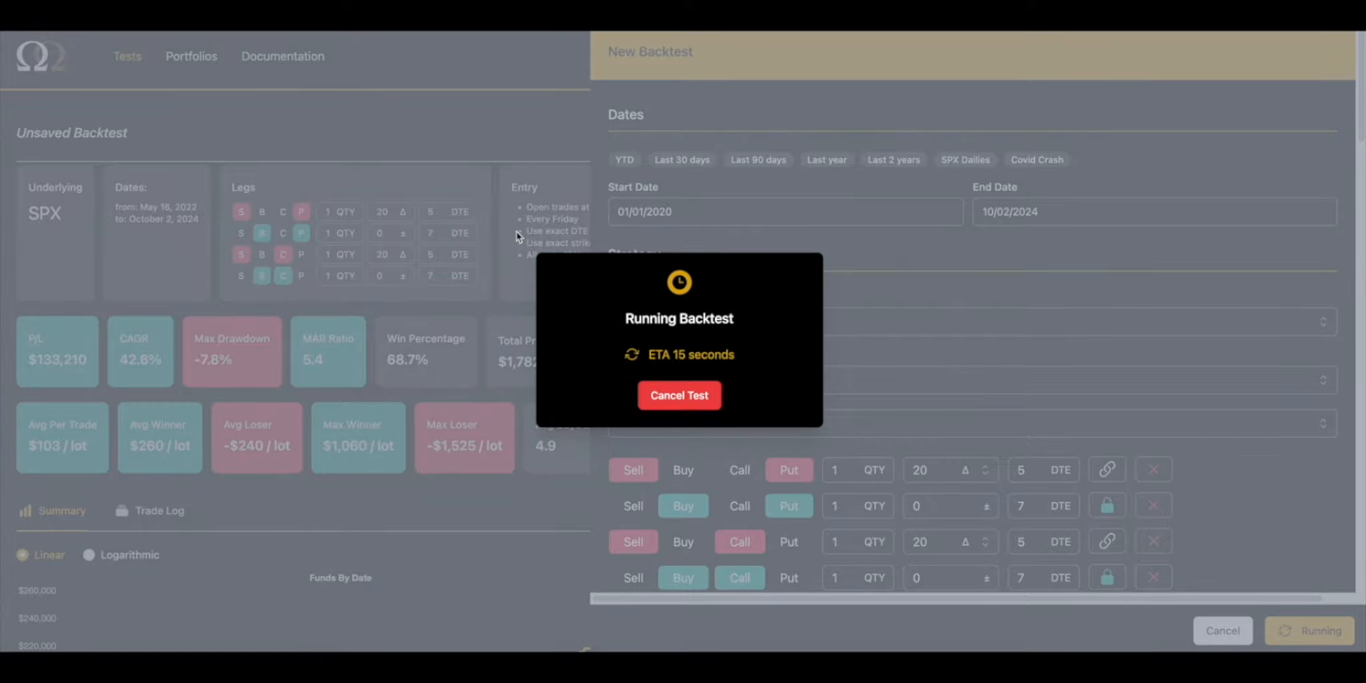
mouse_move(488, 242)
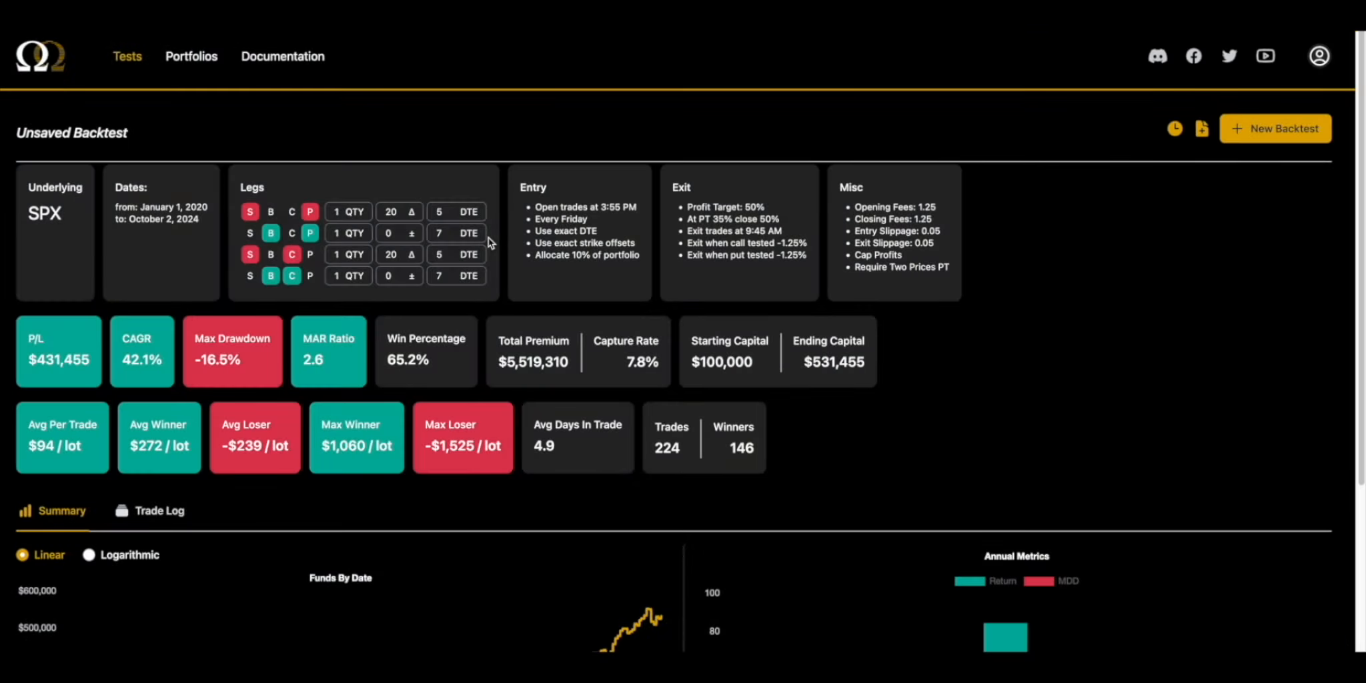
Review the 2020–2024 equity curve, annual metrics, 42.1% CAGR and trade count
scroll("down", 3)
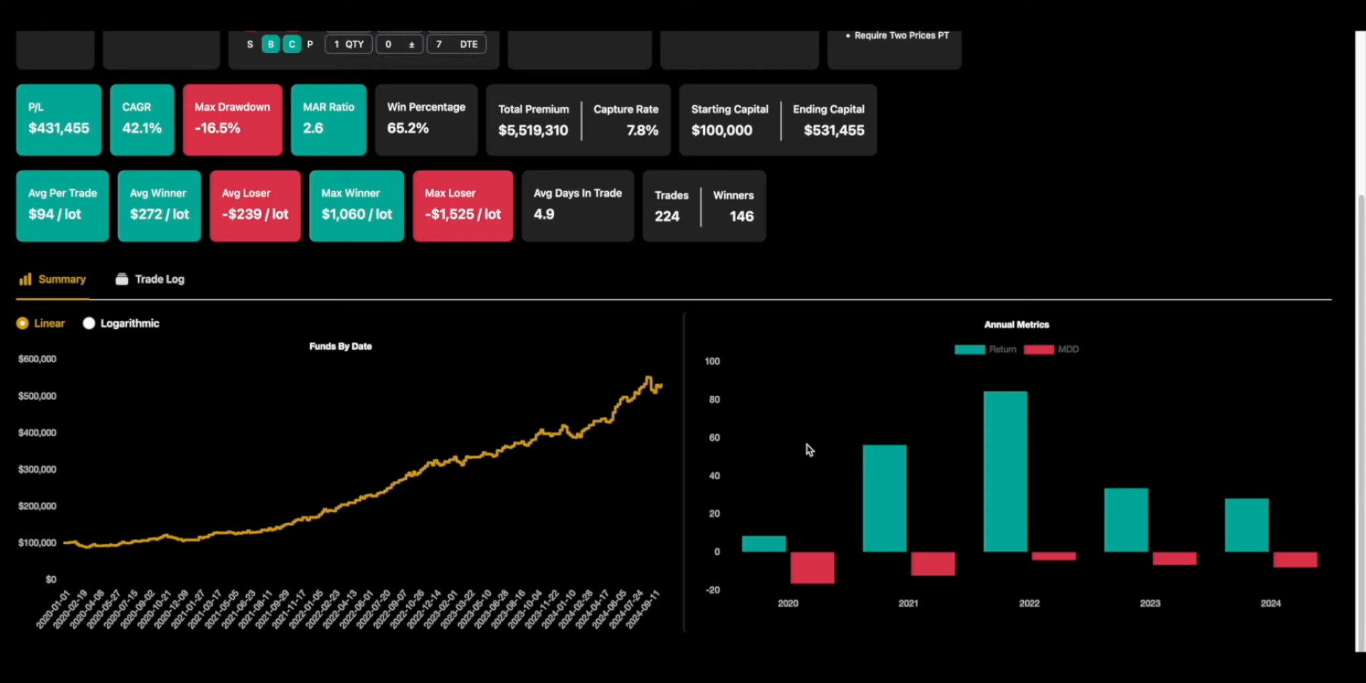
mouse_move(903, 514)
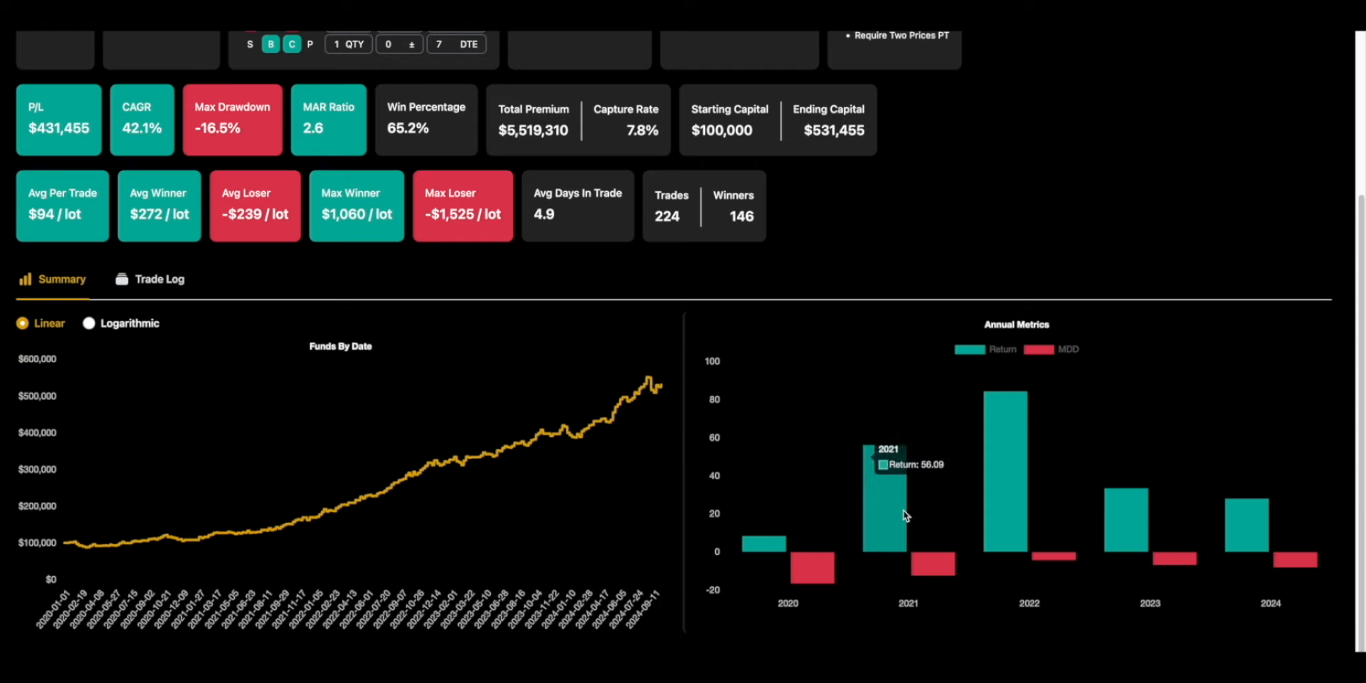
mouse_move(893, 516)
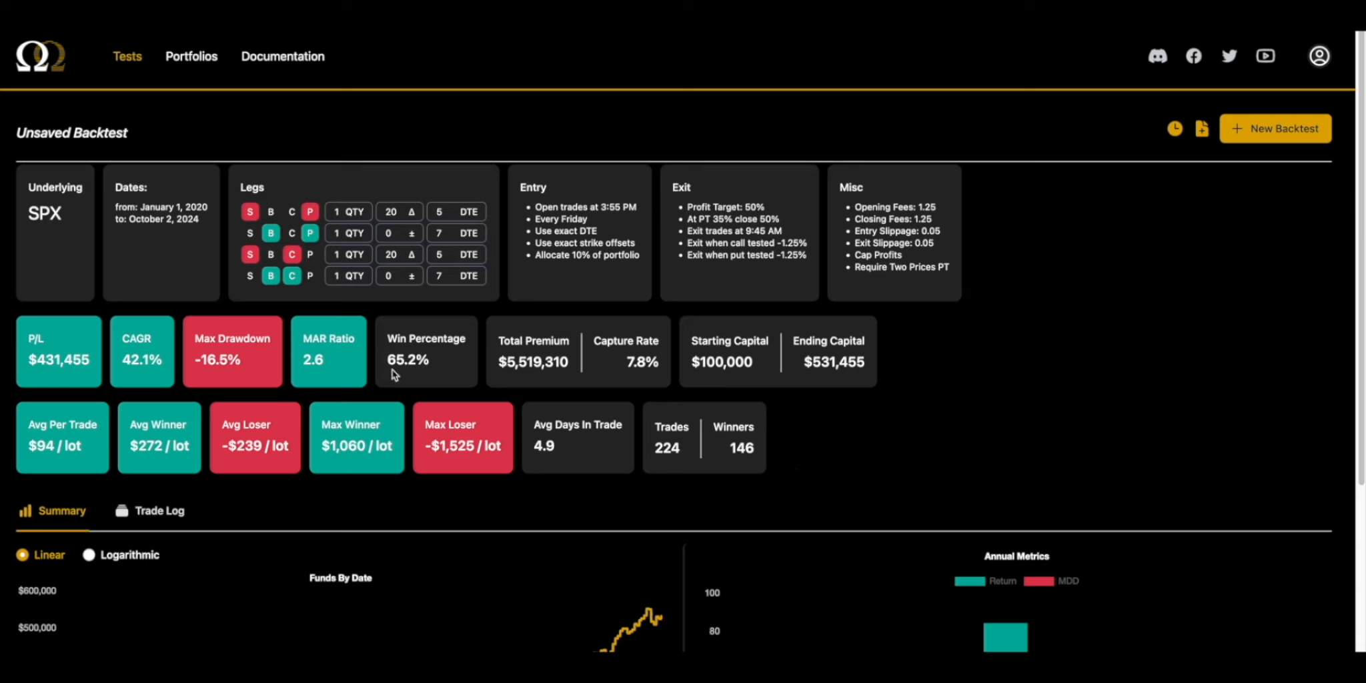
double_click(216, 359)
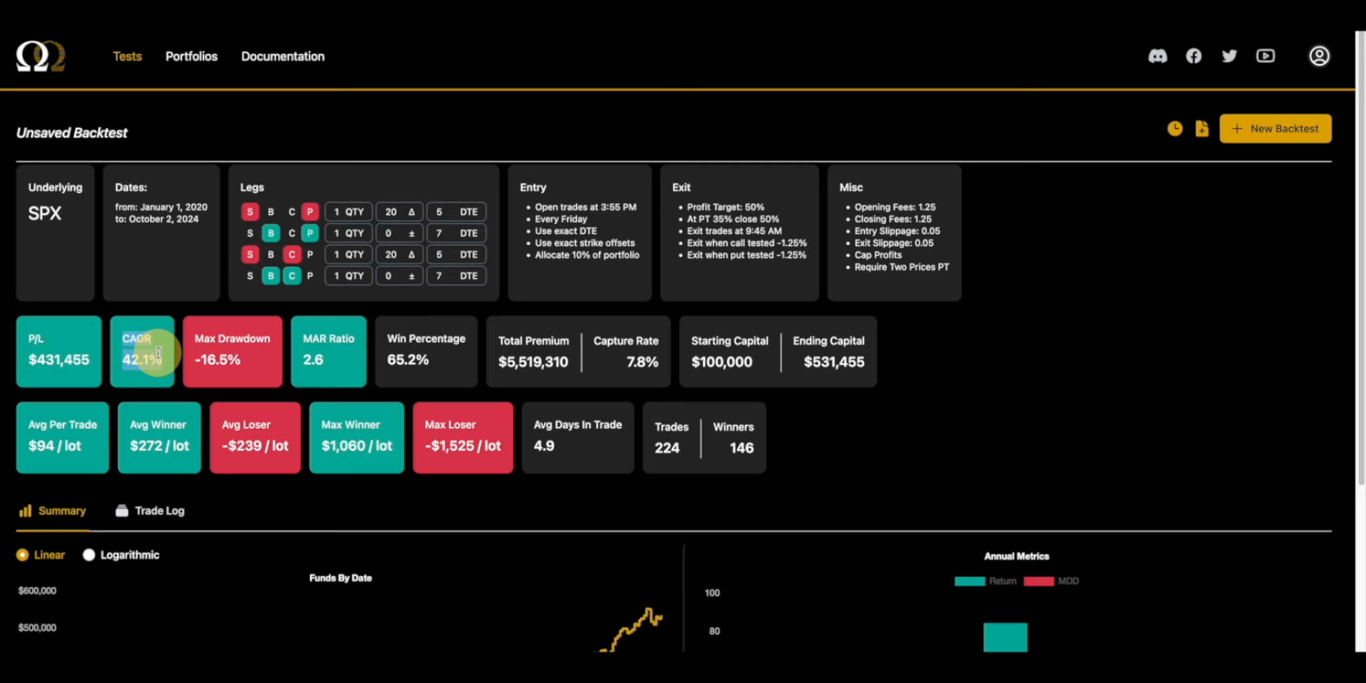
scroll("down", 3)
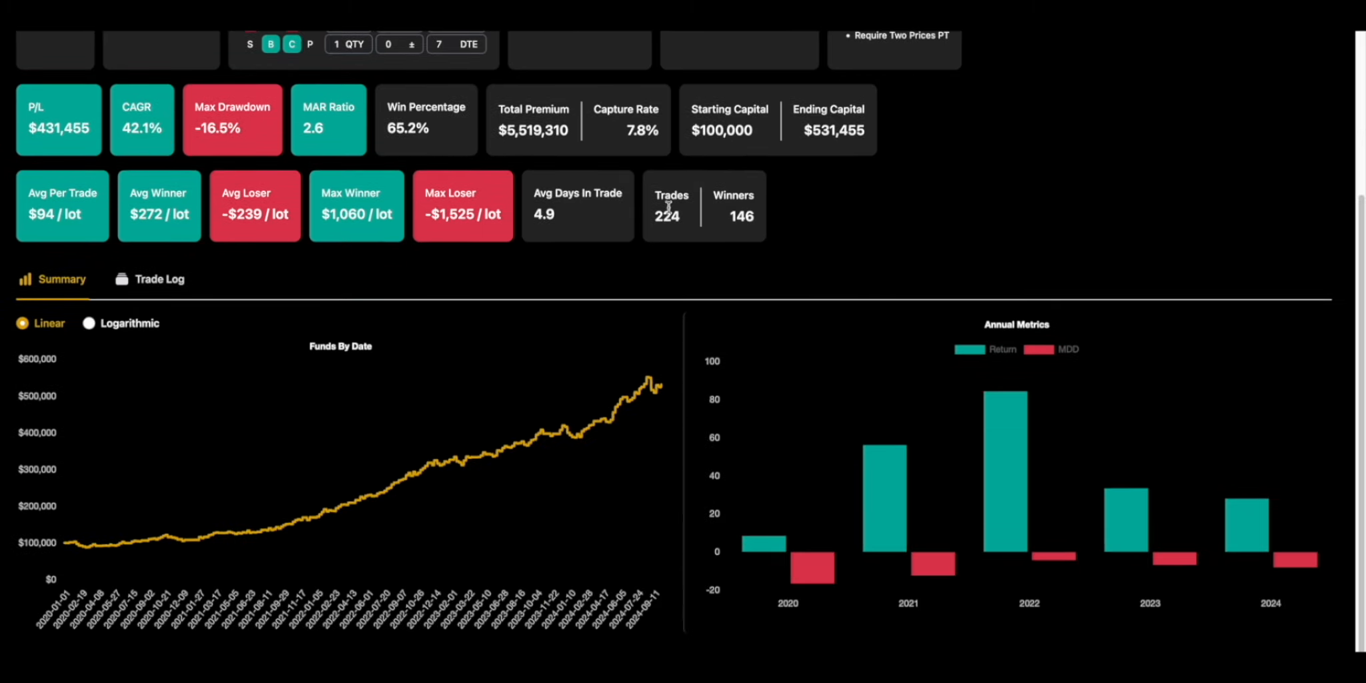
double_click(669, 205)
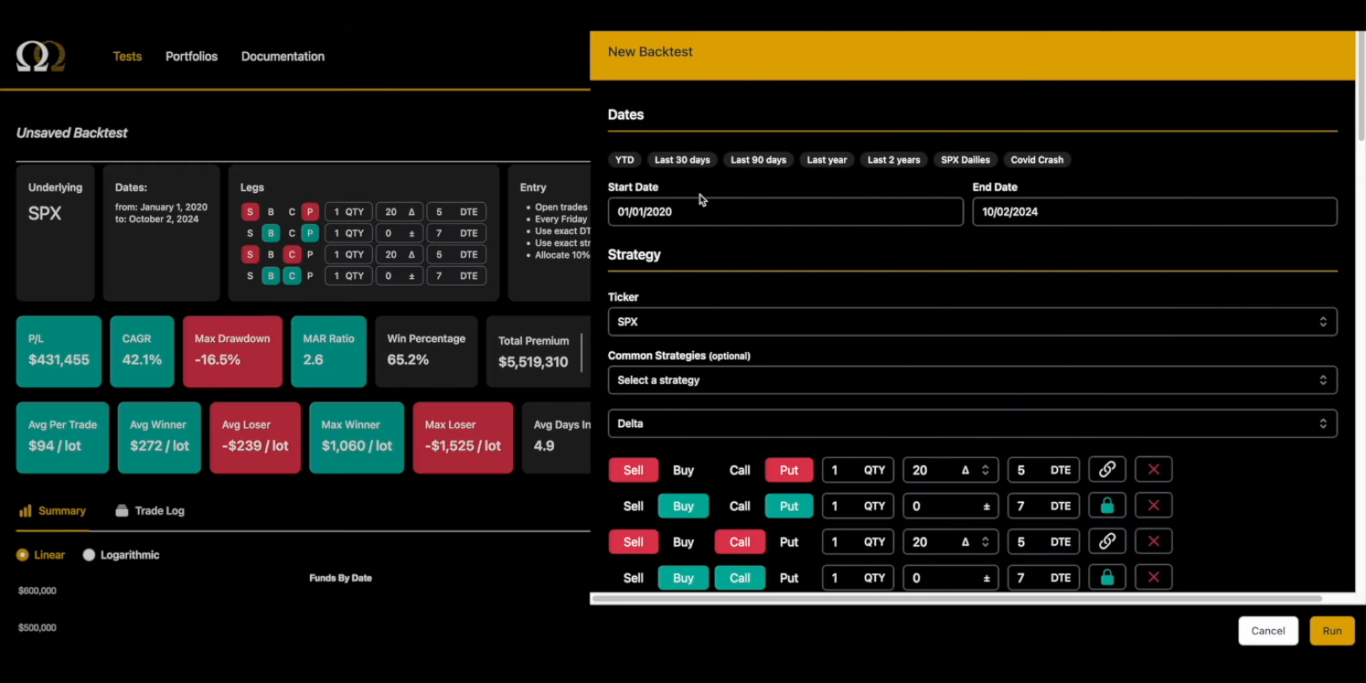
Change the start date year to 2018 and run the backtest
left_click(785, 211)
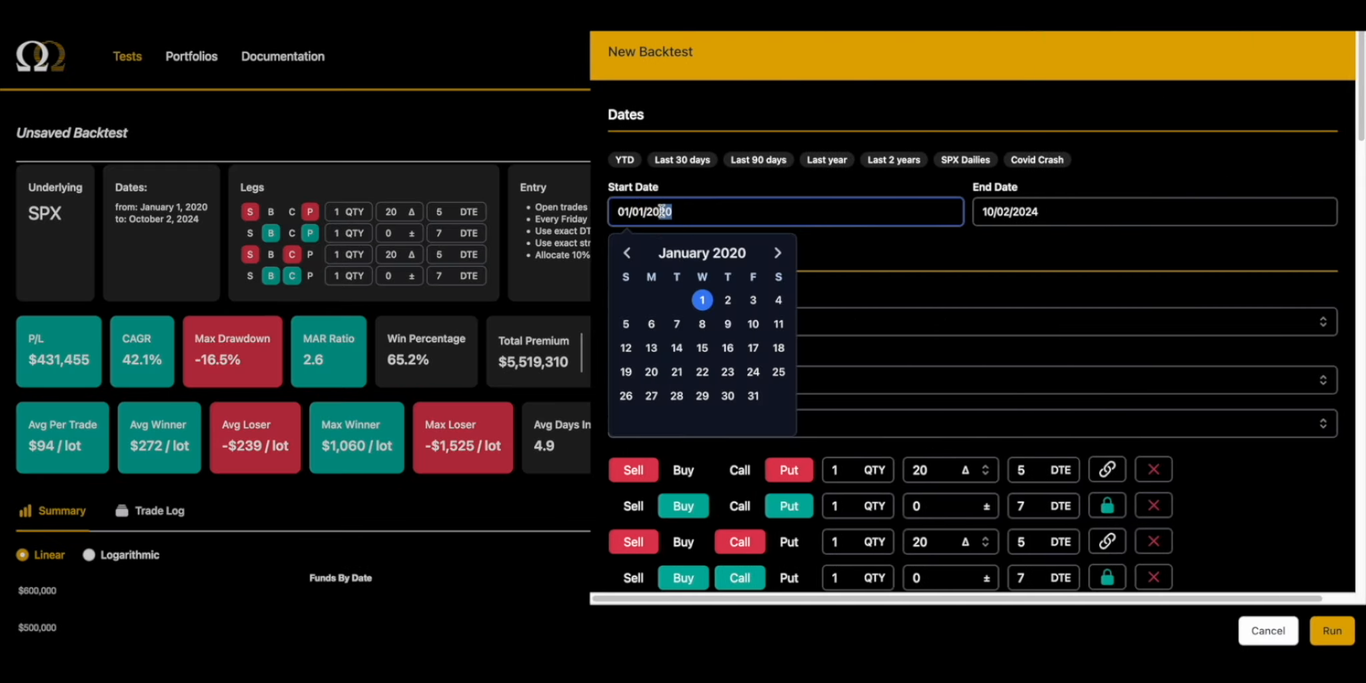
left_click(1332, 629)
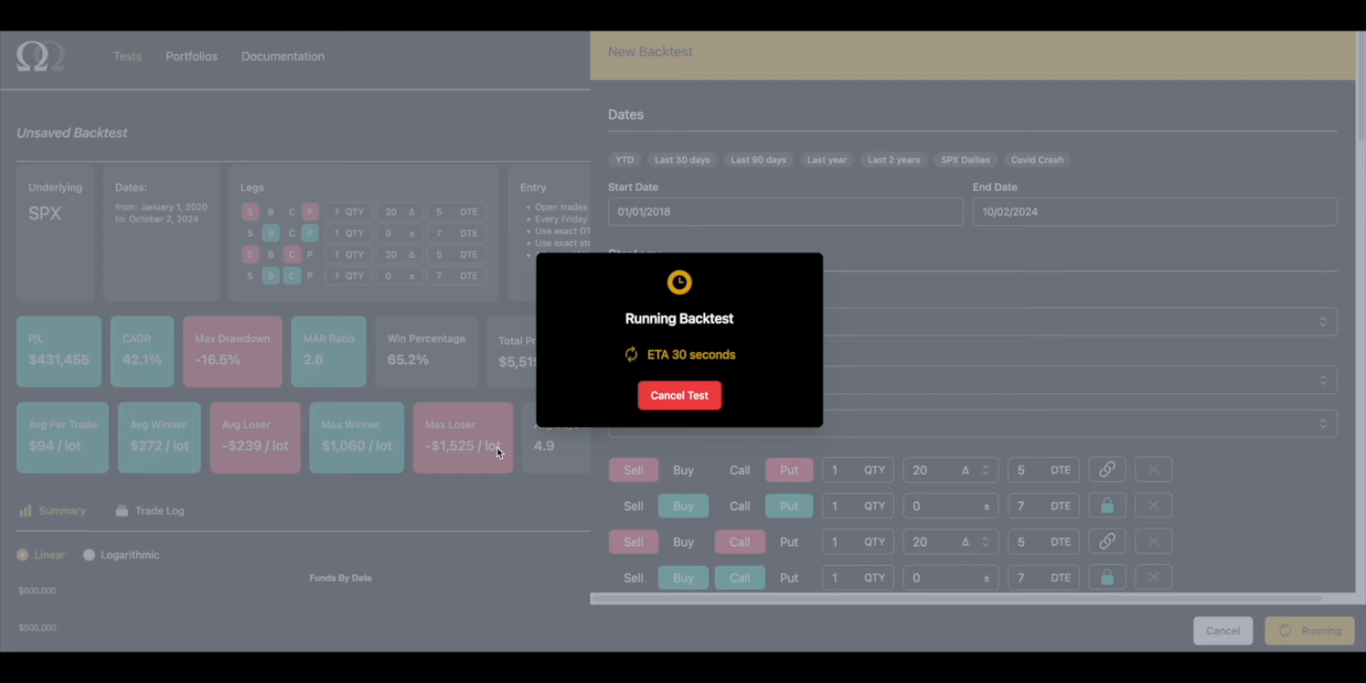
mouse_move(559, 339)
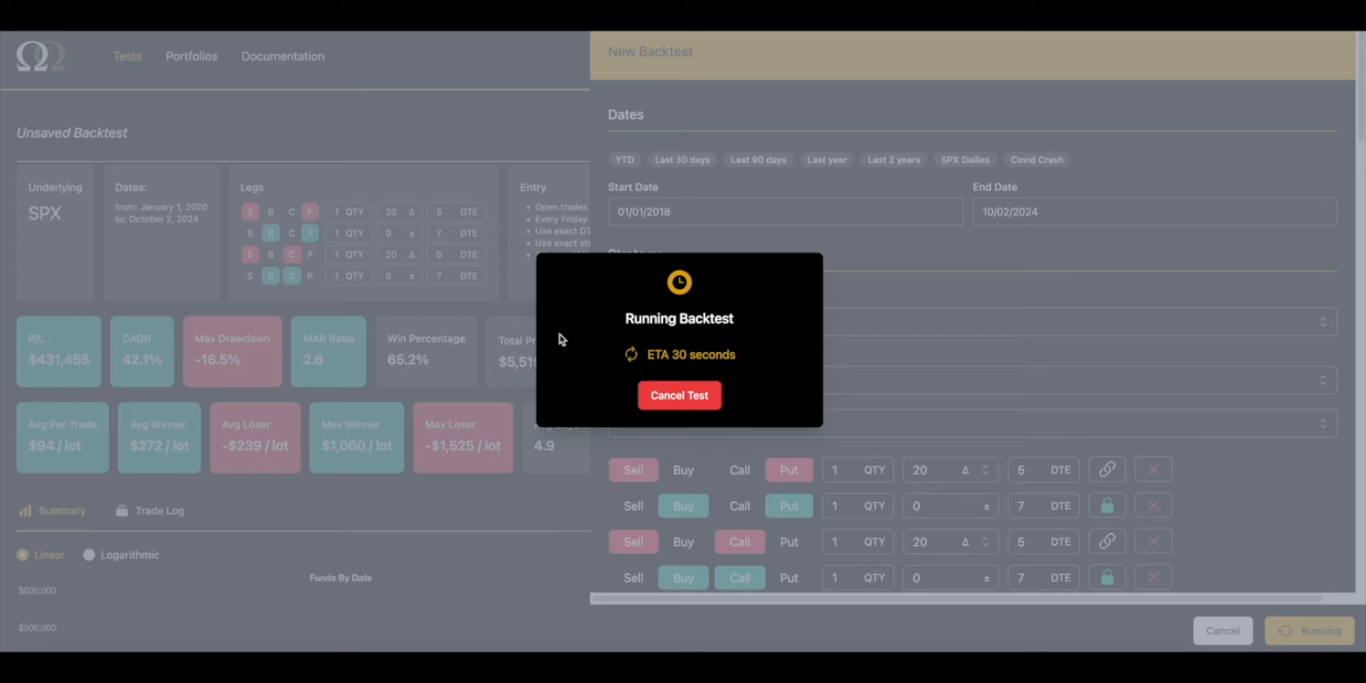
mouse_move(685, 339)
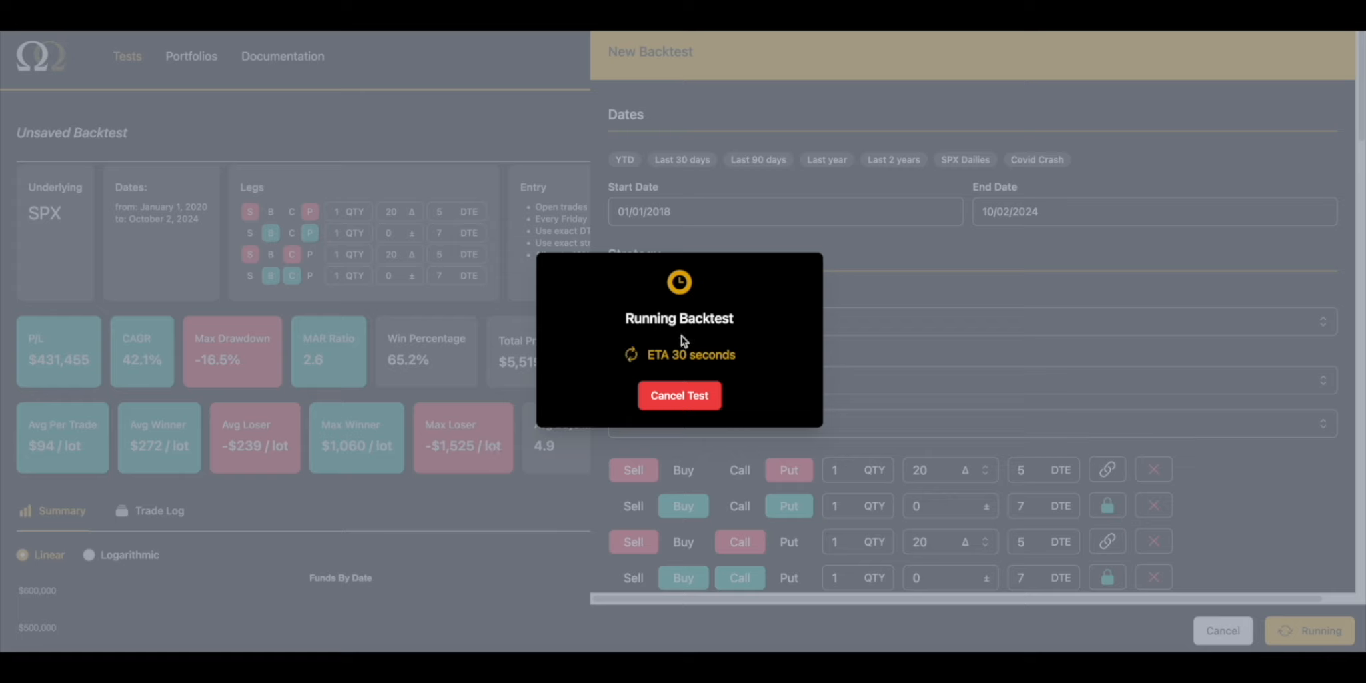
mouse_move(340, 383)
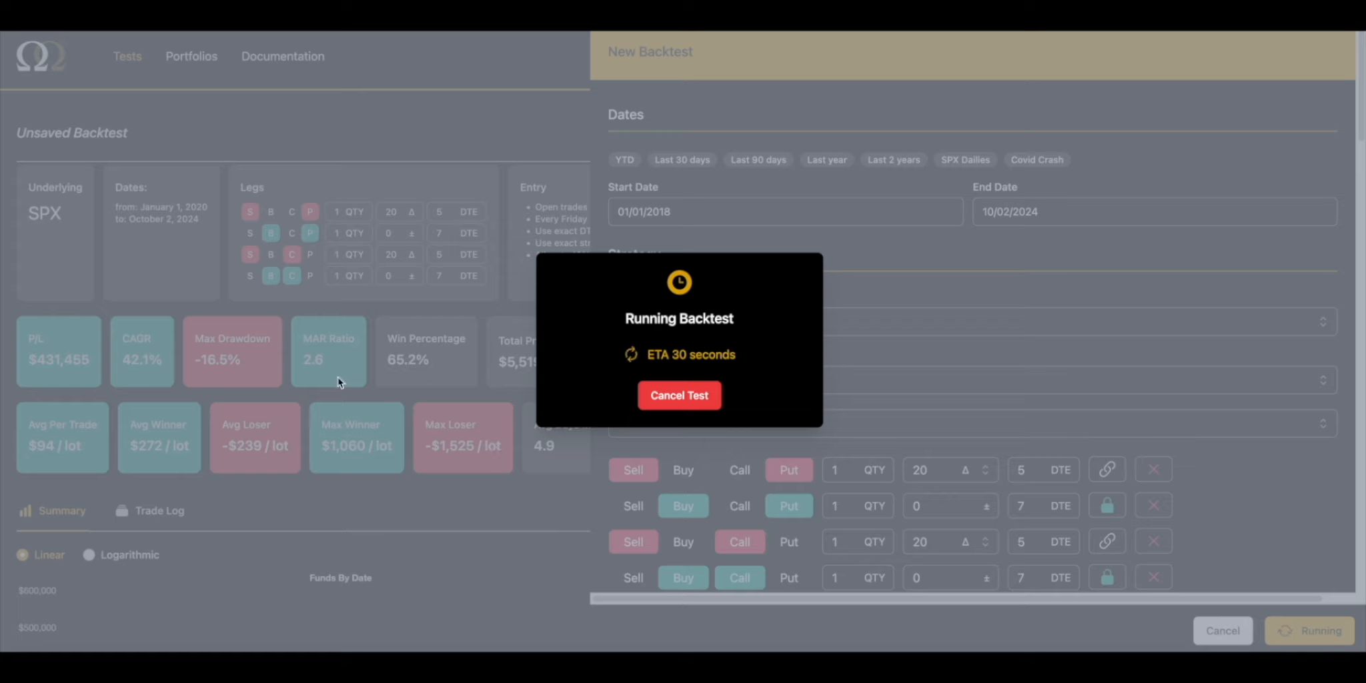
mouse_move(398, 384)
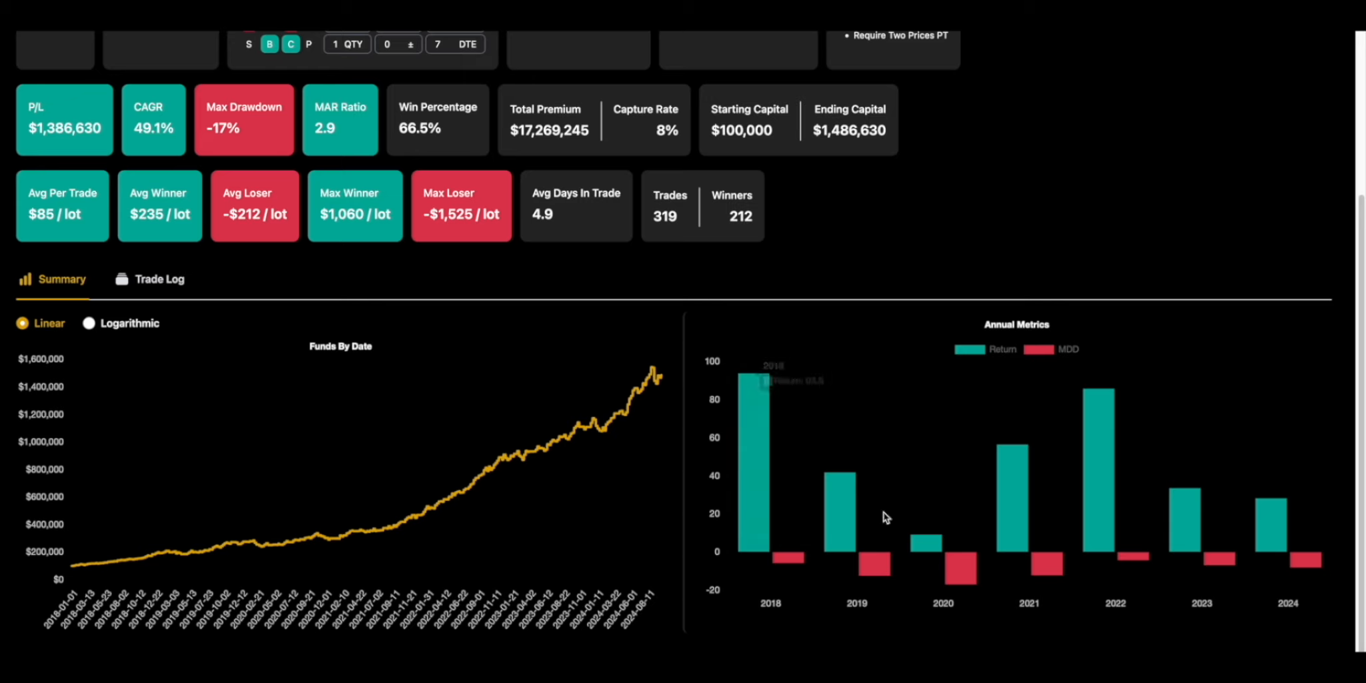
mouse_move(1002, 510)
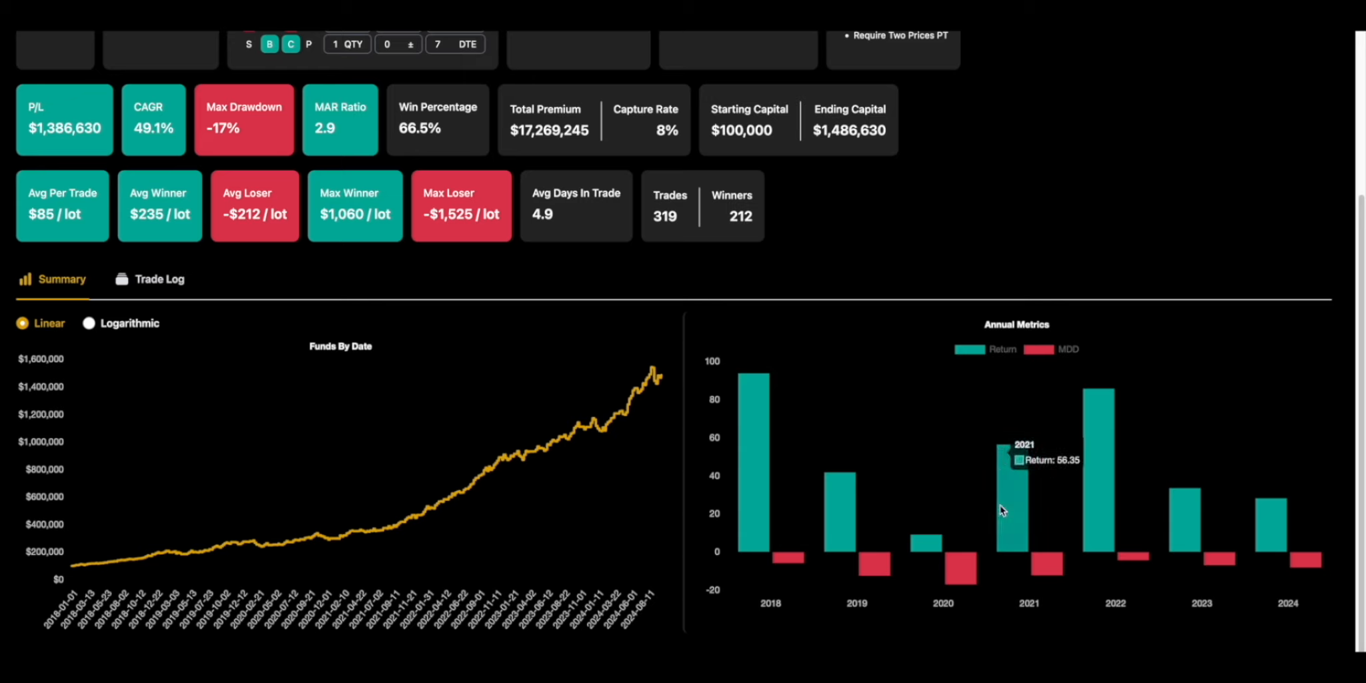
mouse_move(749, 436)
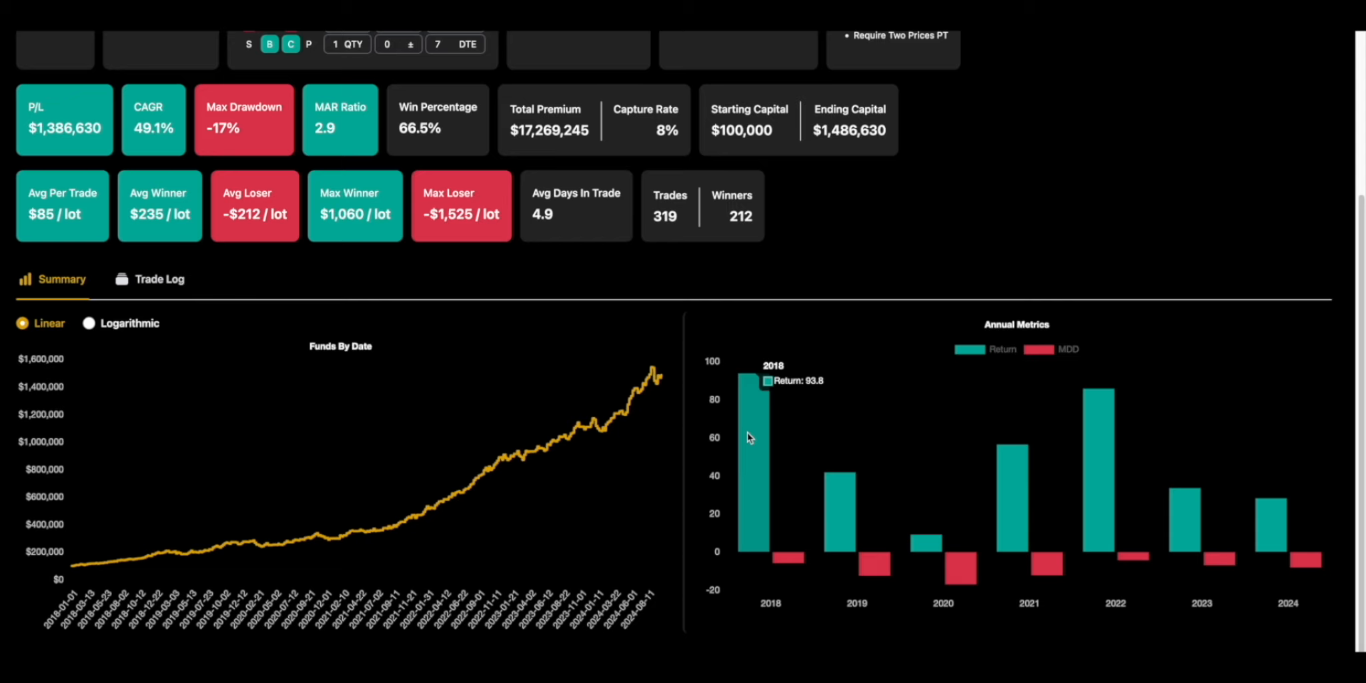
mouse_move(911, 496)
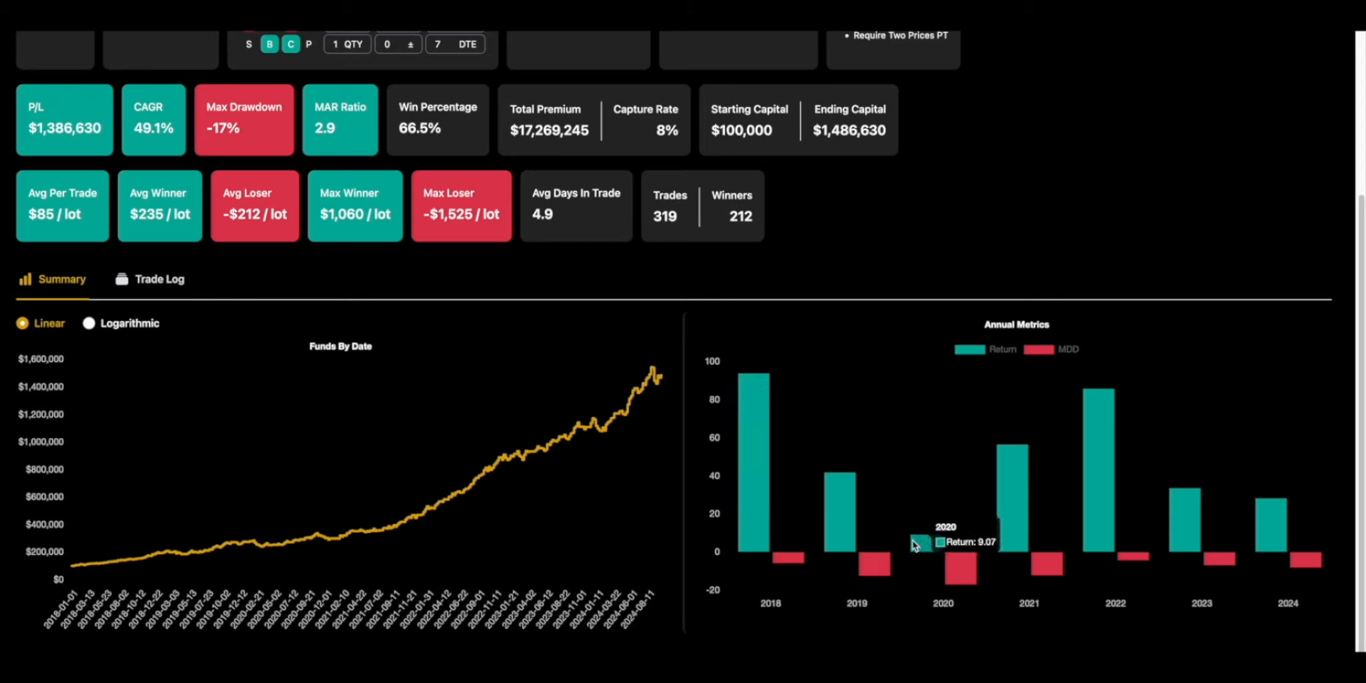
mouse_move(930, 550)
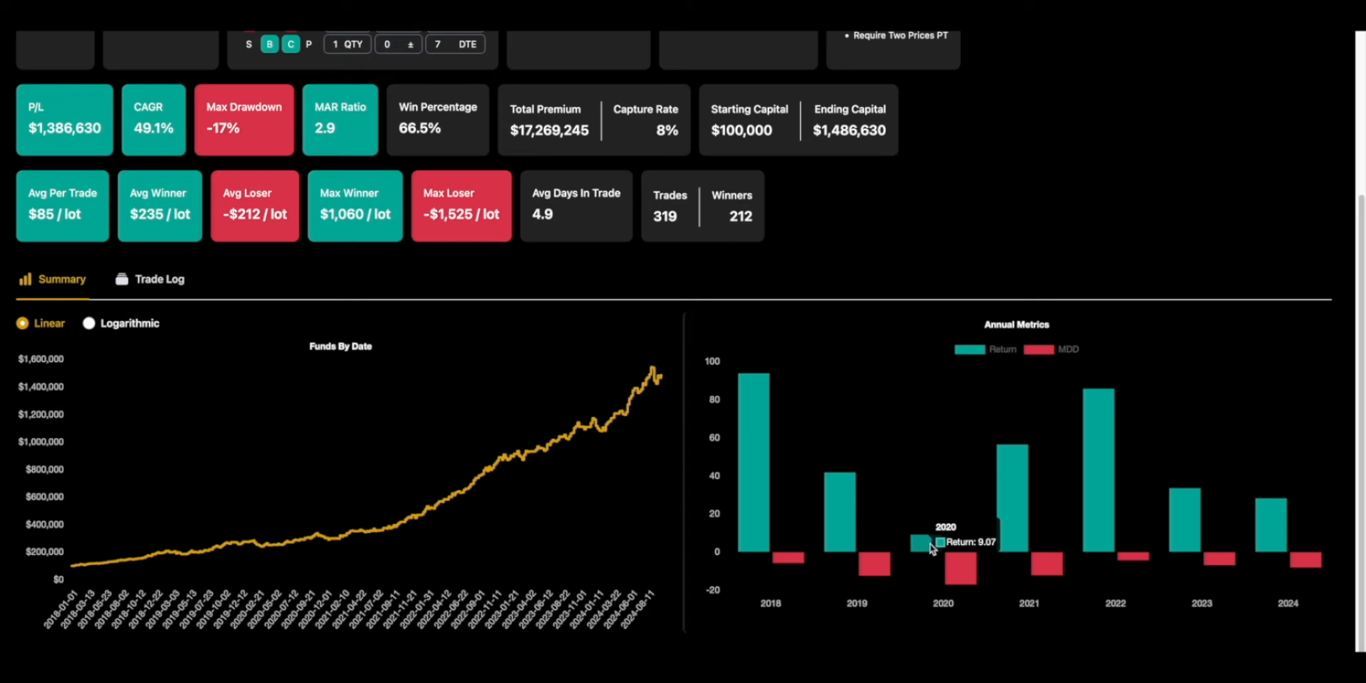
mouse_move(1042, 570)
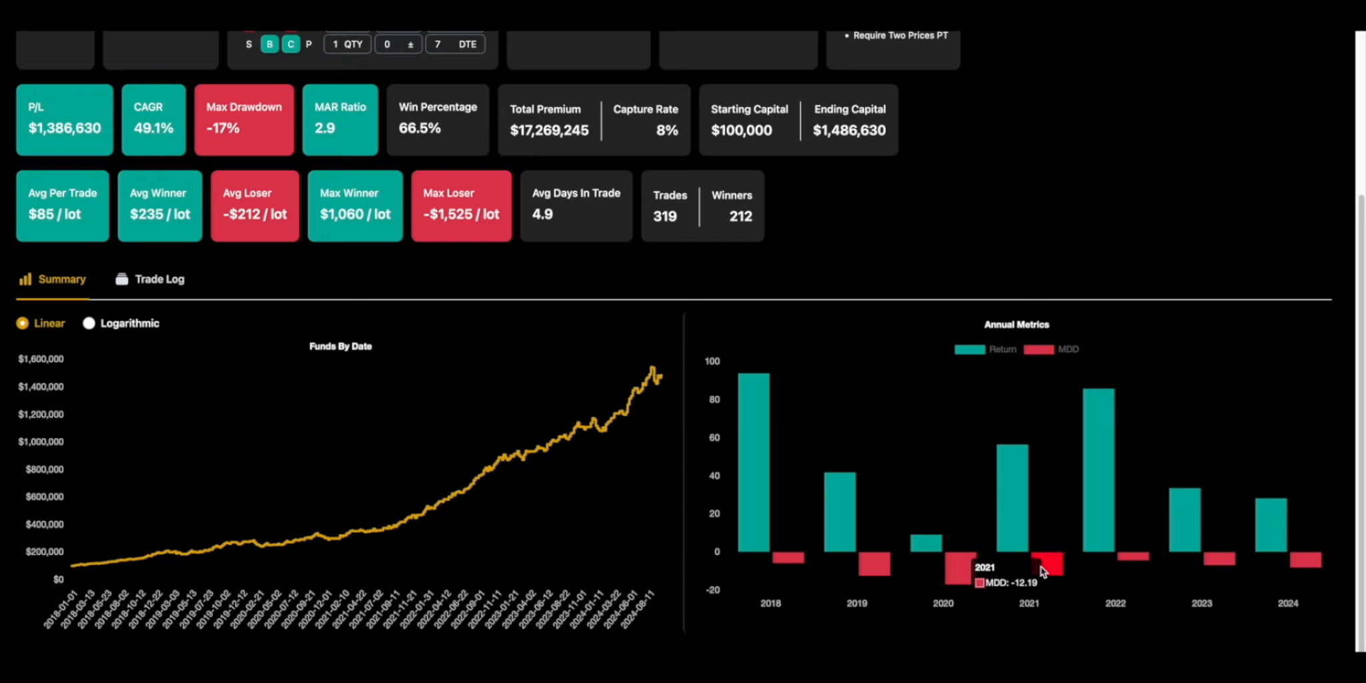
mouse_move(835, 507)
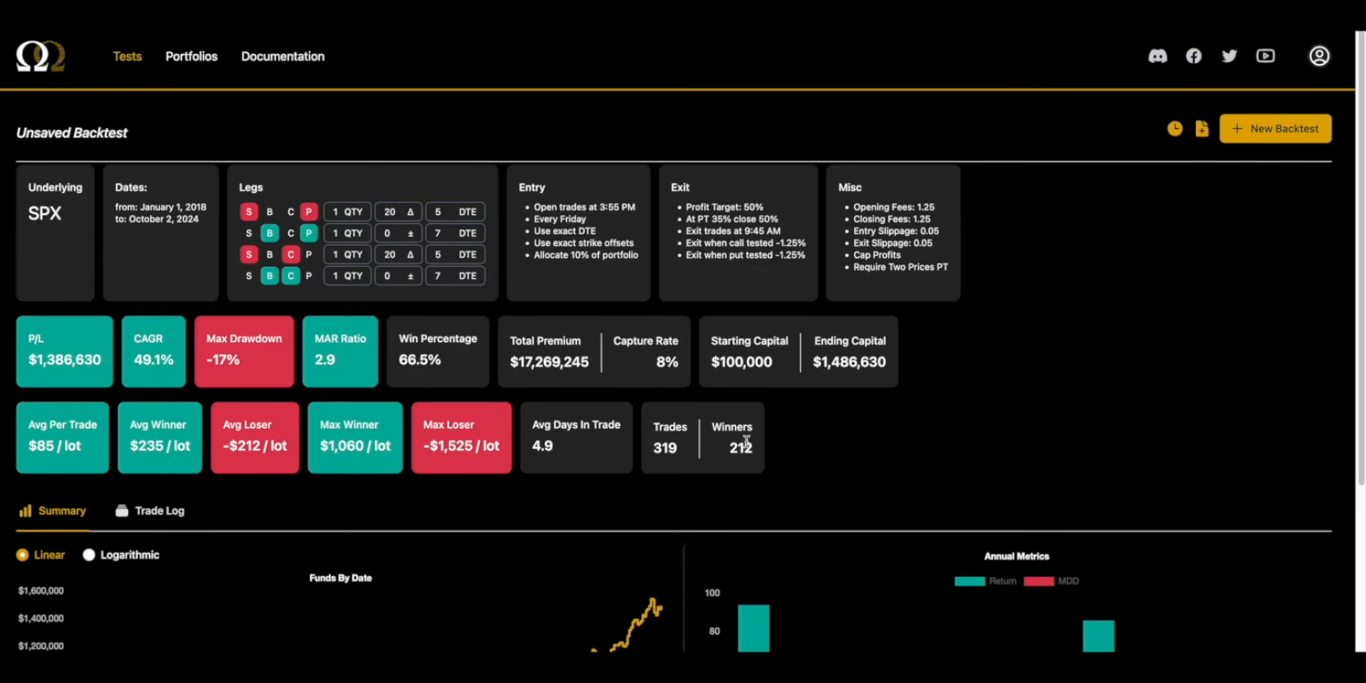
mouse_move(635, 300)
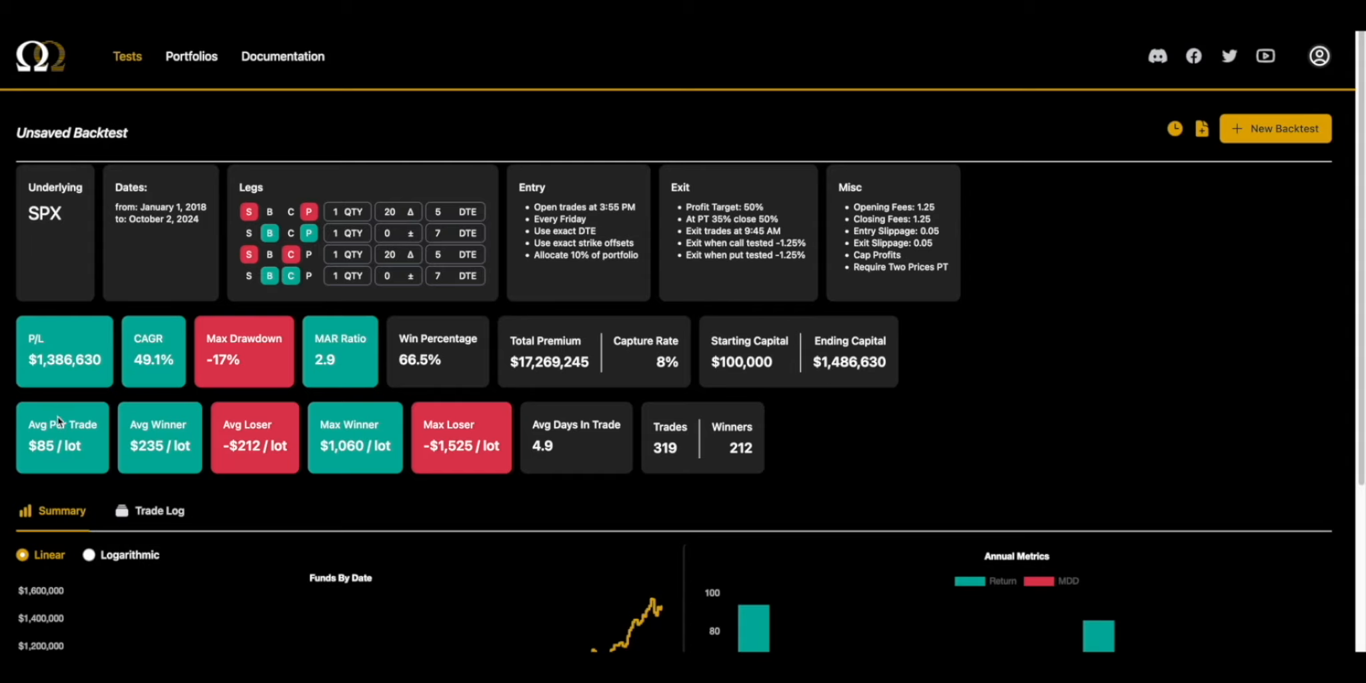
scroll("down", 3)
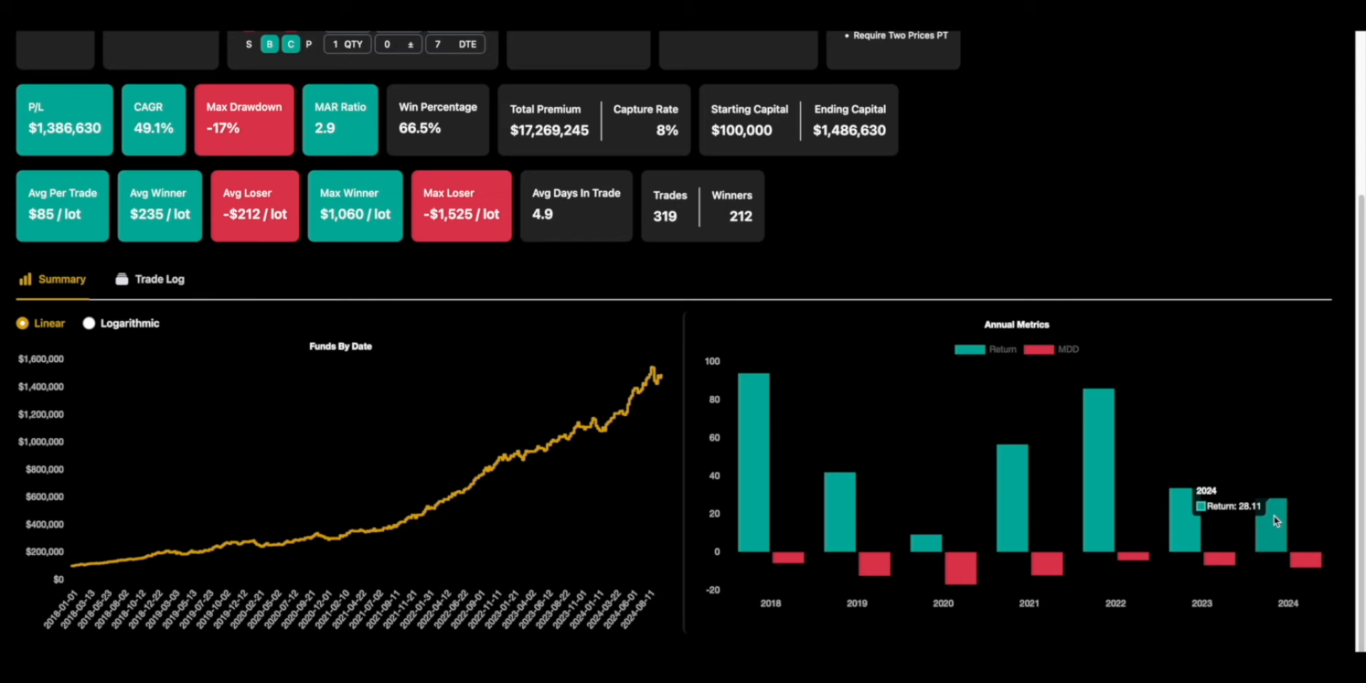
mouse_move(950, 537)
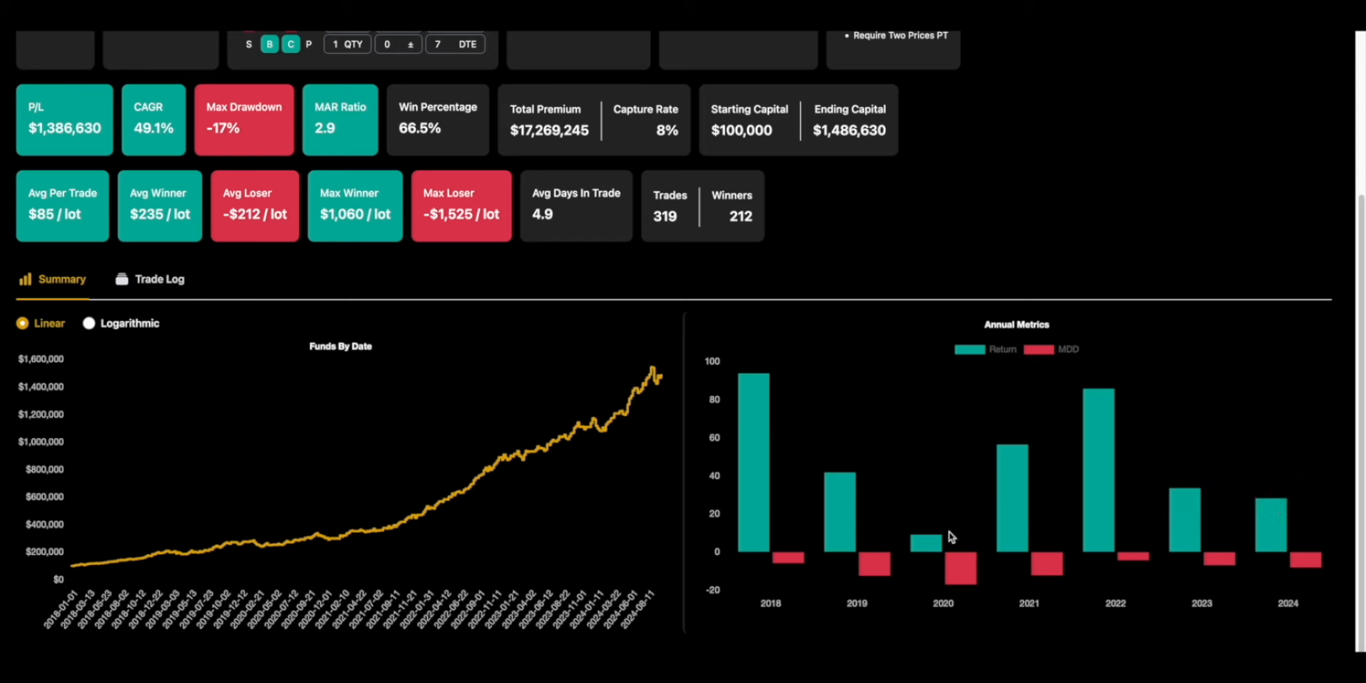
mouse_move(1180, 509)
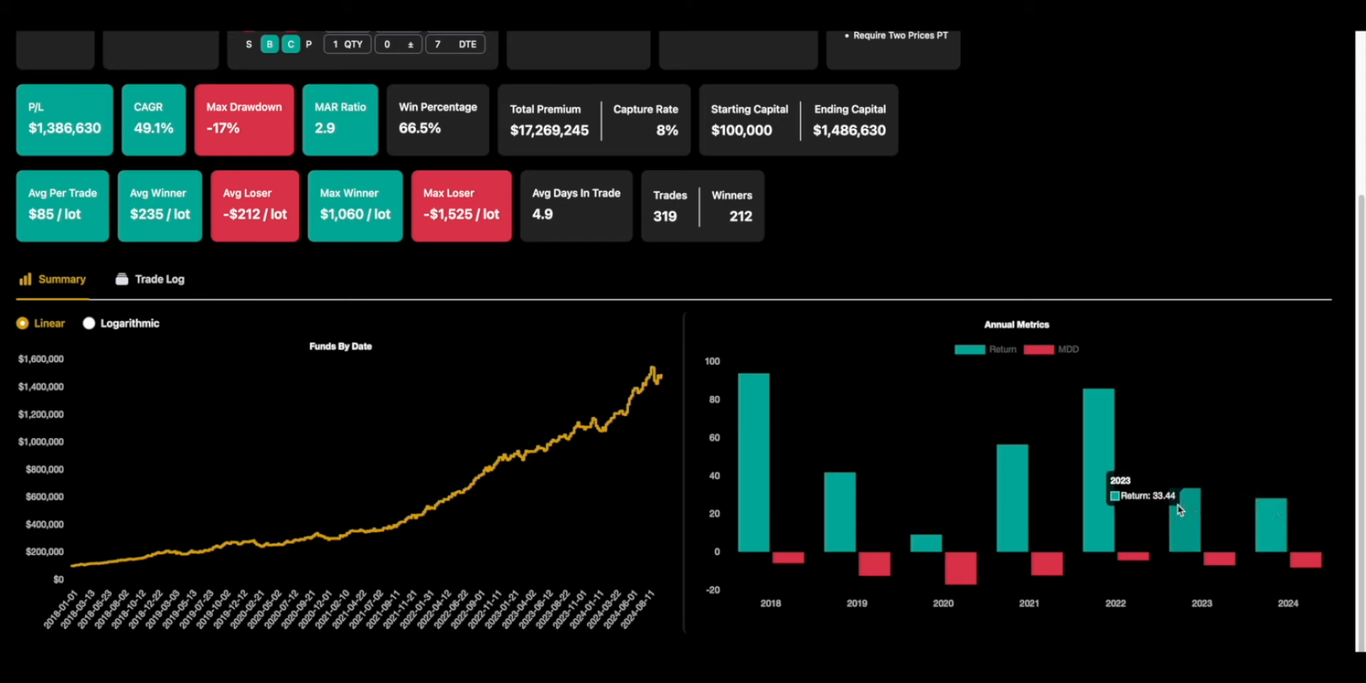
mouse_move(1078, 487)
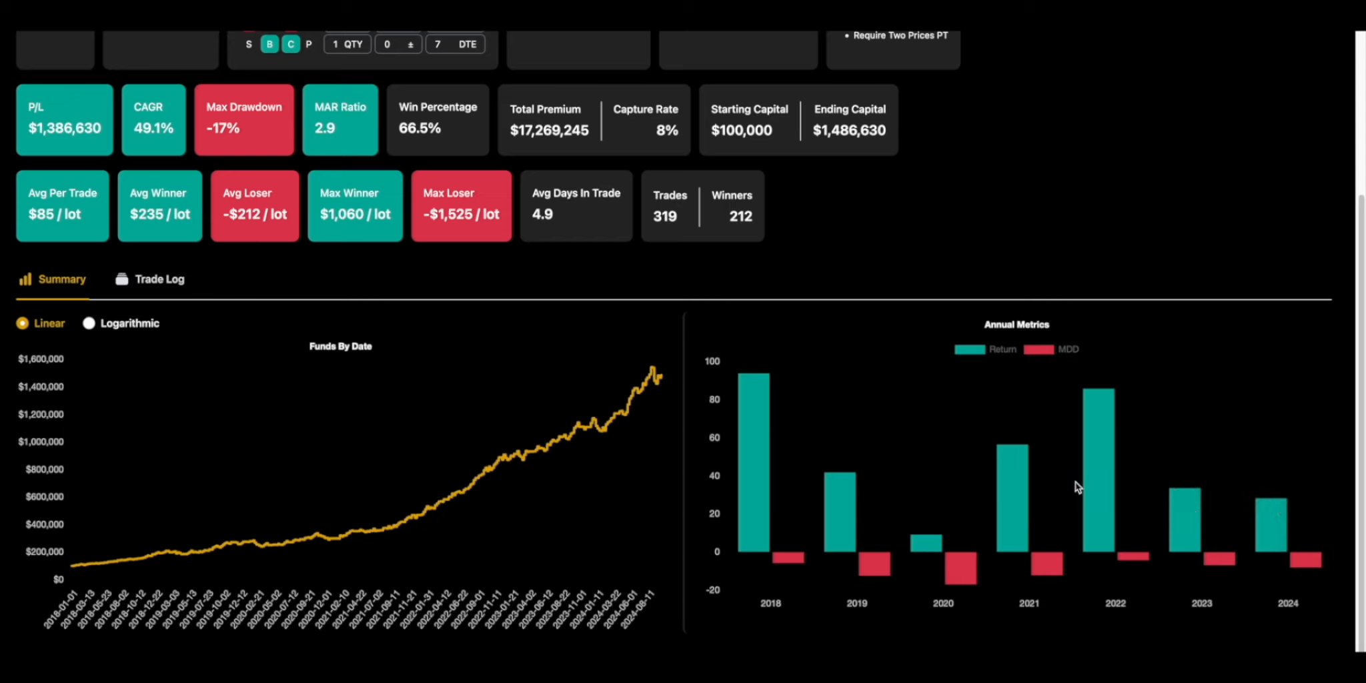
scroll("up", 3)
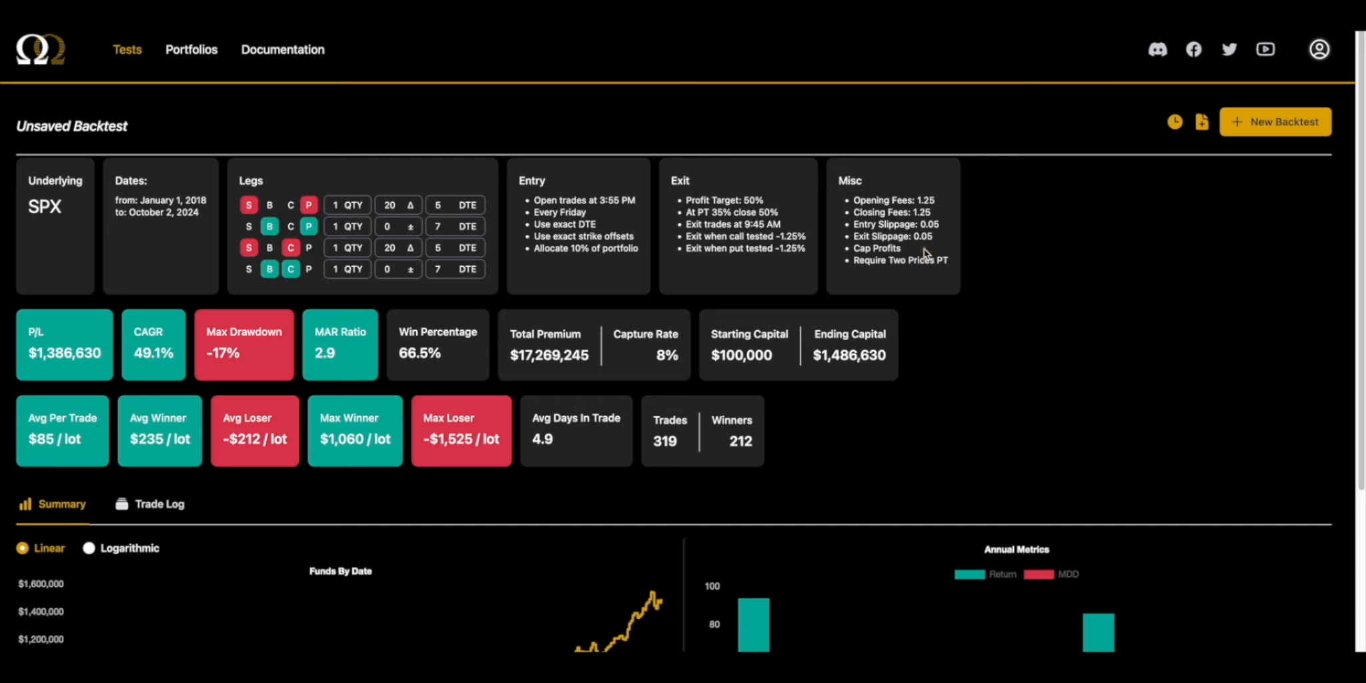
mouse_move(728, 211)
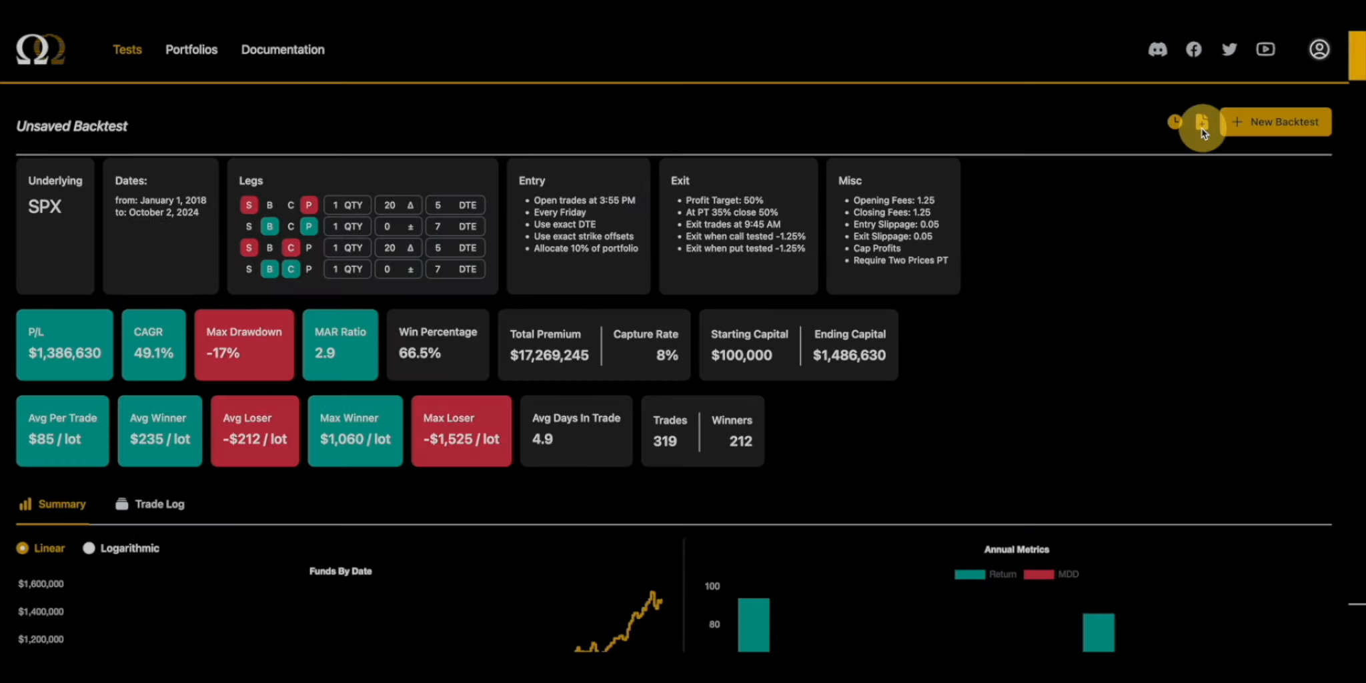
Save as a new backtest named '5/7 20/20 DC Sample Final' with its $1,386,630 P/L
left_click(1201, 122)
type("5/7 20/20 DC Sample")
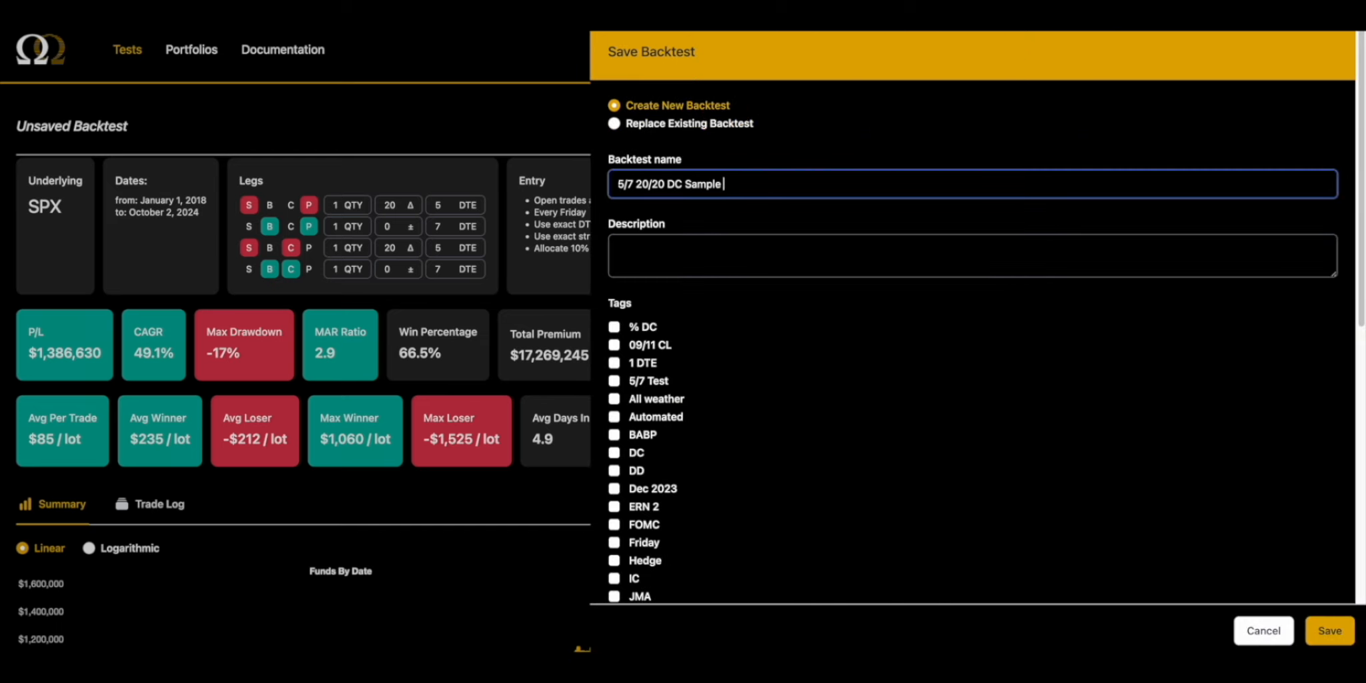
type("Final")
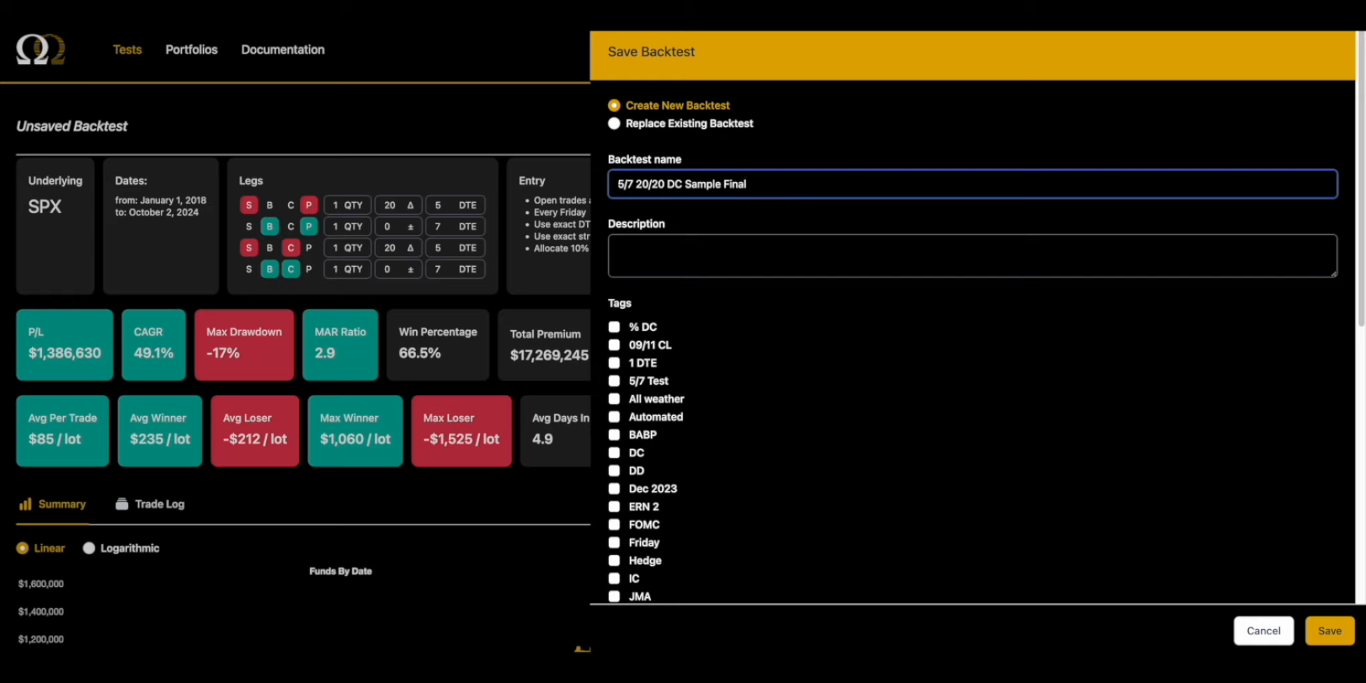
scroll("down", 3)
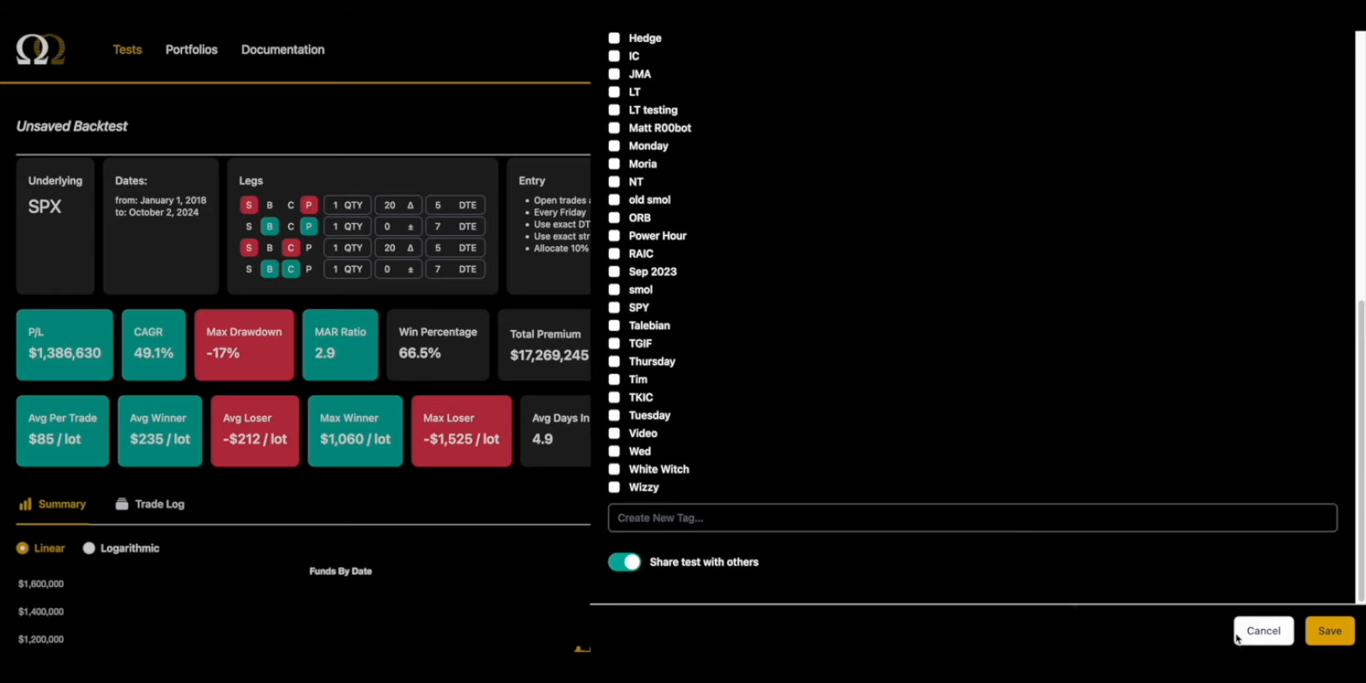
left_click(1329, 630)
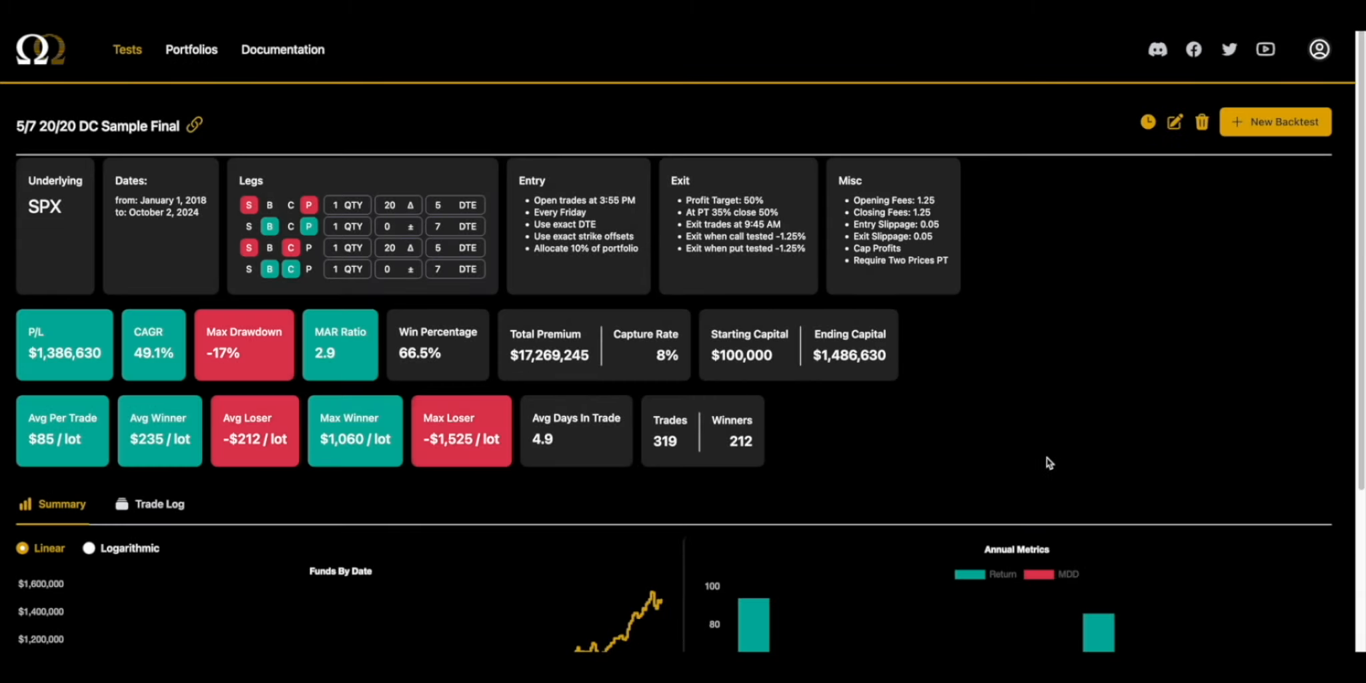
mouse_move(1030, 460)
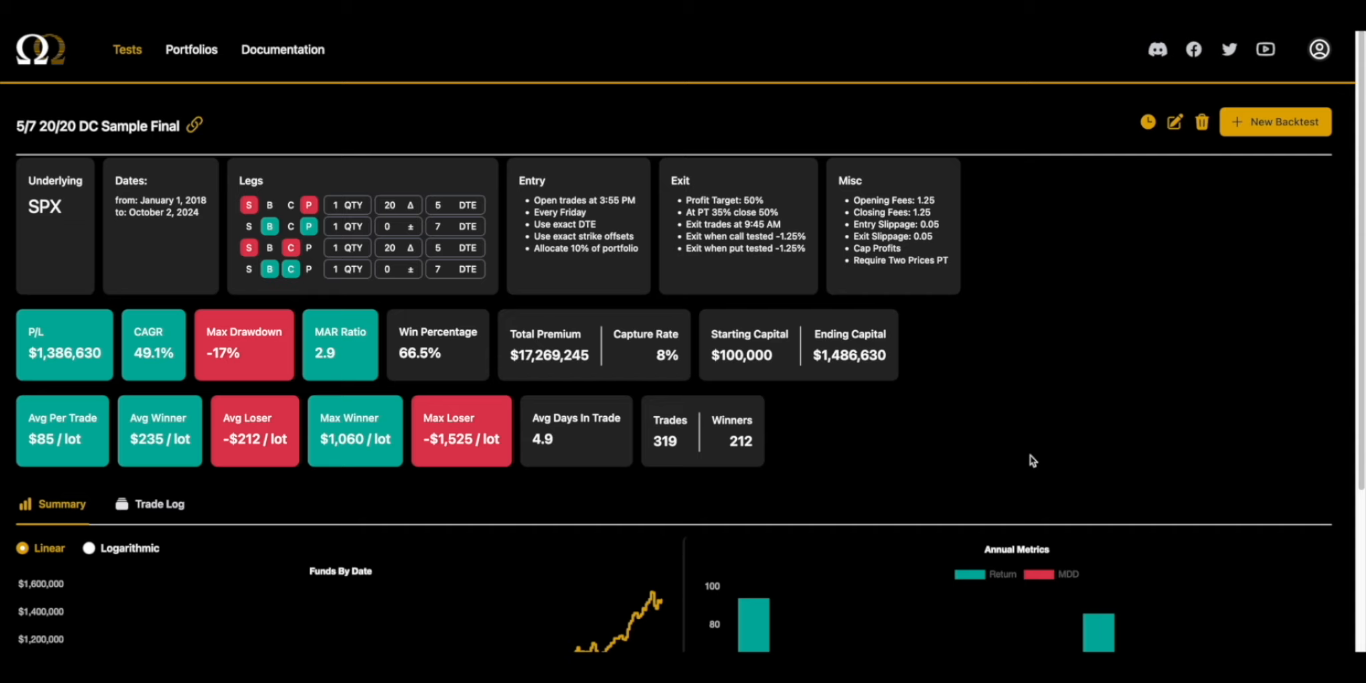
mouse_move(1027, 454)
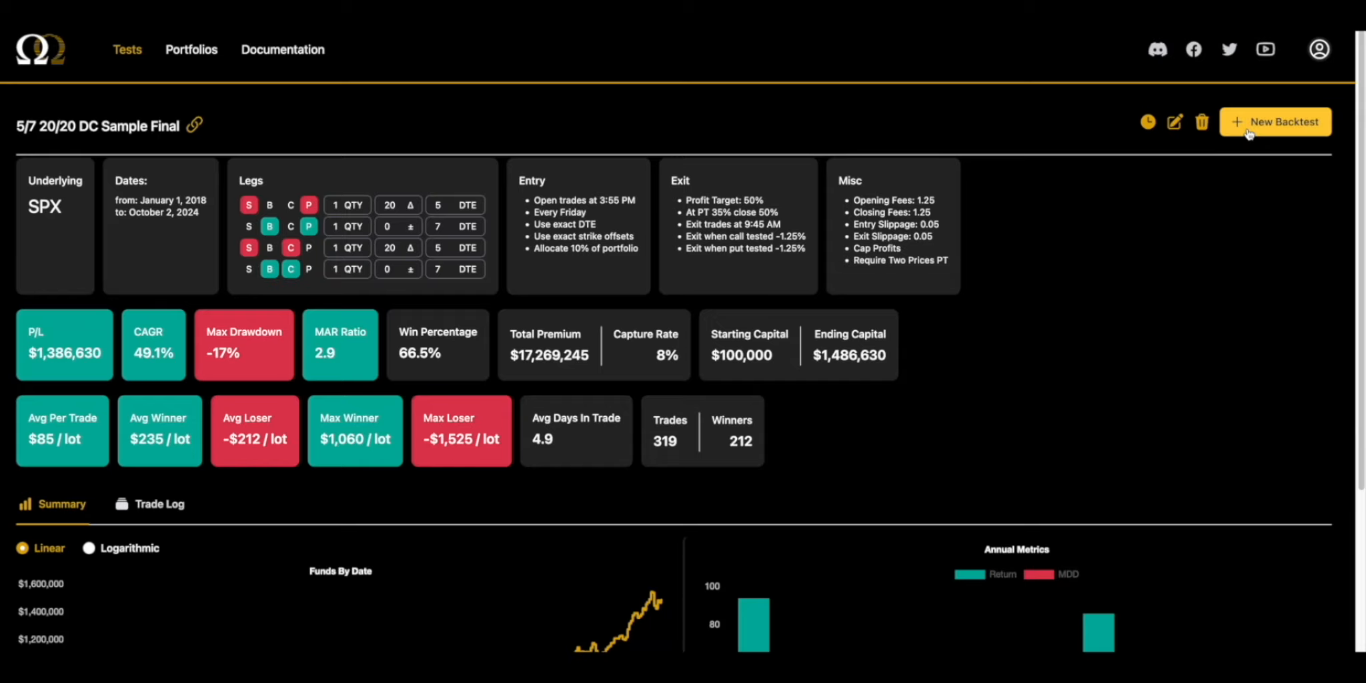
Start a new backtest from the saved settings and run it with a 2:45 PM entry
left_click(1174, 121)
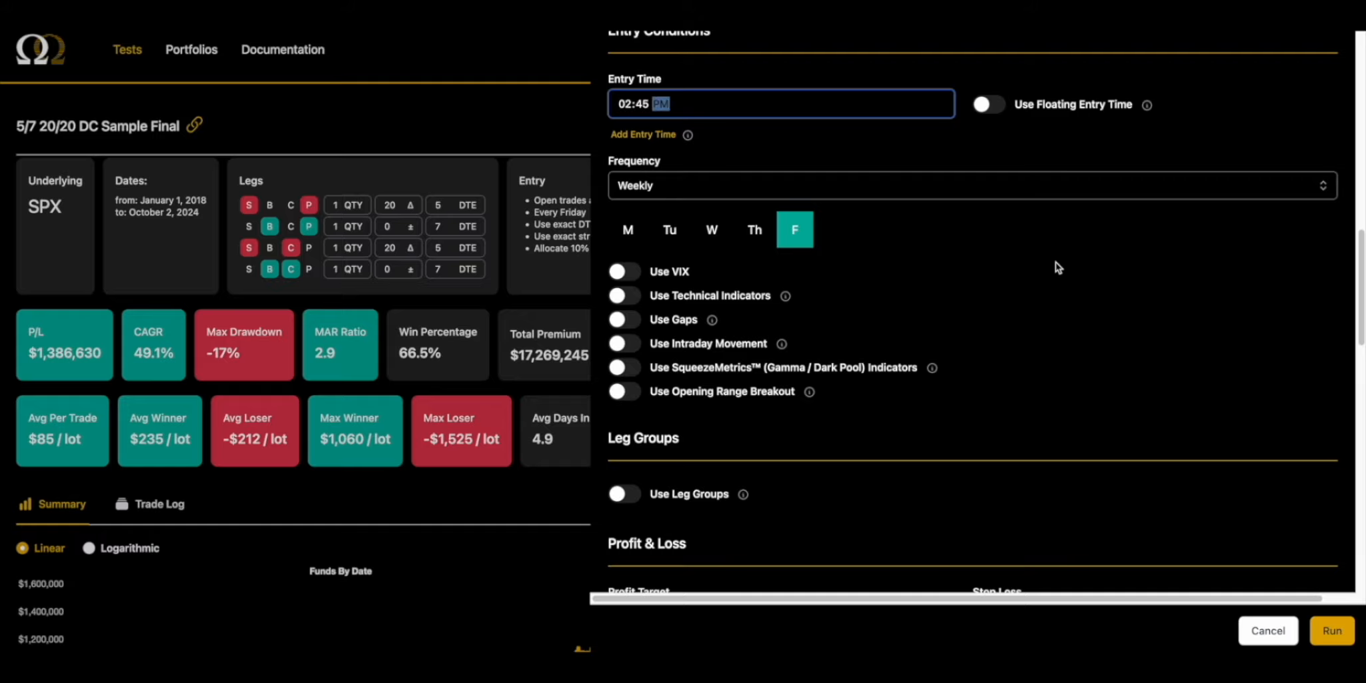
left_click(1331, 629)
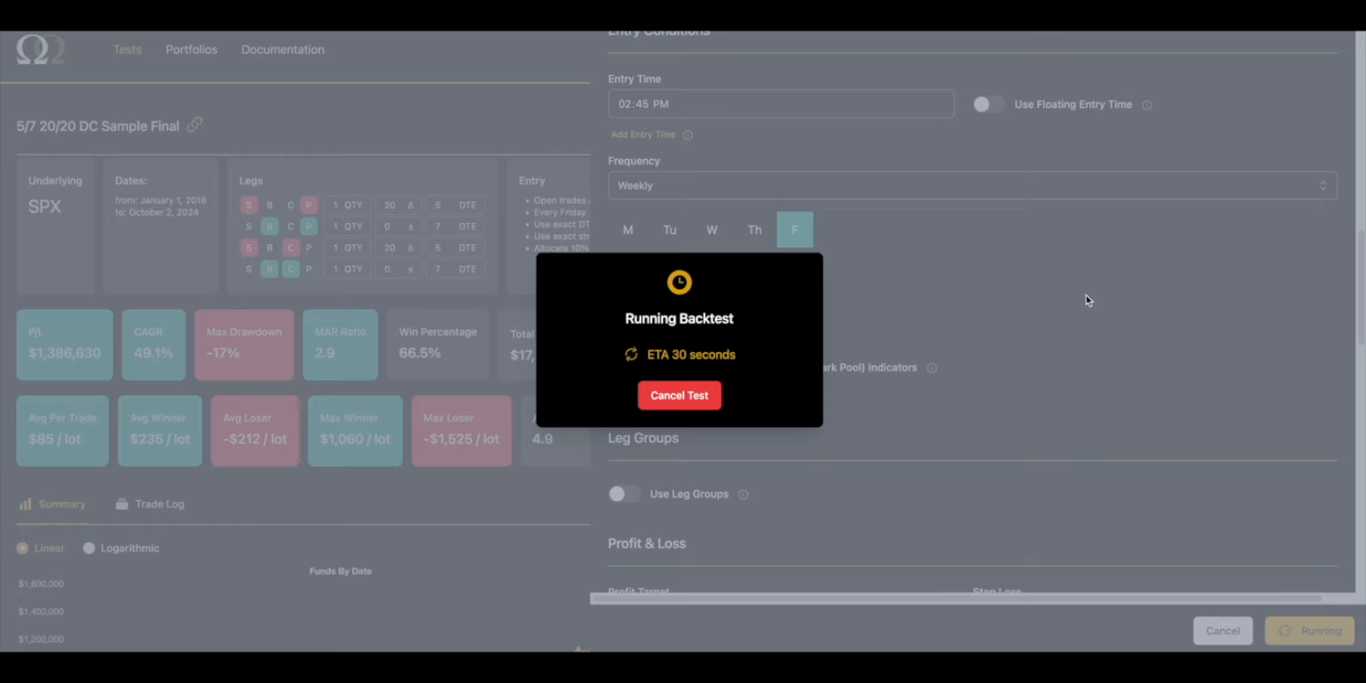
mouse_move(1070, 290)
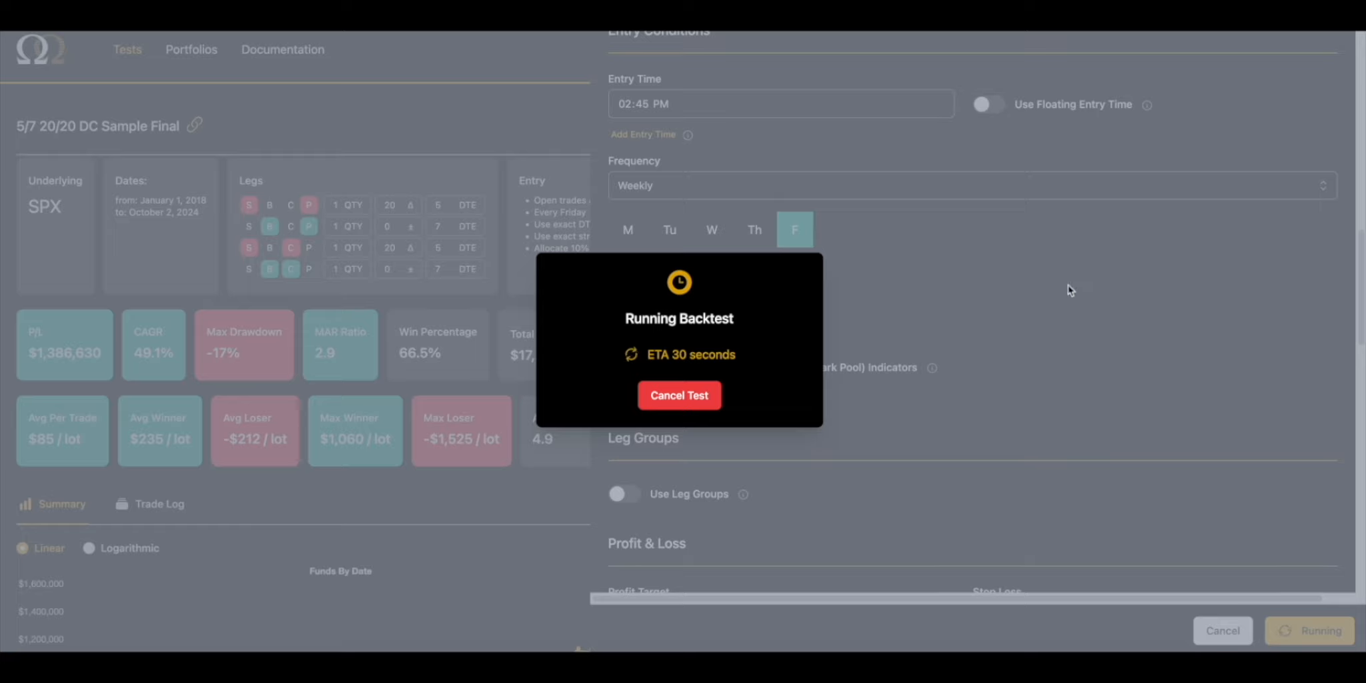
mouse_move(1064, 283)
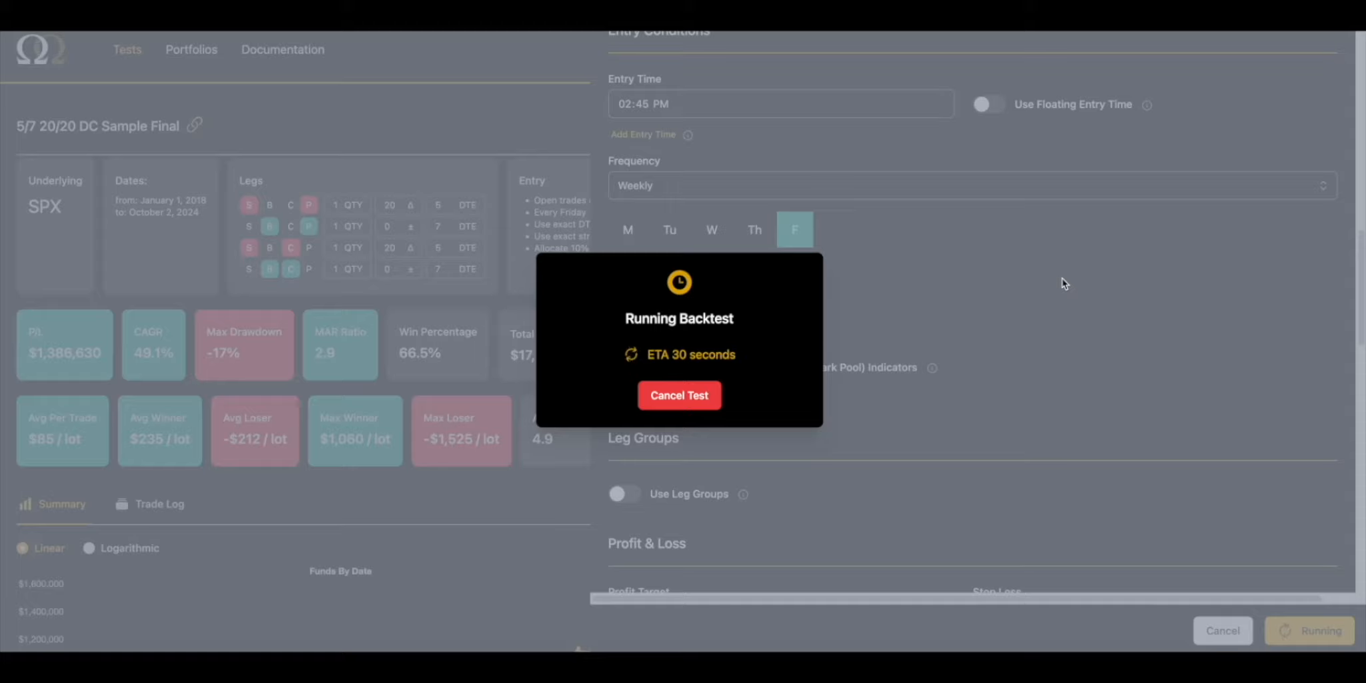
mouse_move(1076, 281)
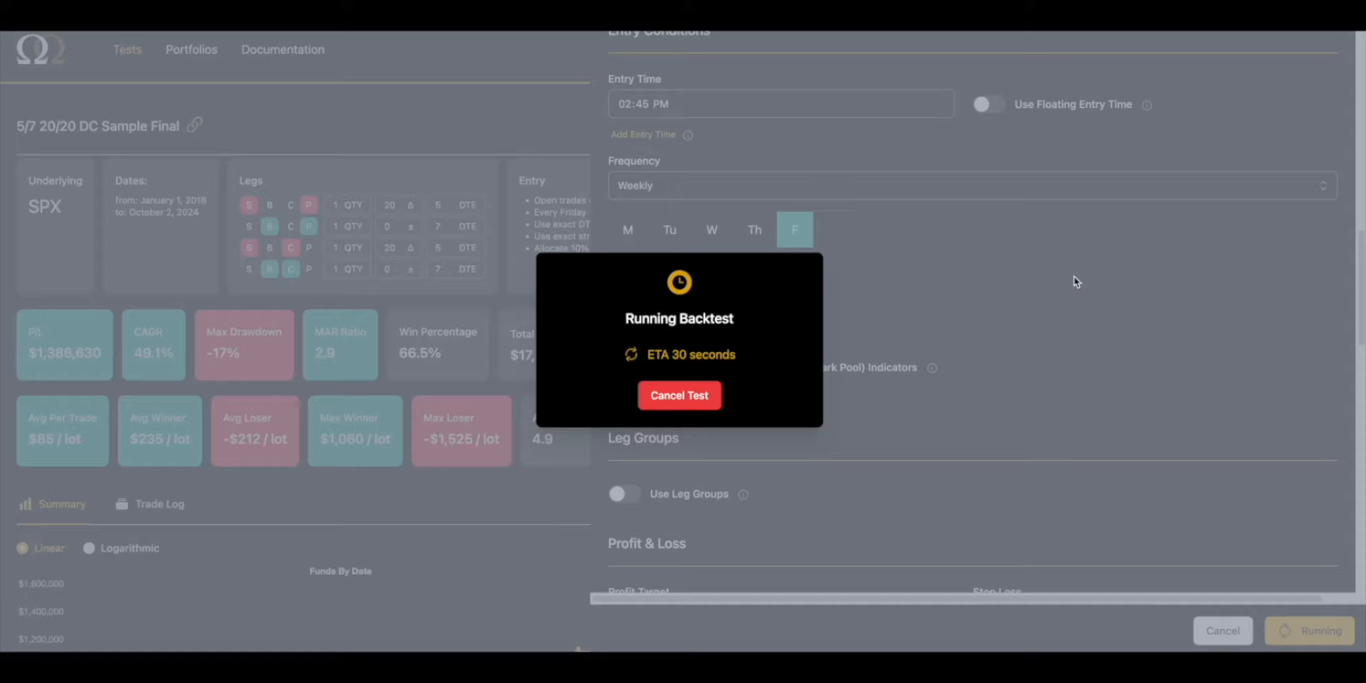
mouse_move(1044, 288)
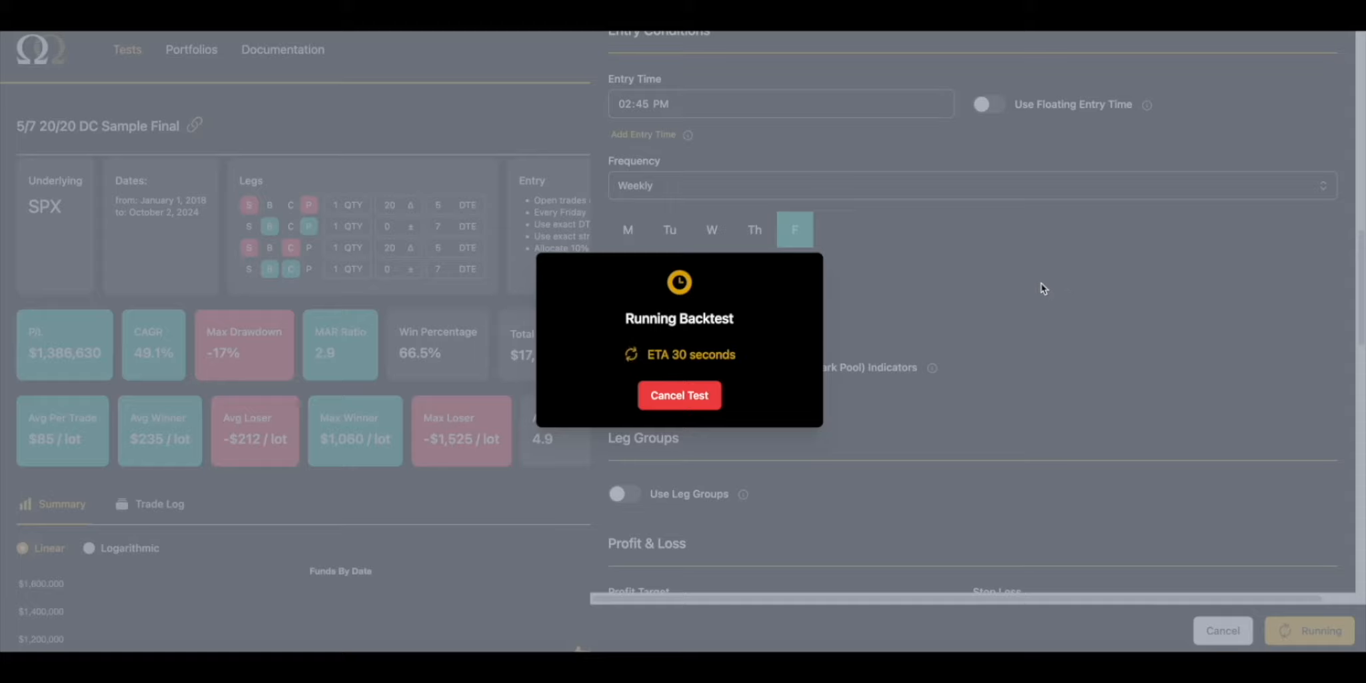
mouse_move(1050, 287)
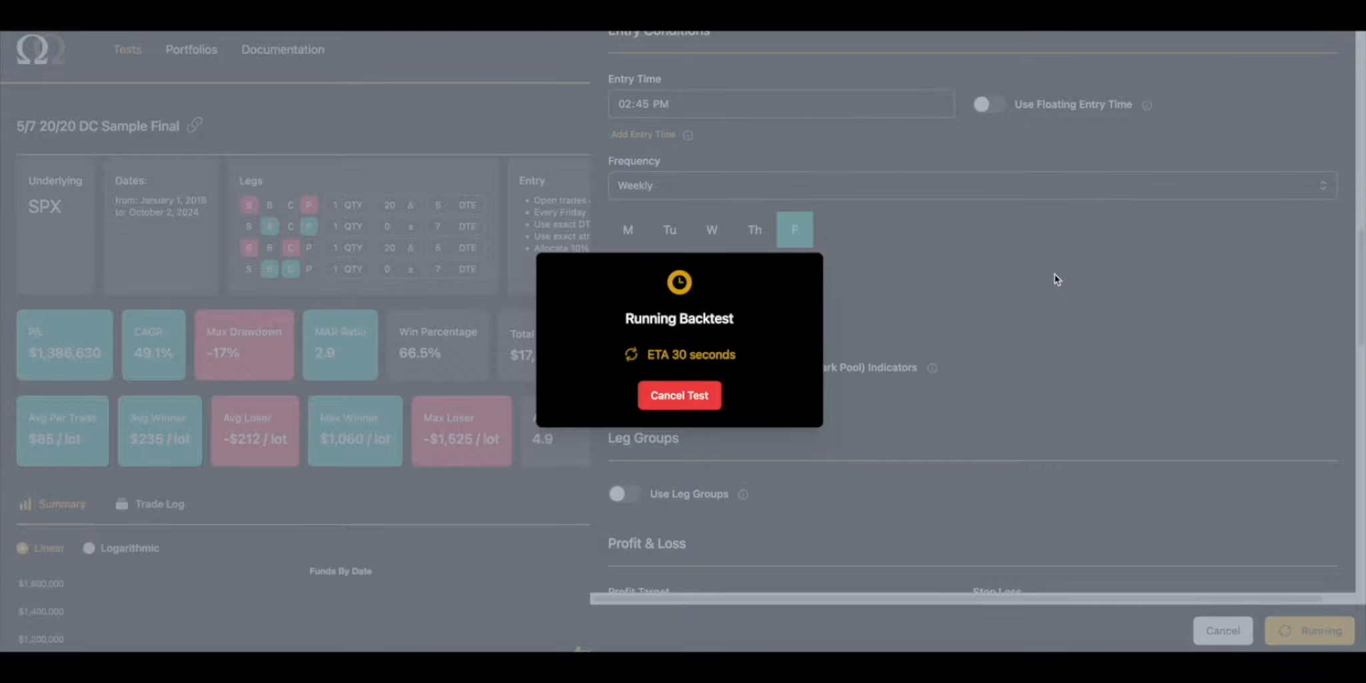
mouse_move(1050, 281)
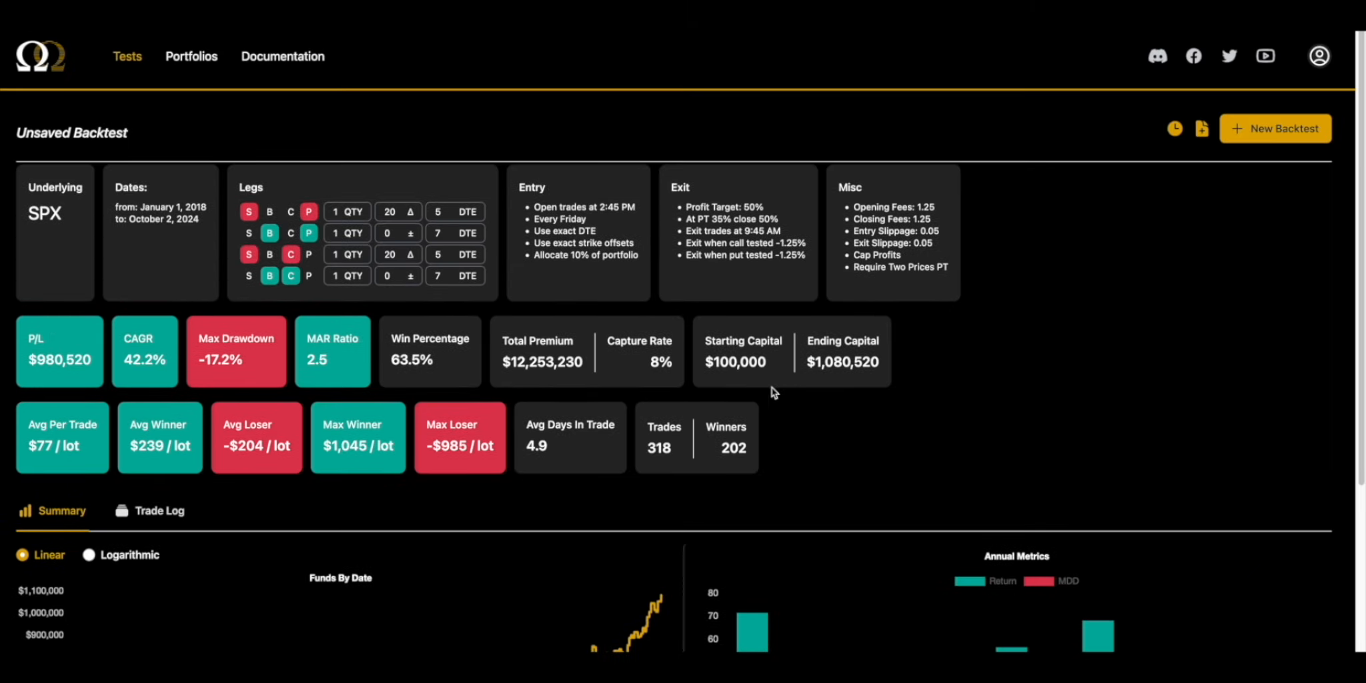
scroll("down", 3)
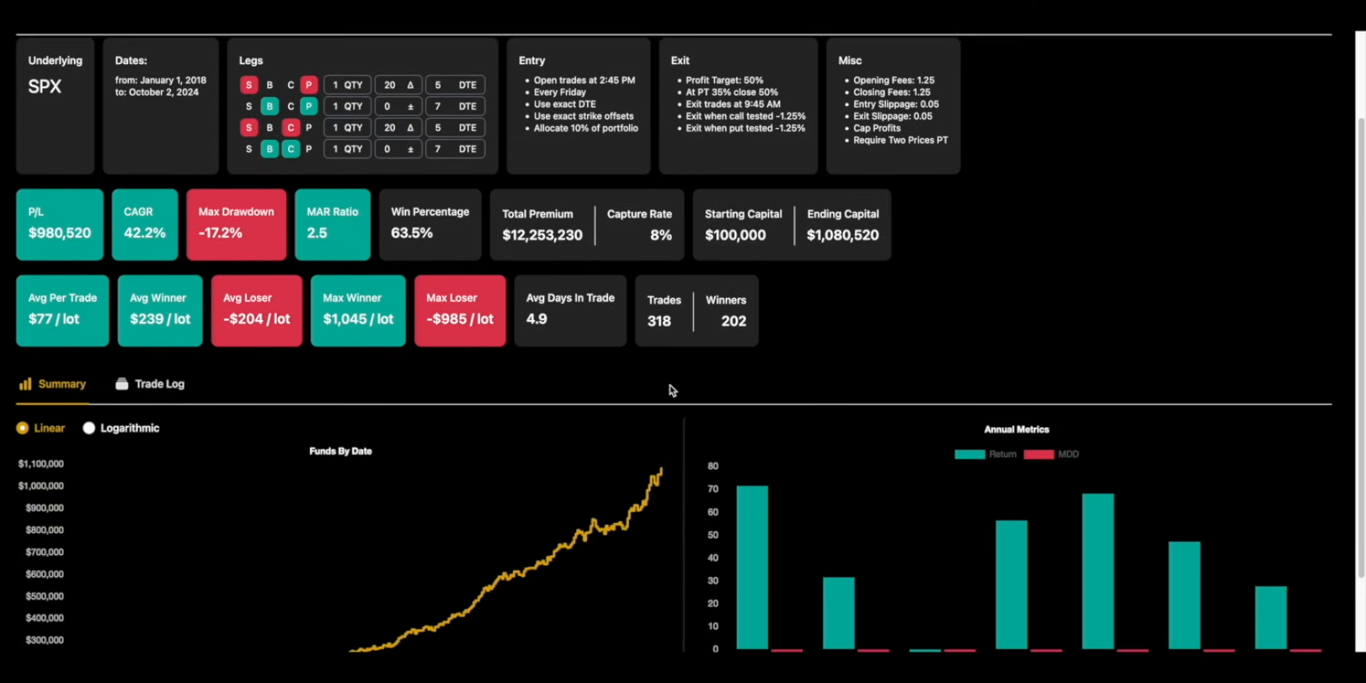
scroll("down", 3)
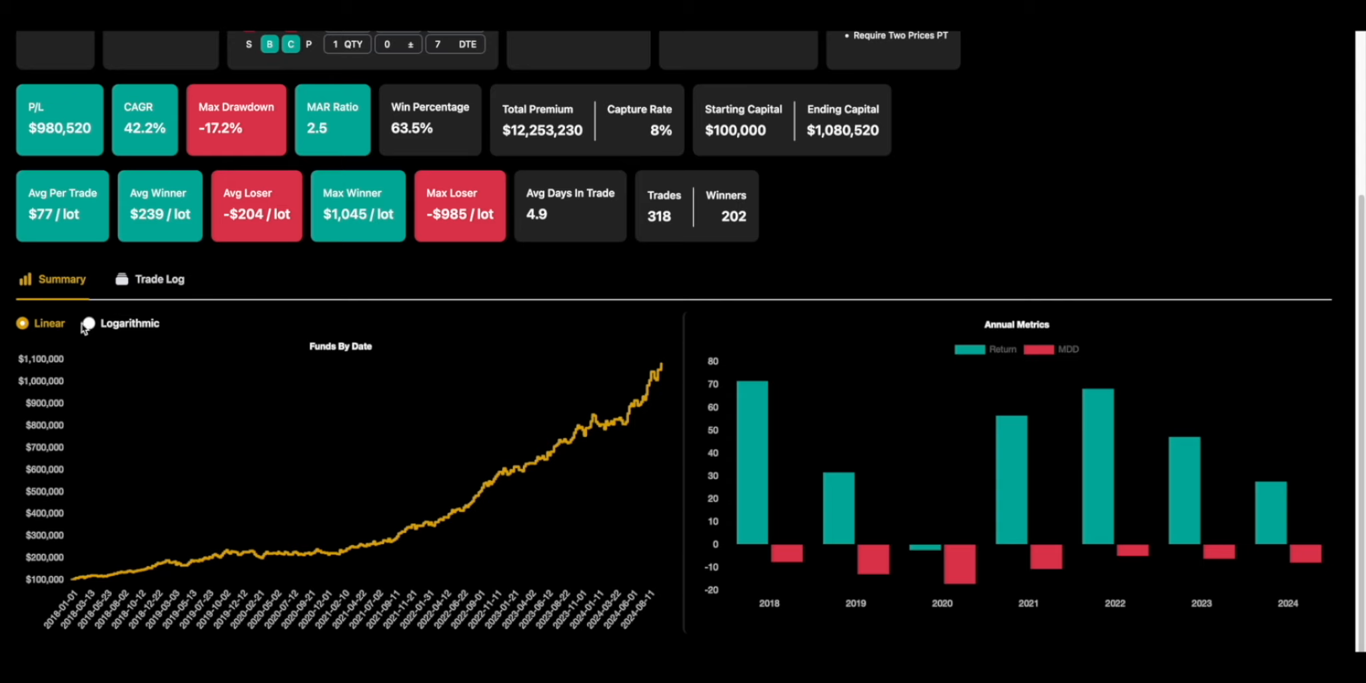
left_click(88, 323)
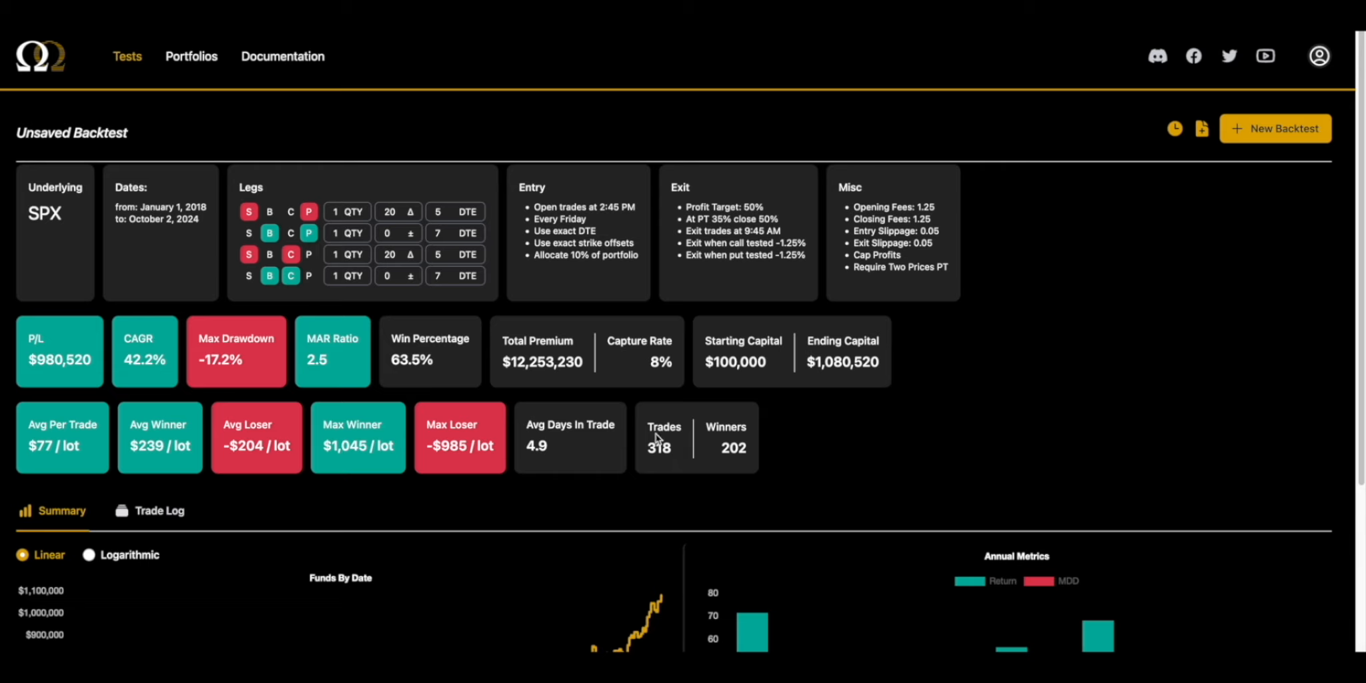
double_click(638, 360)
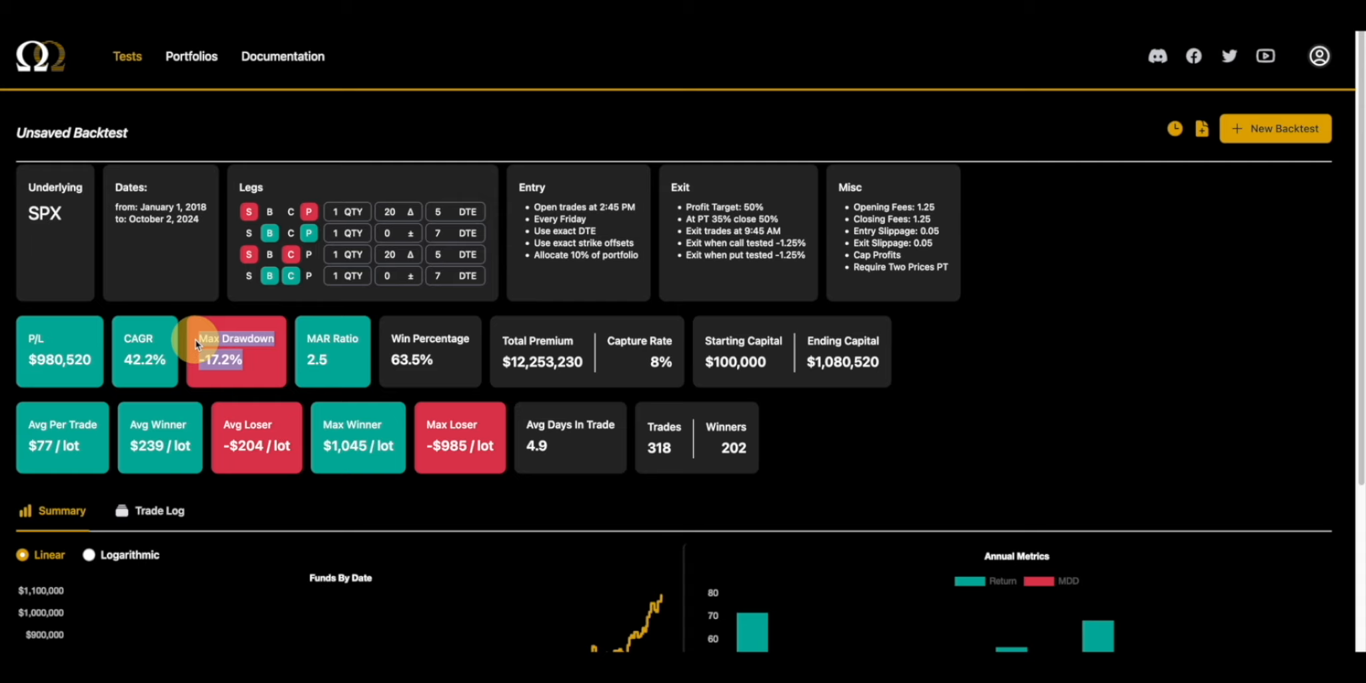
mouse_move(176, 376)
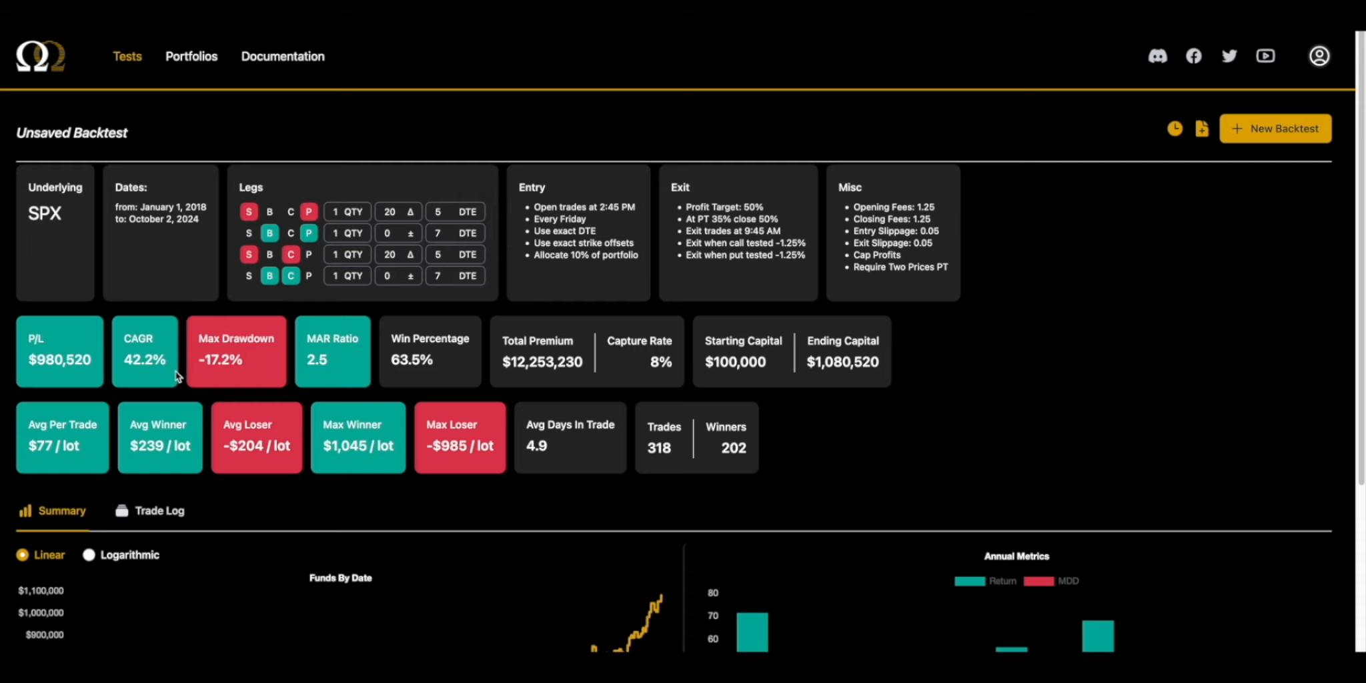
mouse_move(973, 387)
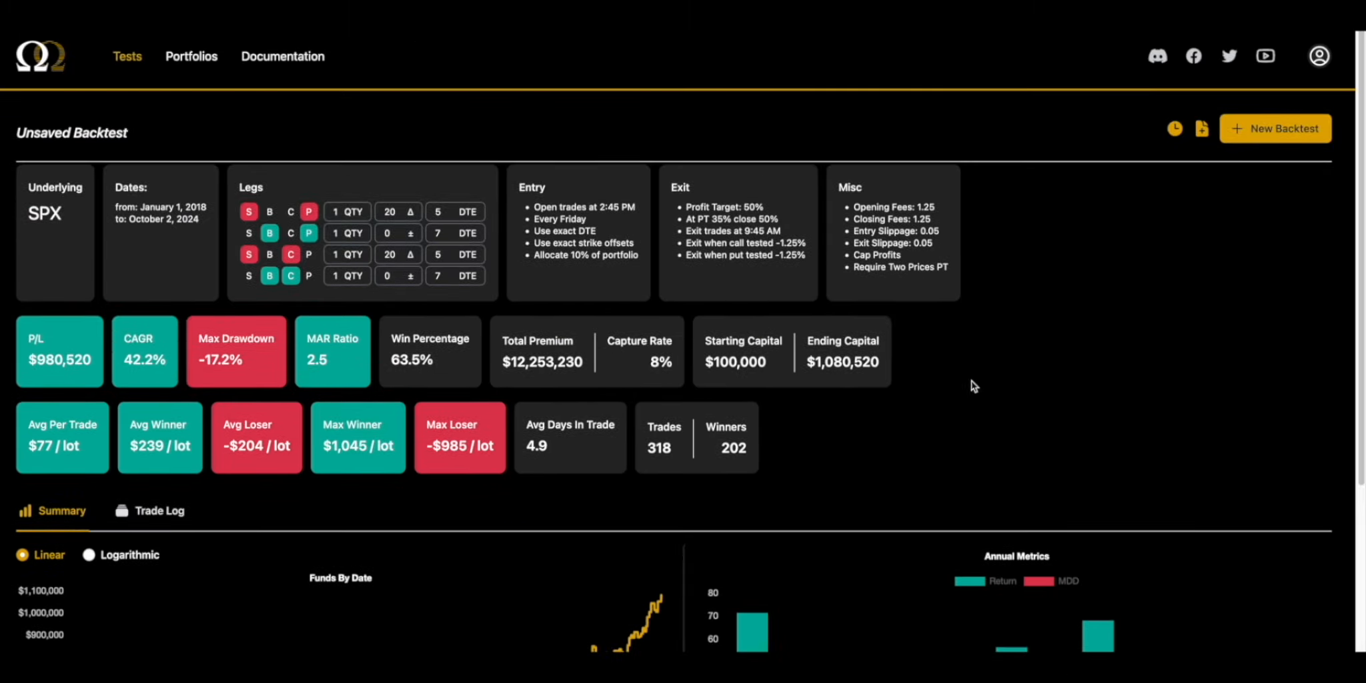
mouse_move(651, 214)
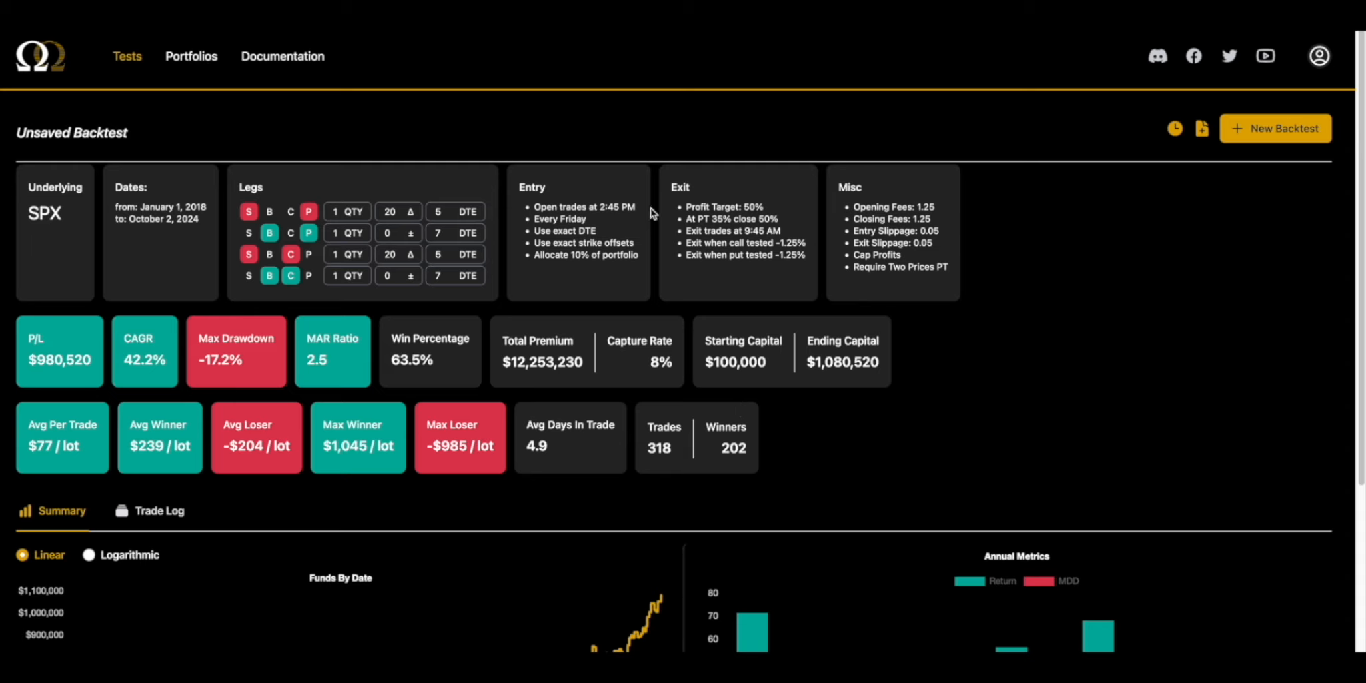
mouse_move(781, 290)
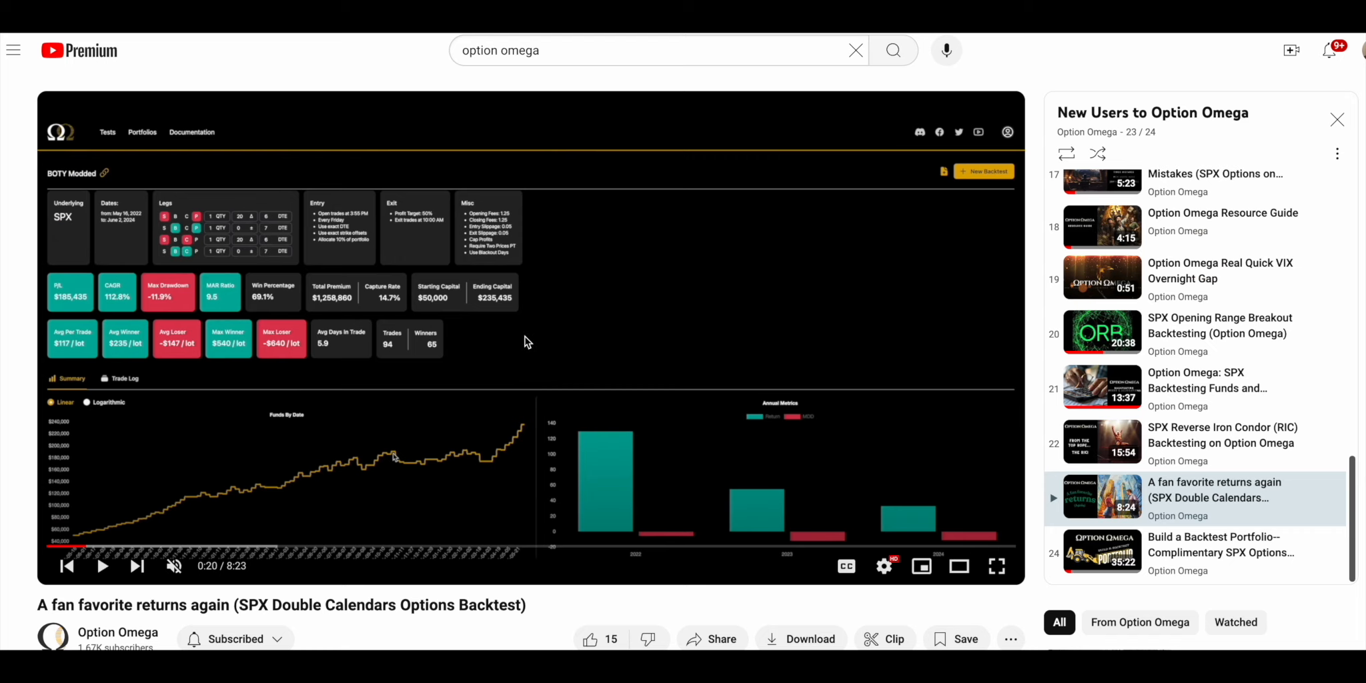
Scroll down the YouTube page below the paused 'BOTY Modded' backtest video
scroll("down", 3)
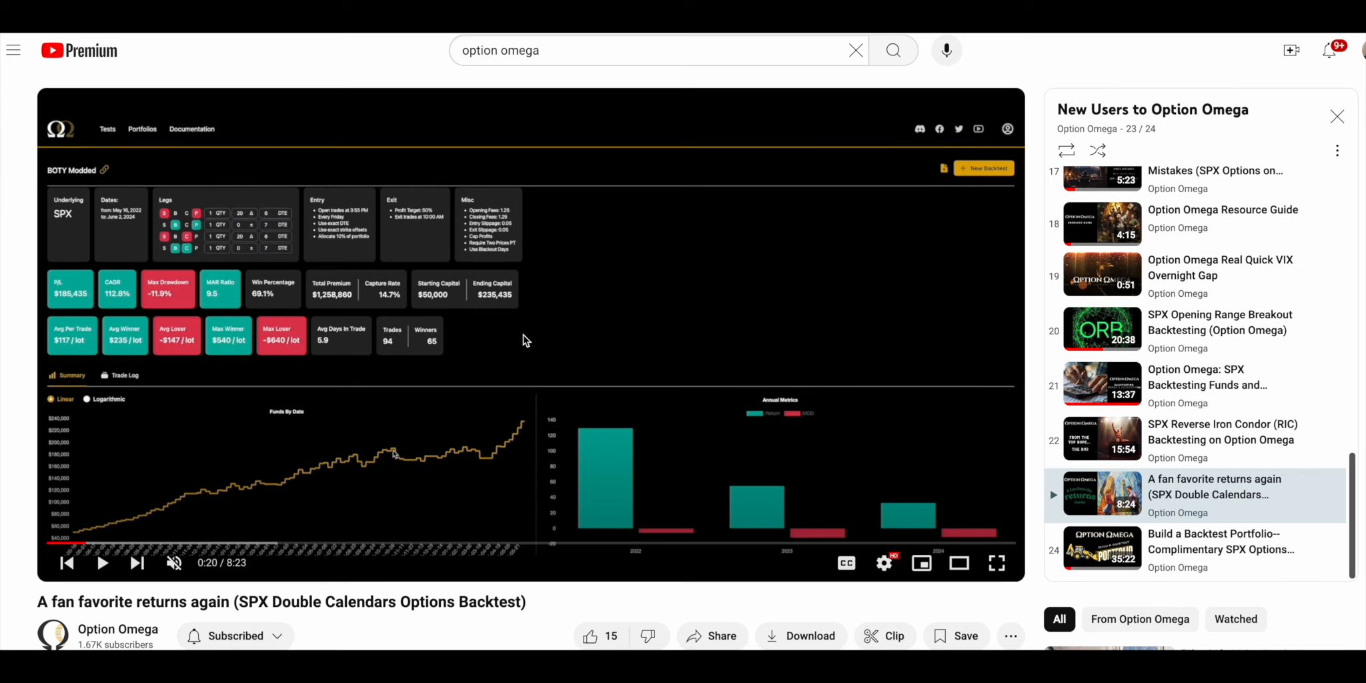
mouse_move(520, 339)
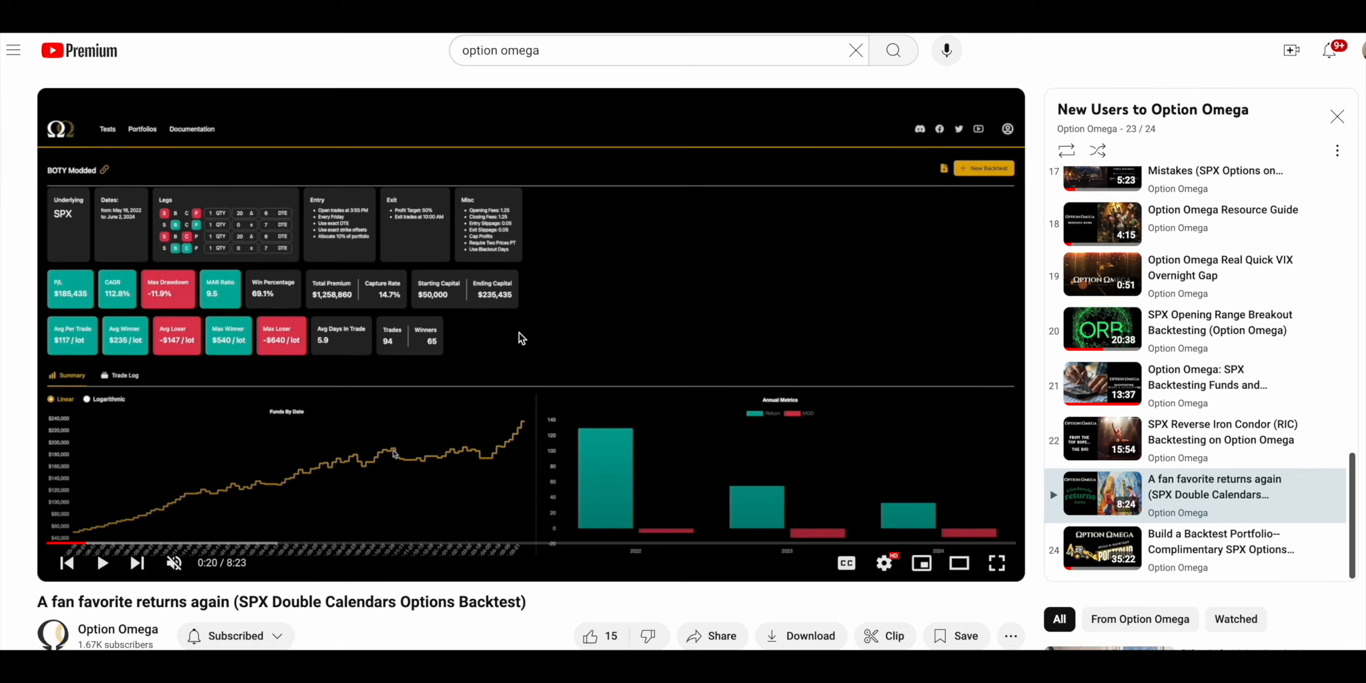
mouse_move(148, 632)
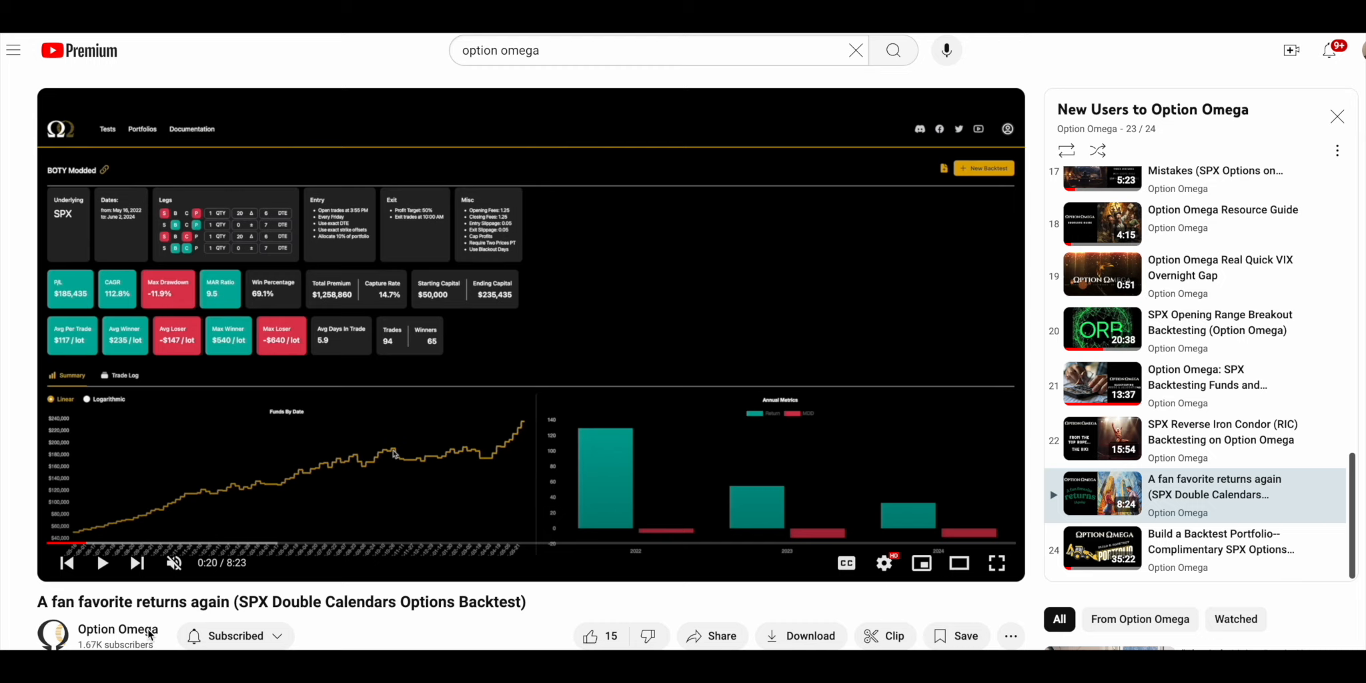
mouse_move(425, 150)
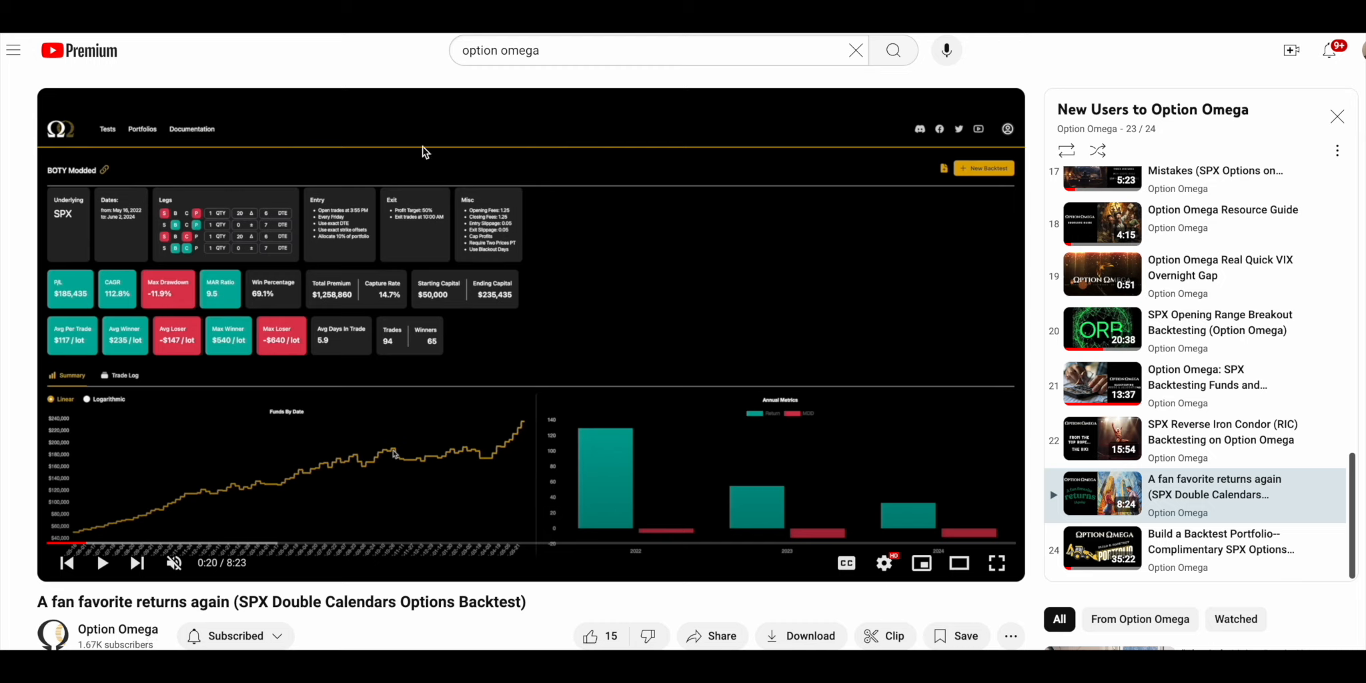
mouse_move(664, 417)
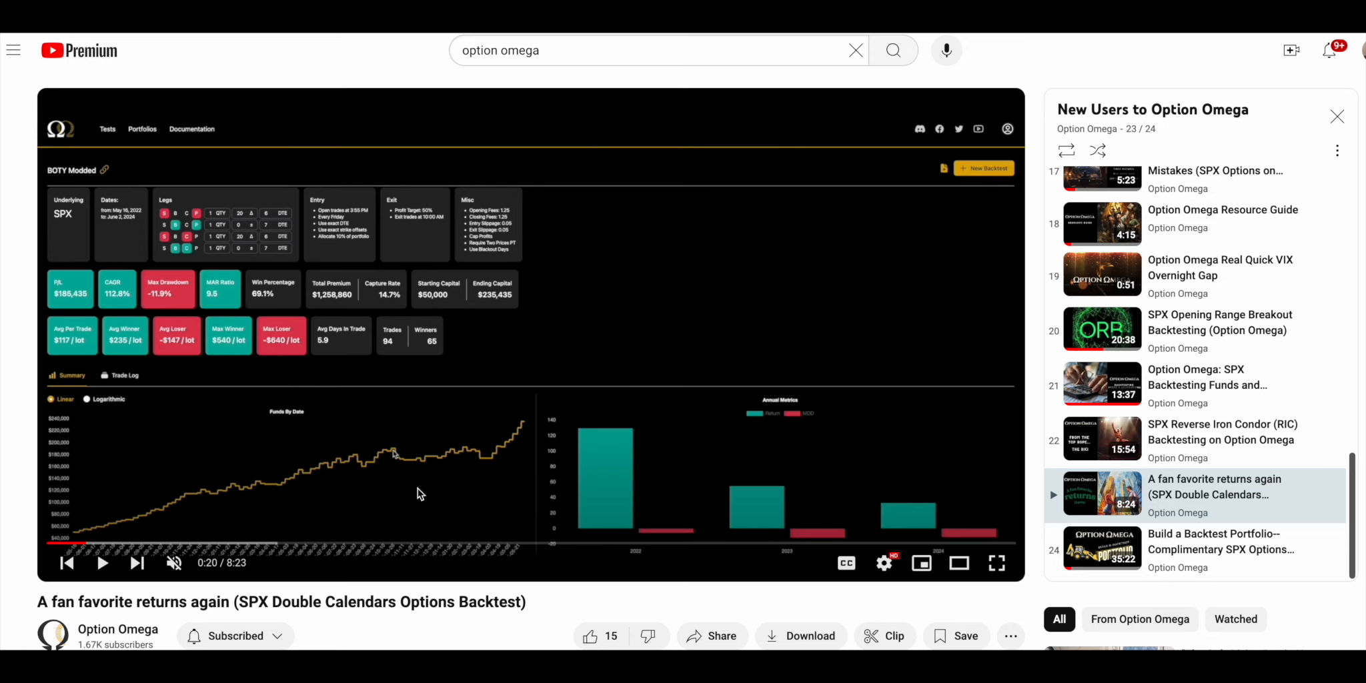
mouse_move(636, 316)
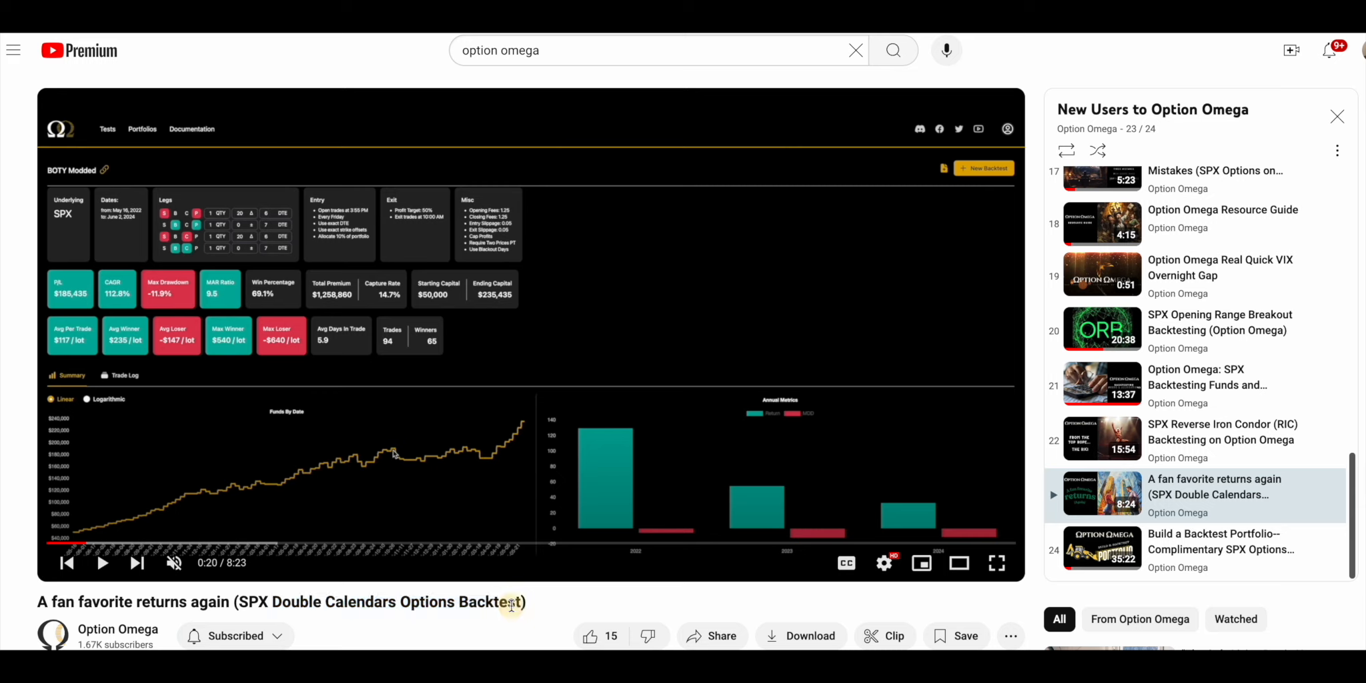
mouse_move(557, 376)
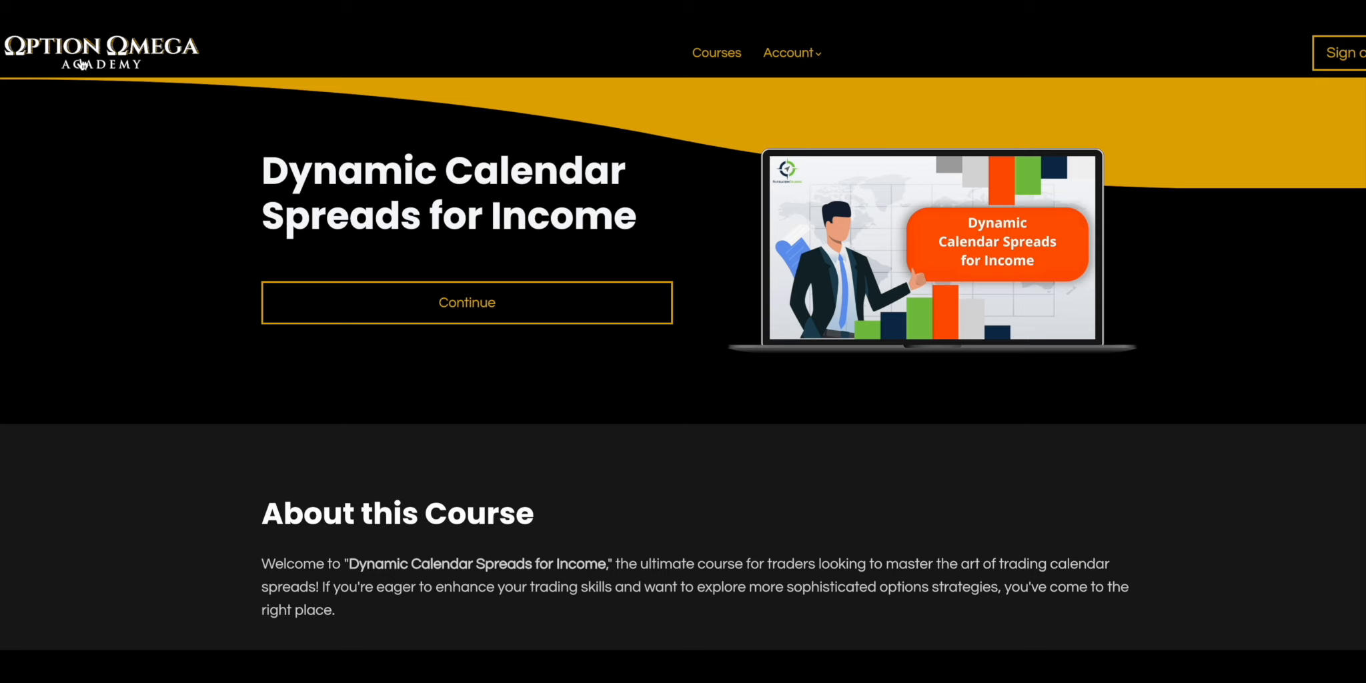
mouse_move(504, 270)
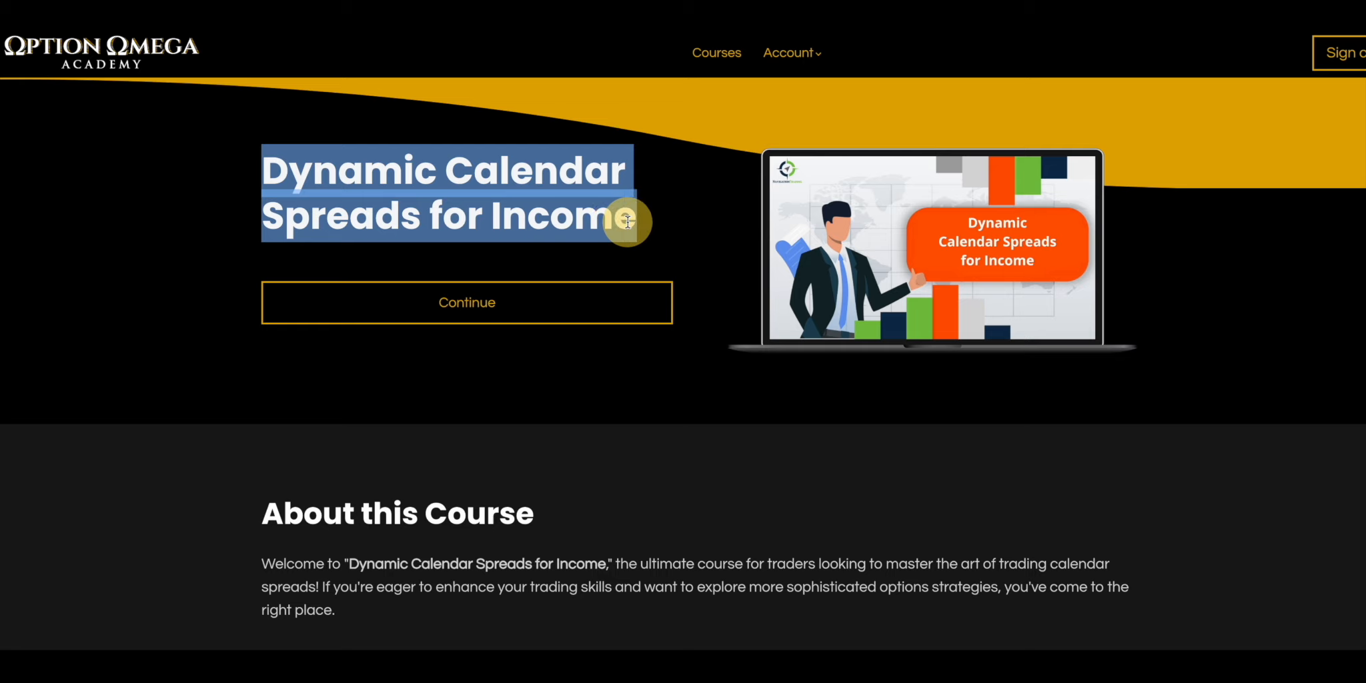
left_click_drag(627, 220, 422, 202)
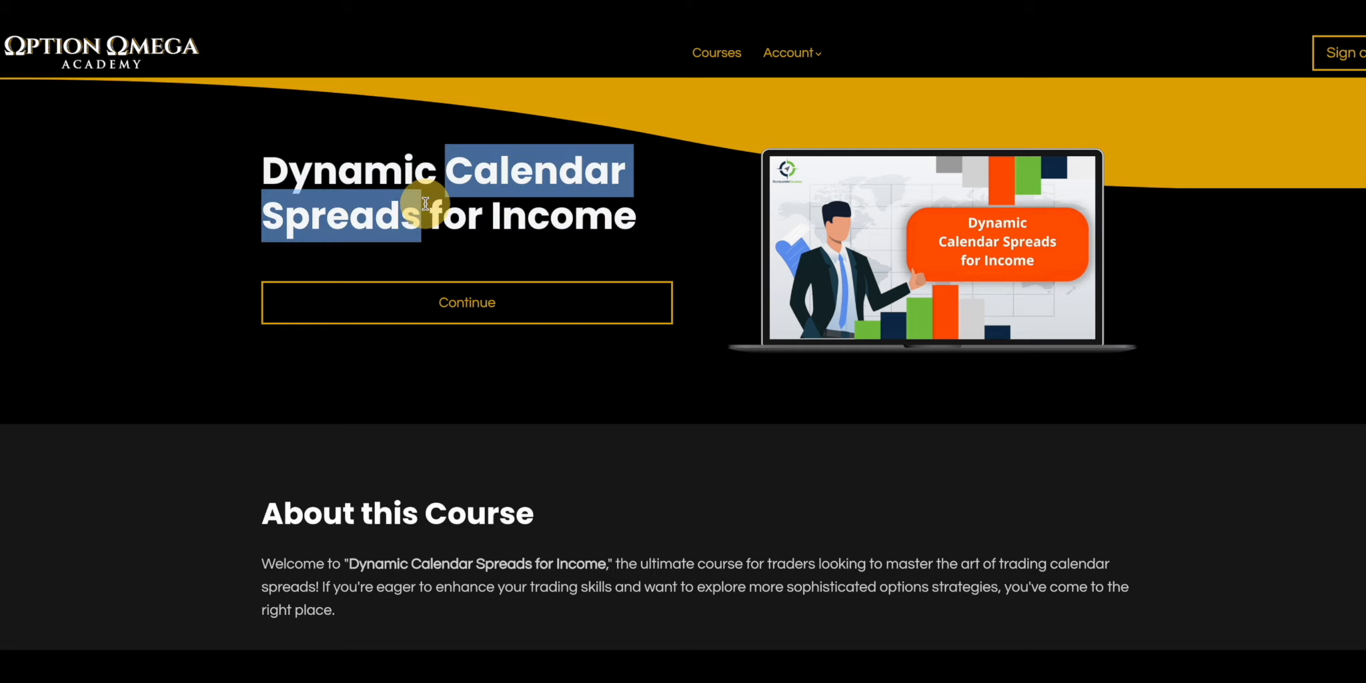
scroll("down", 3)
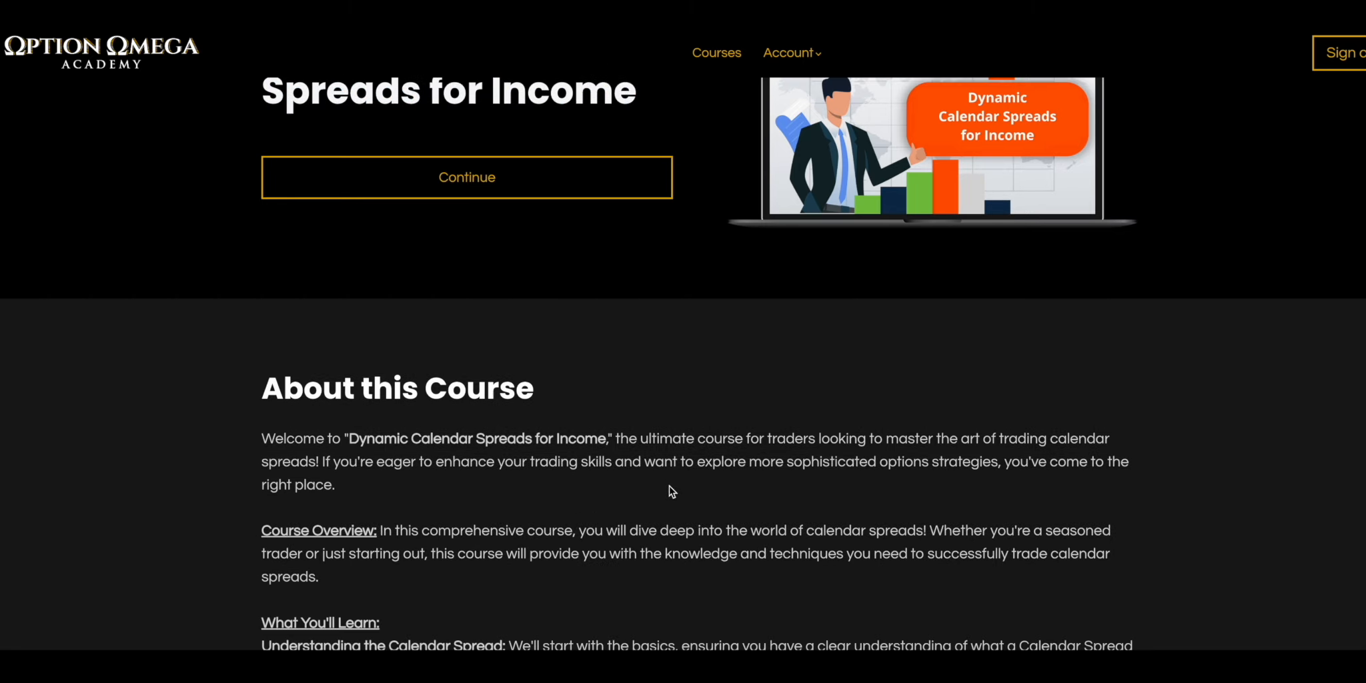
scroll("down", 3)
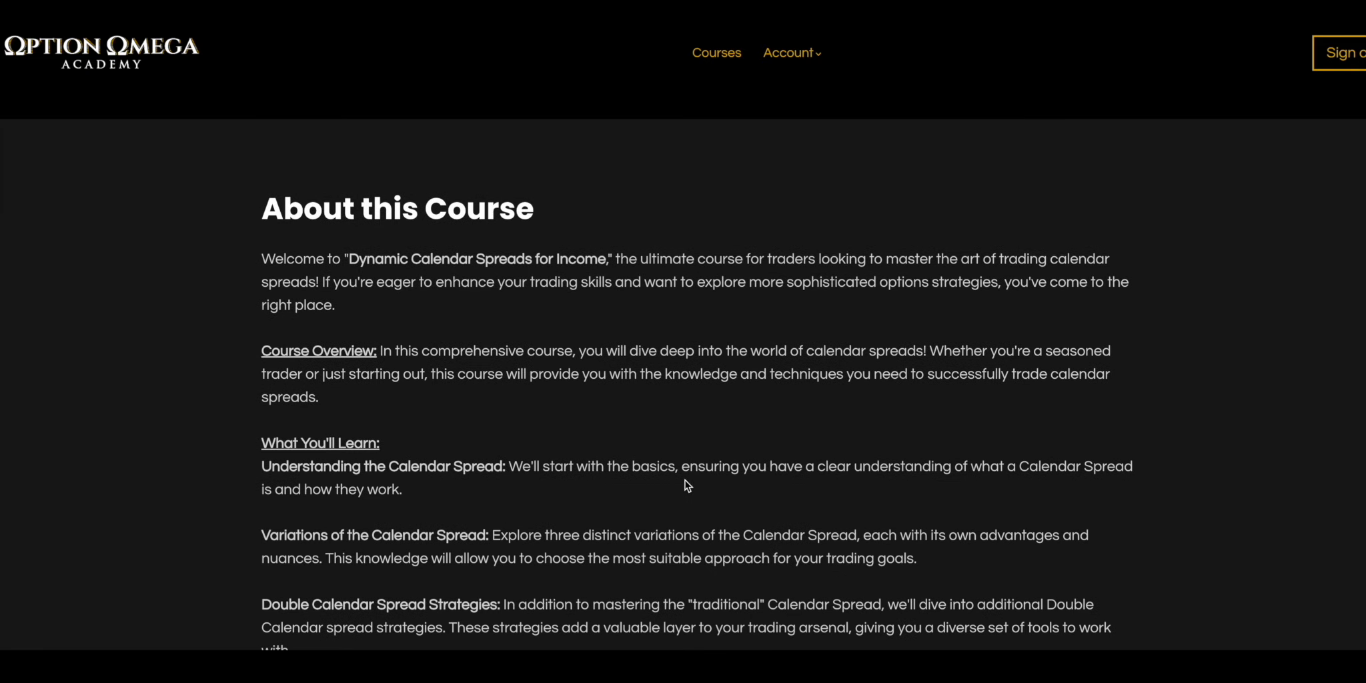
scroll("down", 3)
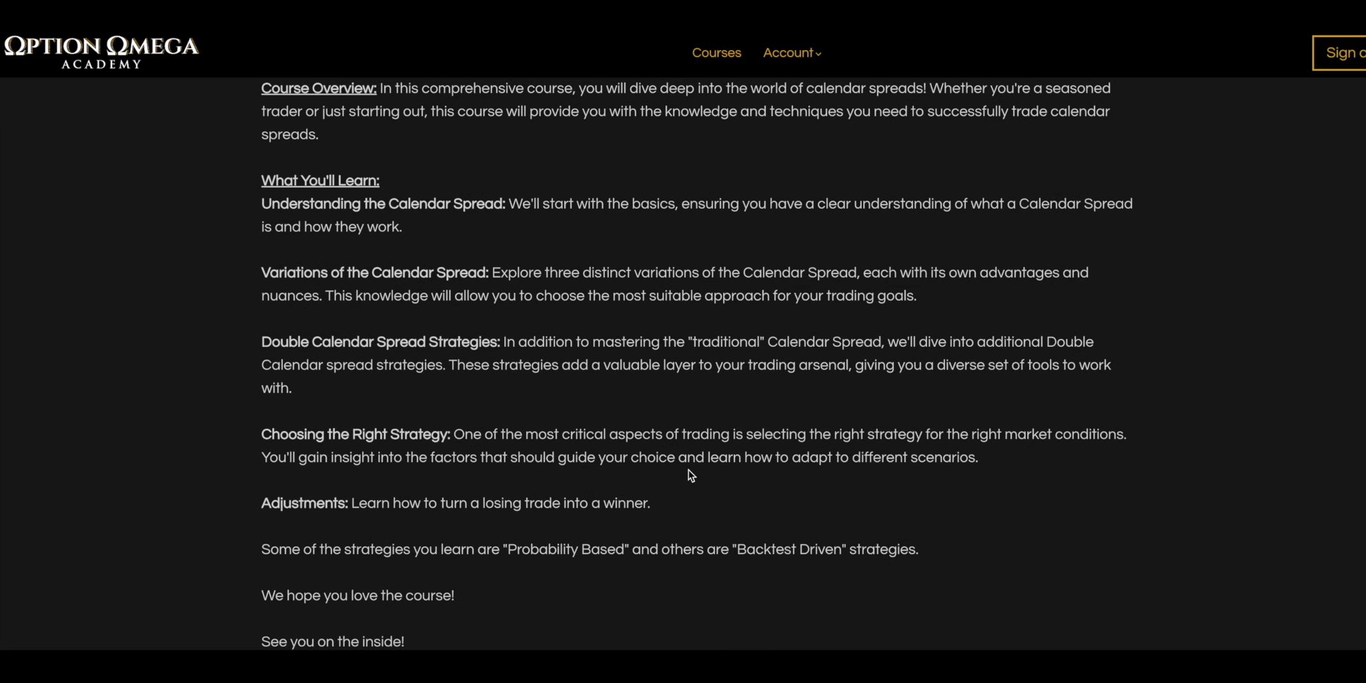
scroll("down", 3)
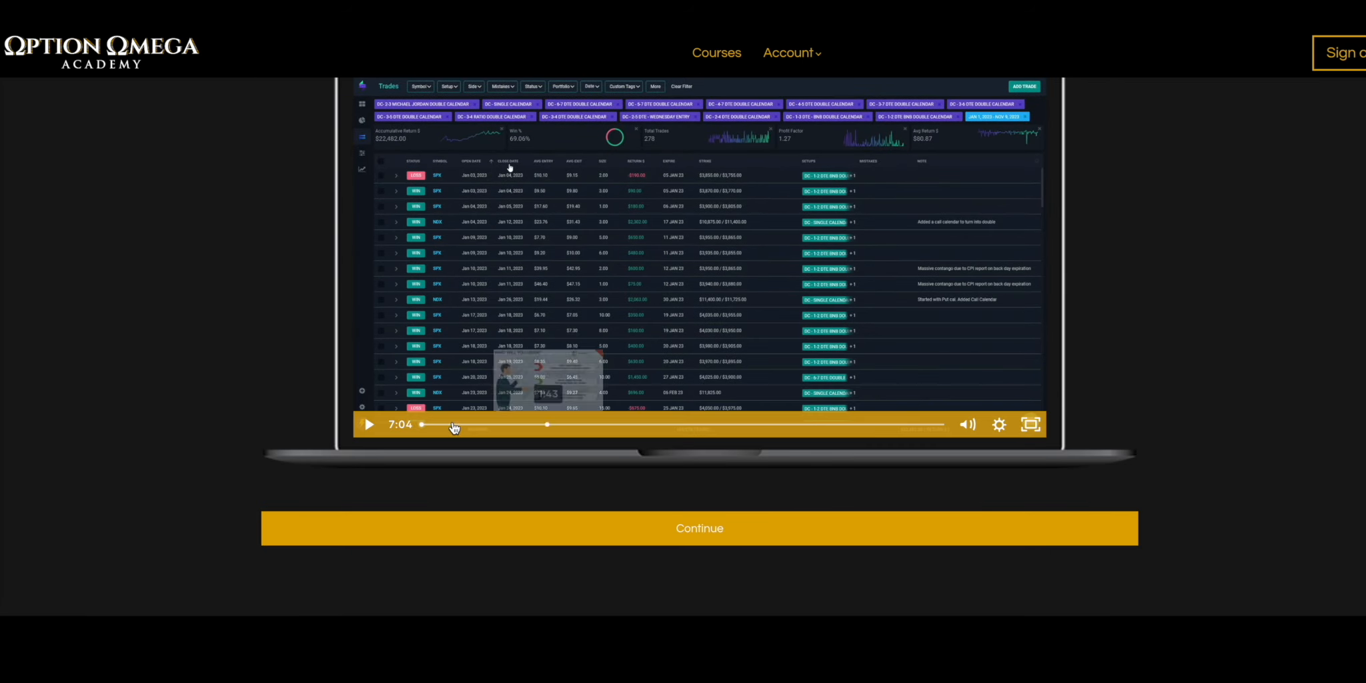
left_click(699, 527)
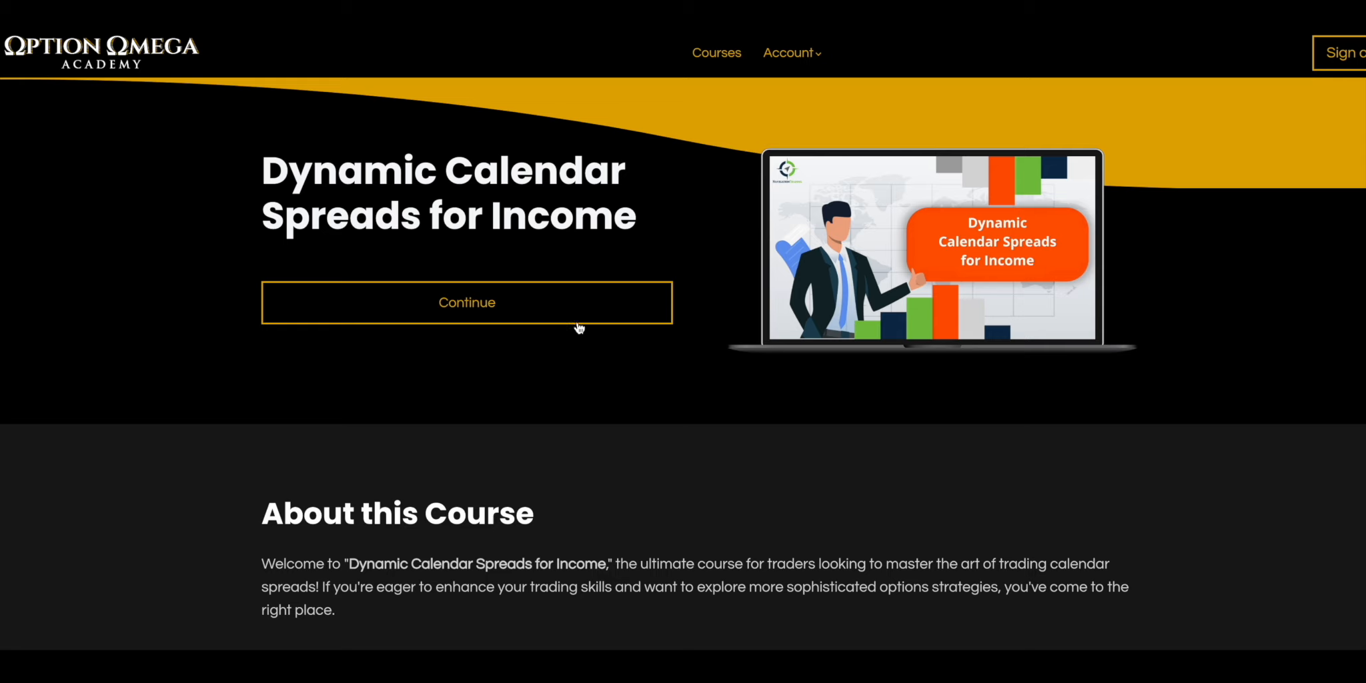
mouse_move(582, 325)
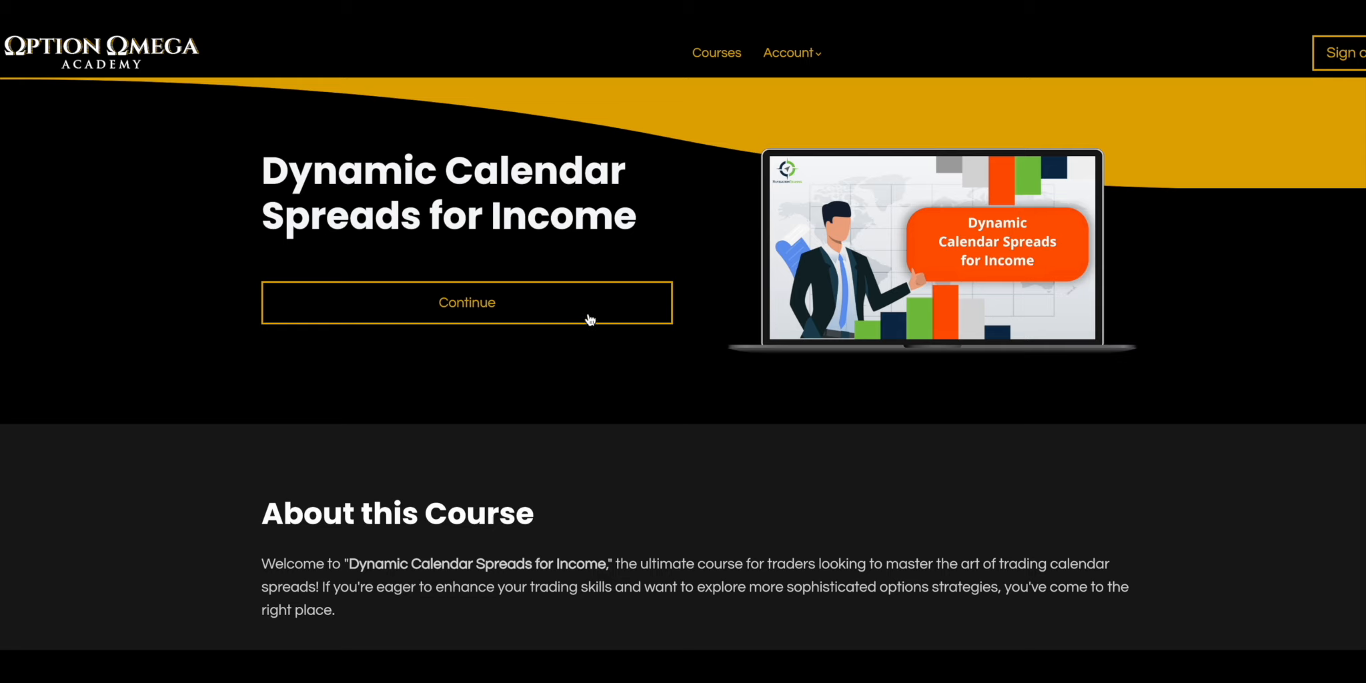
mouse_move(589, 322)
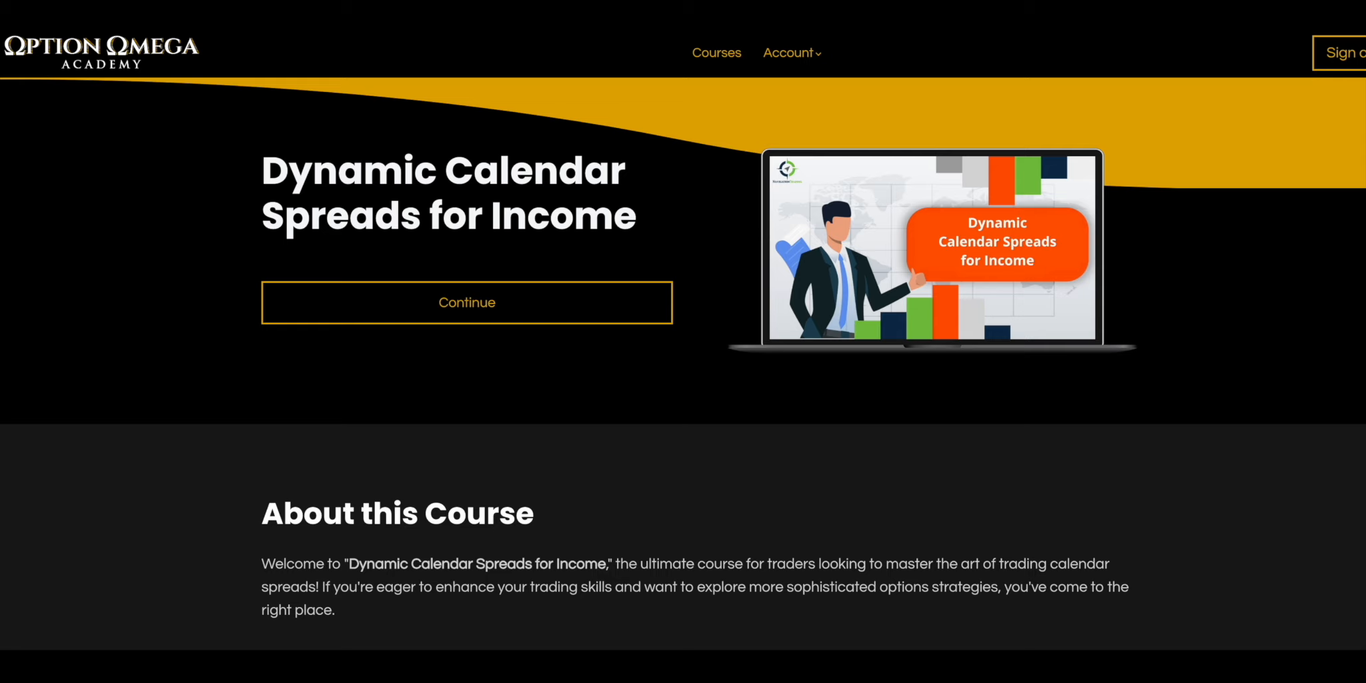
mouse_move(1194, 292)
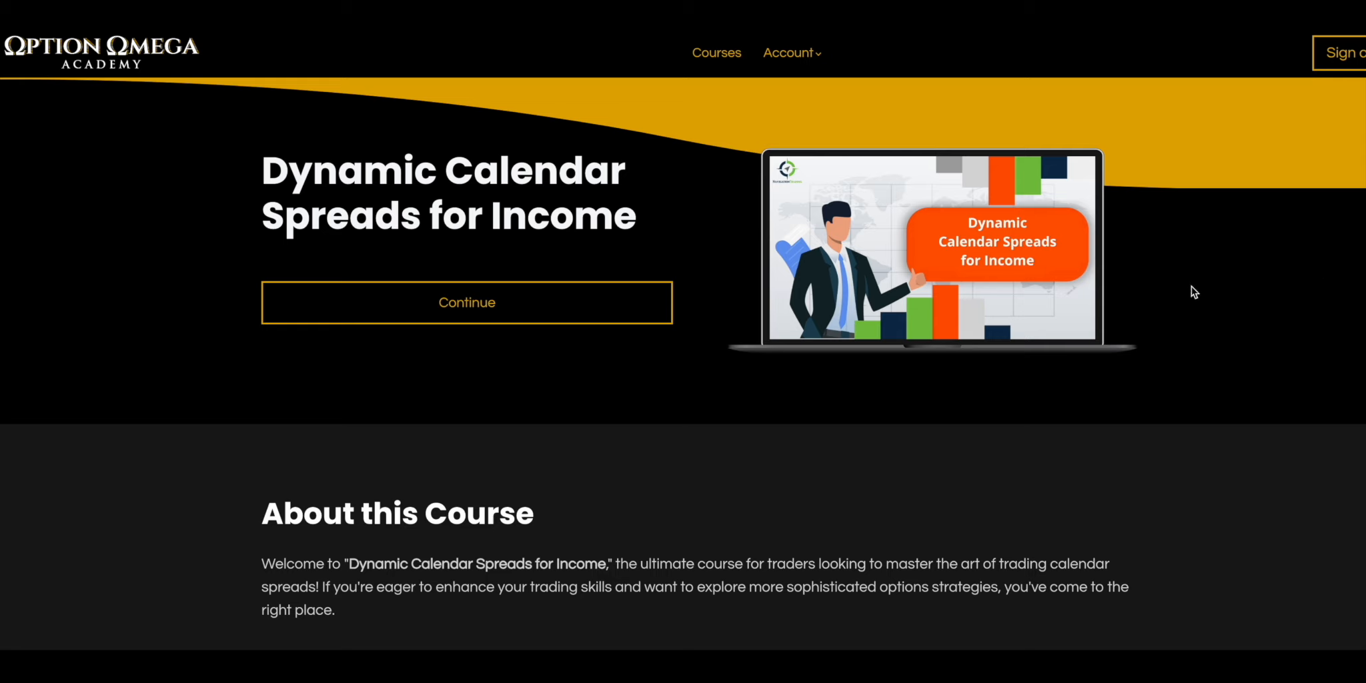
mouse_move(1232, 292)
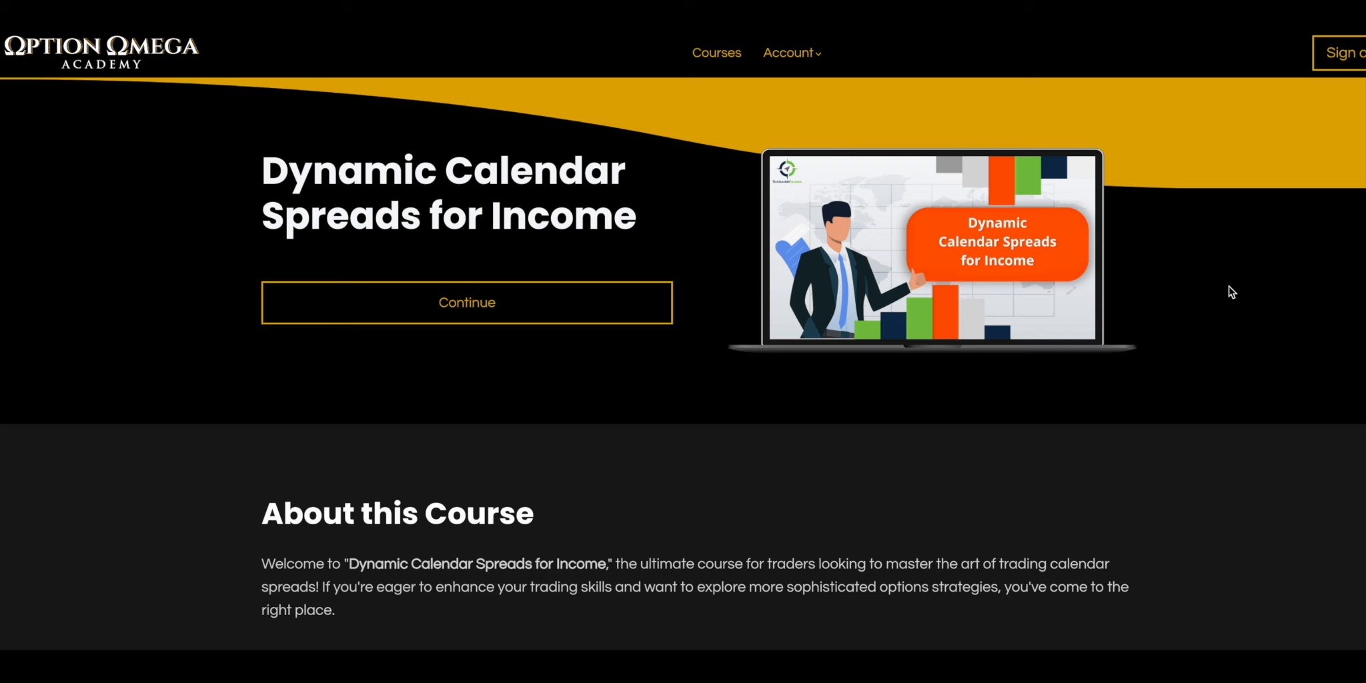